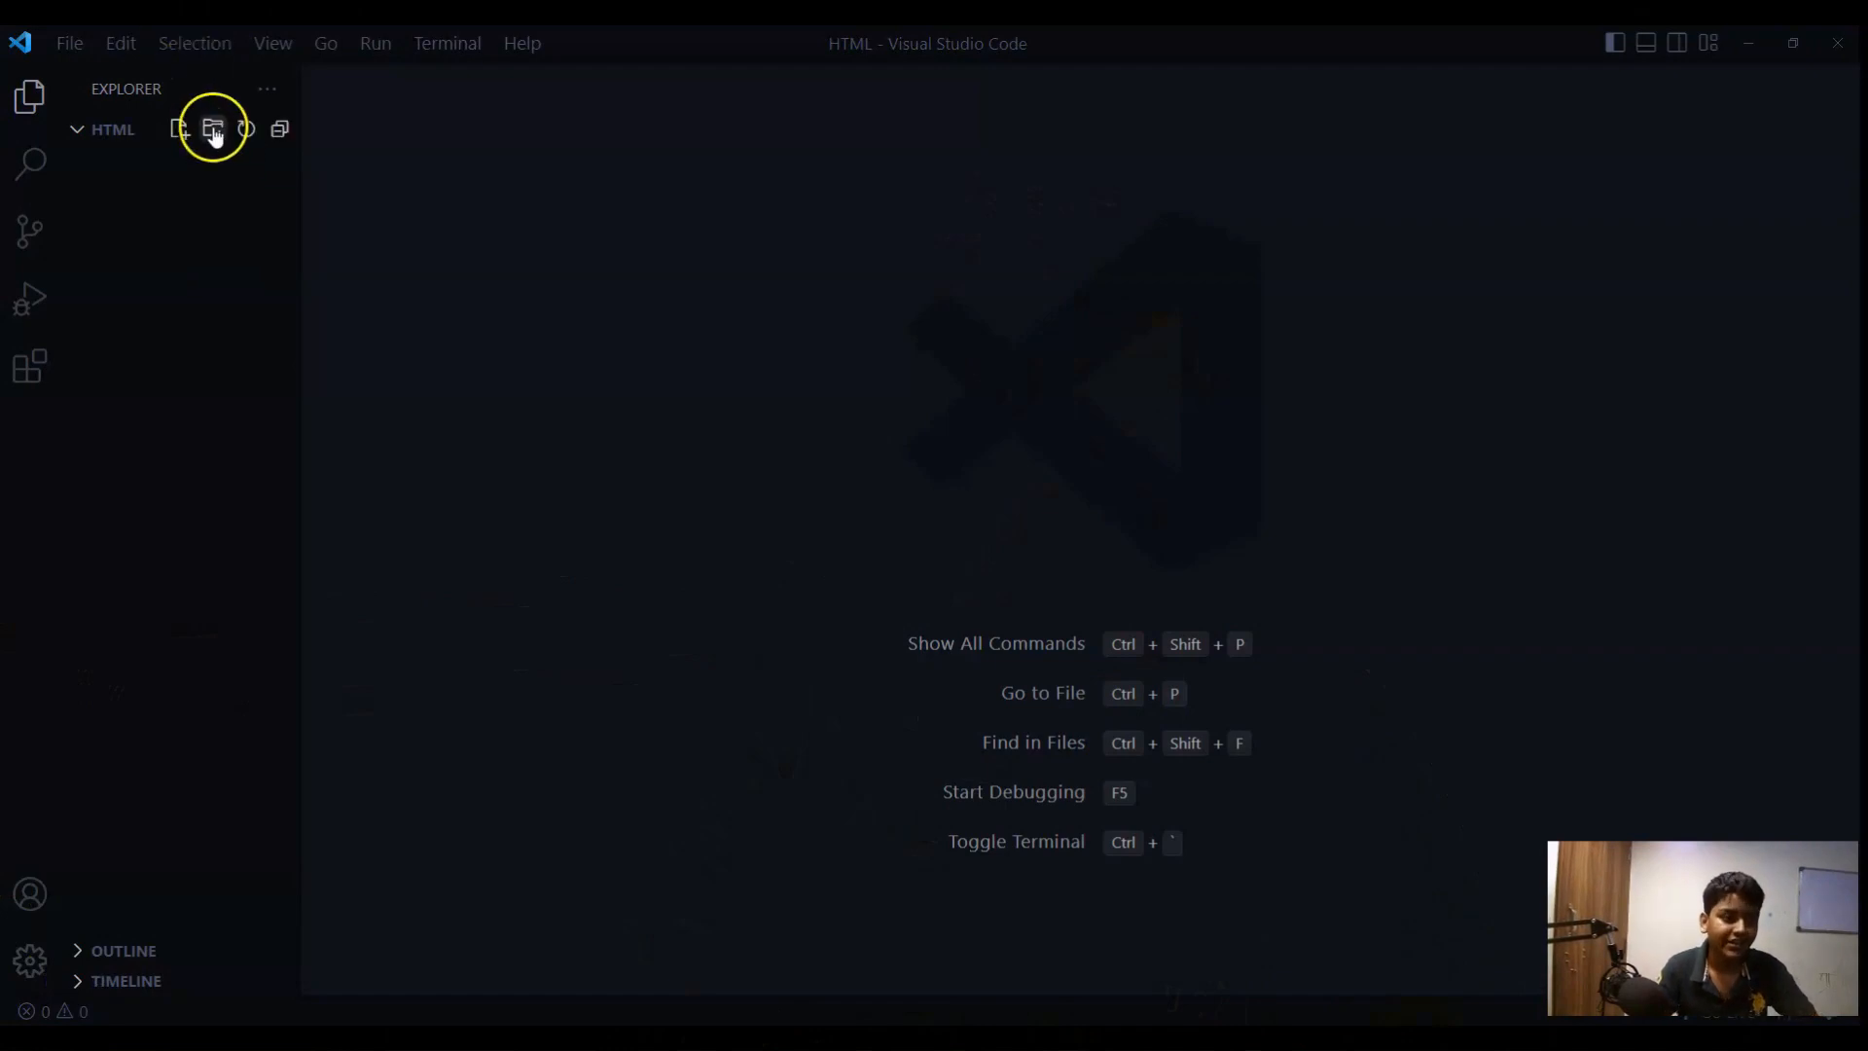
- Create Table.html in the HTML folder and fill it with the HTML boilerplate
click(179, 128)
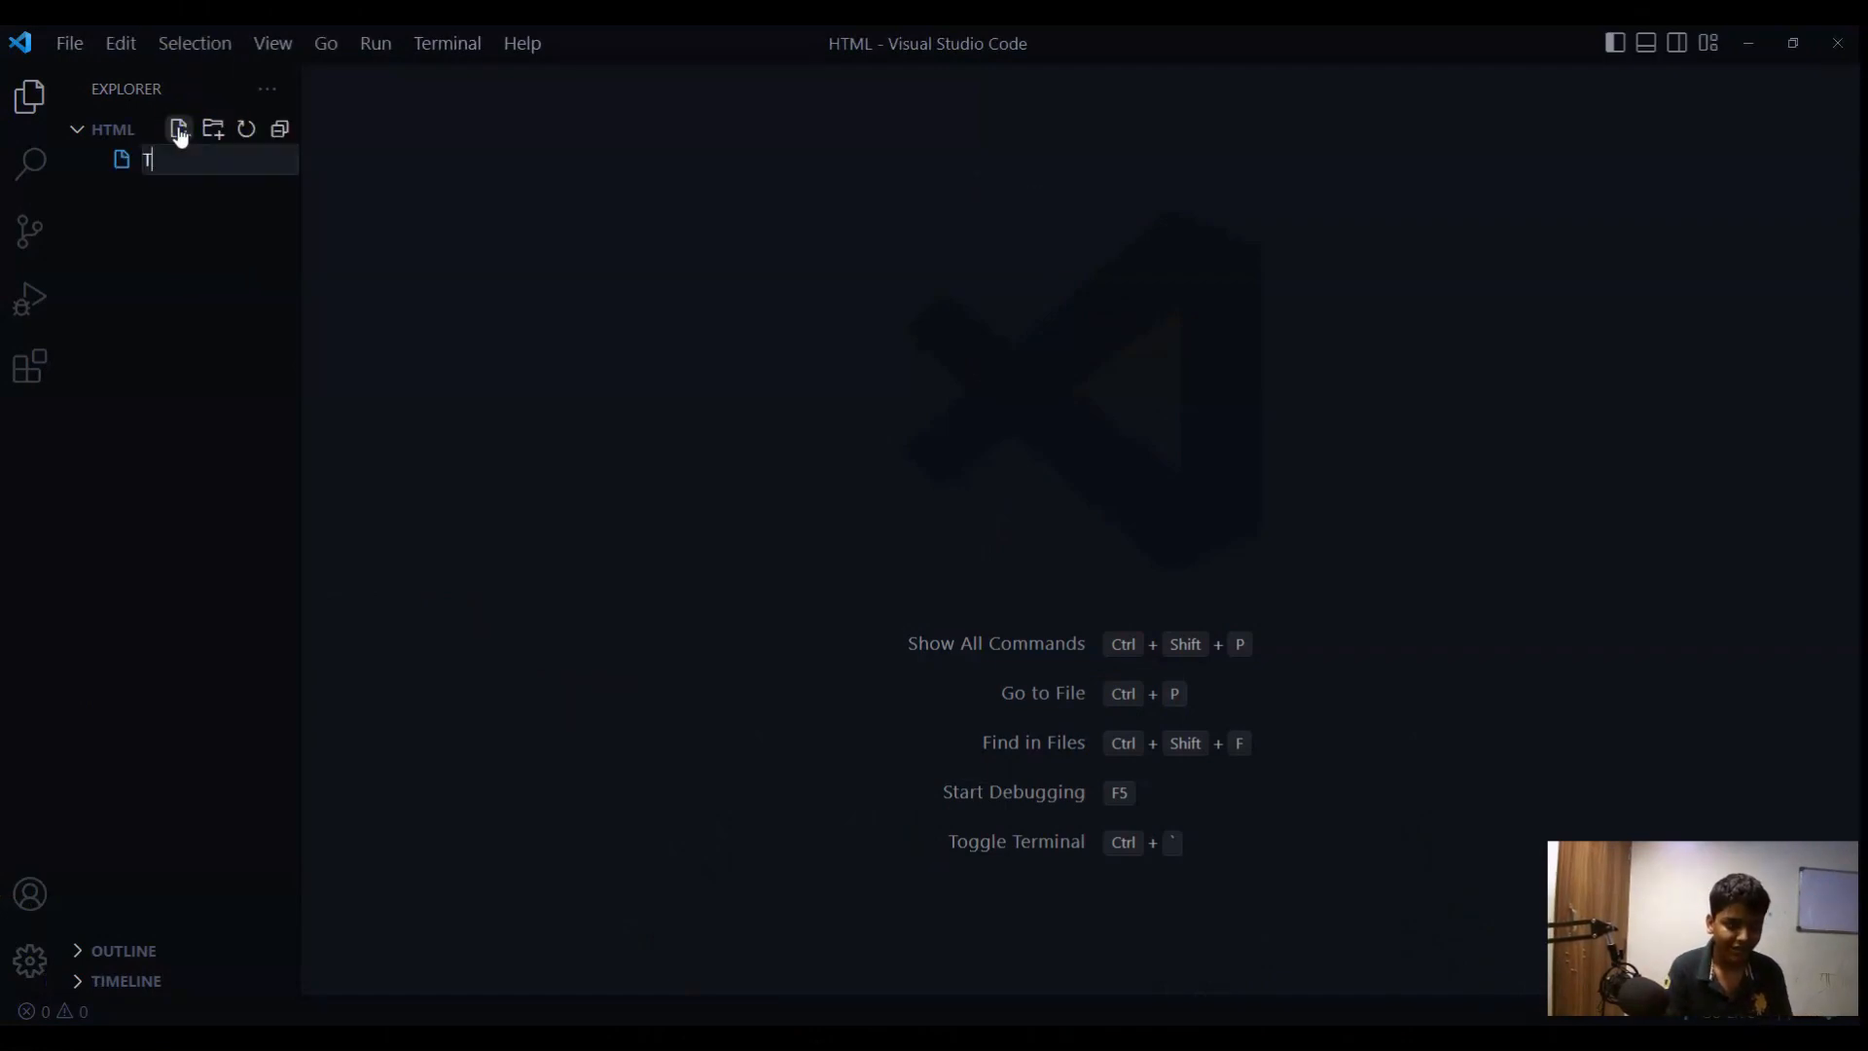
text(able.html)
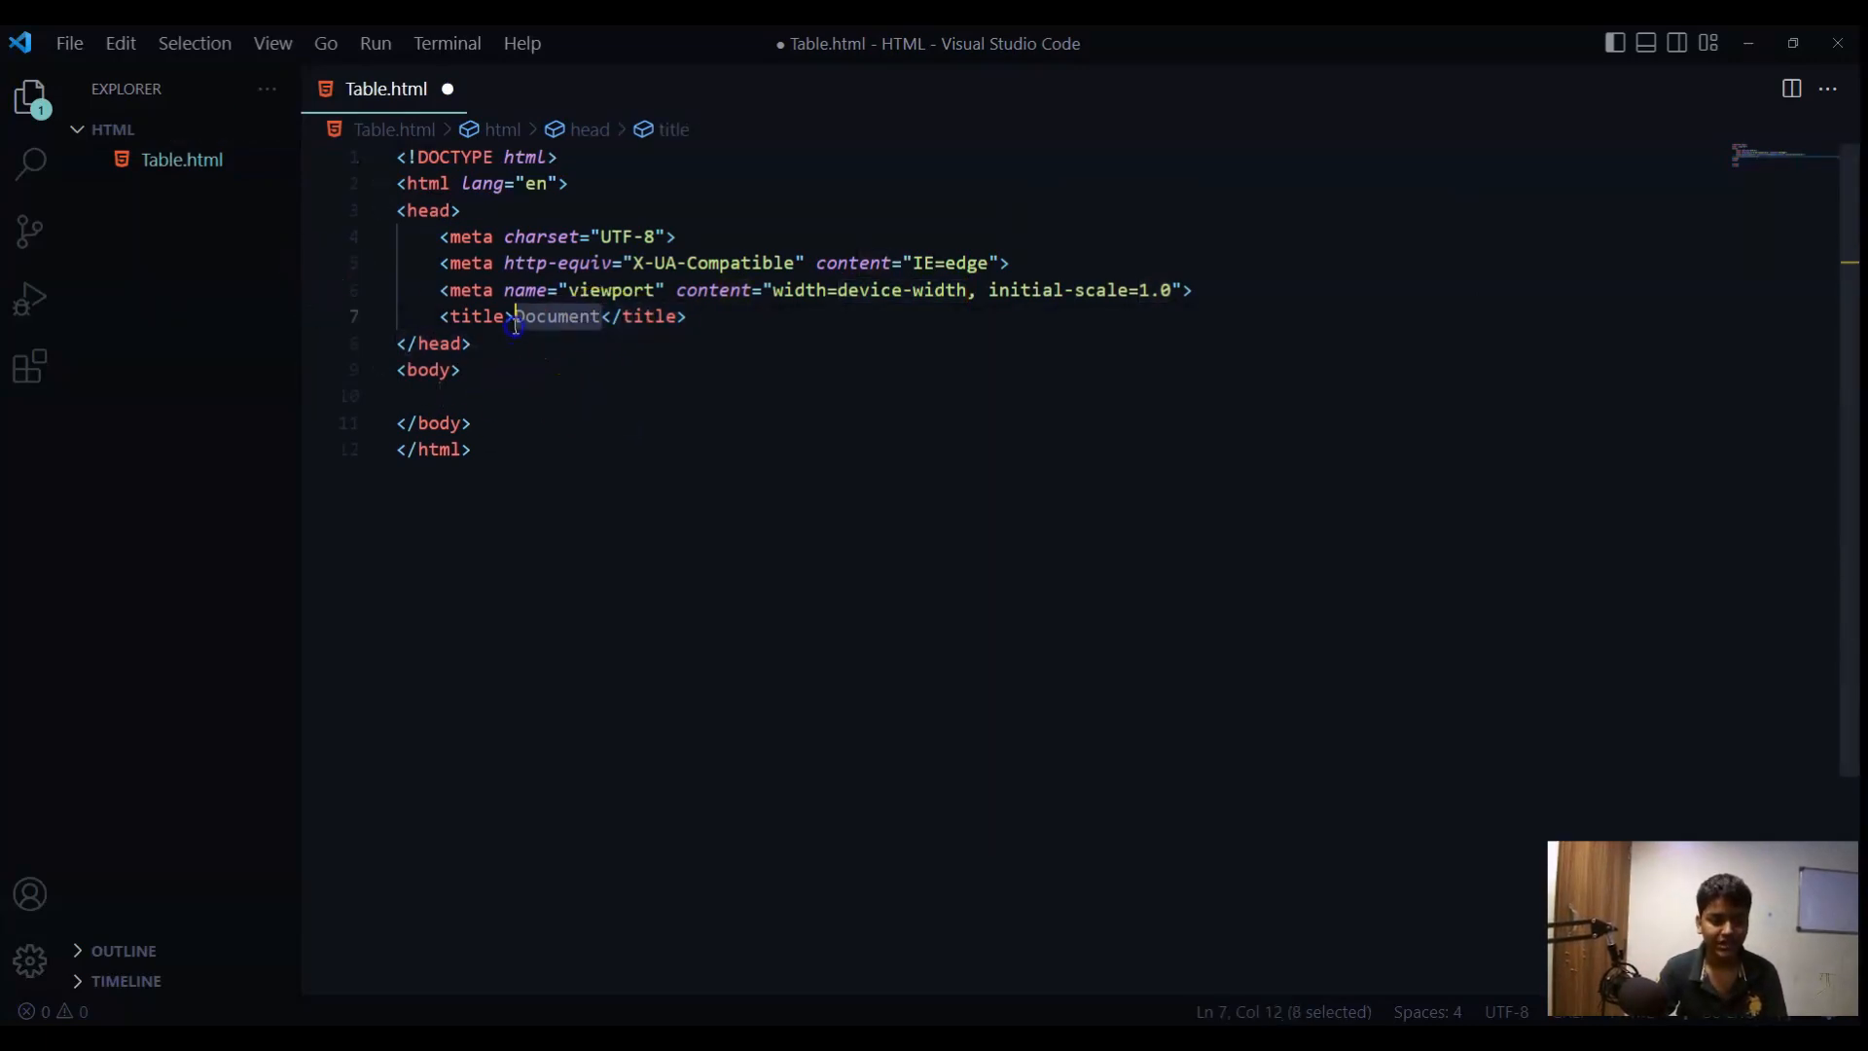
- Replace the 'Document' title with 'Techie world tutorials'
text(TE)
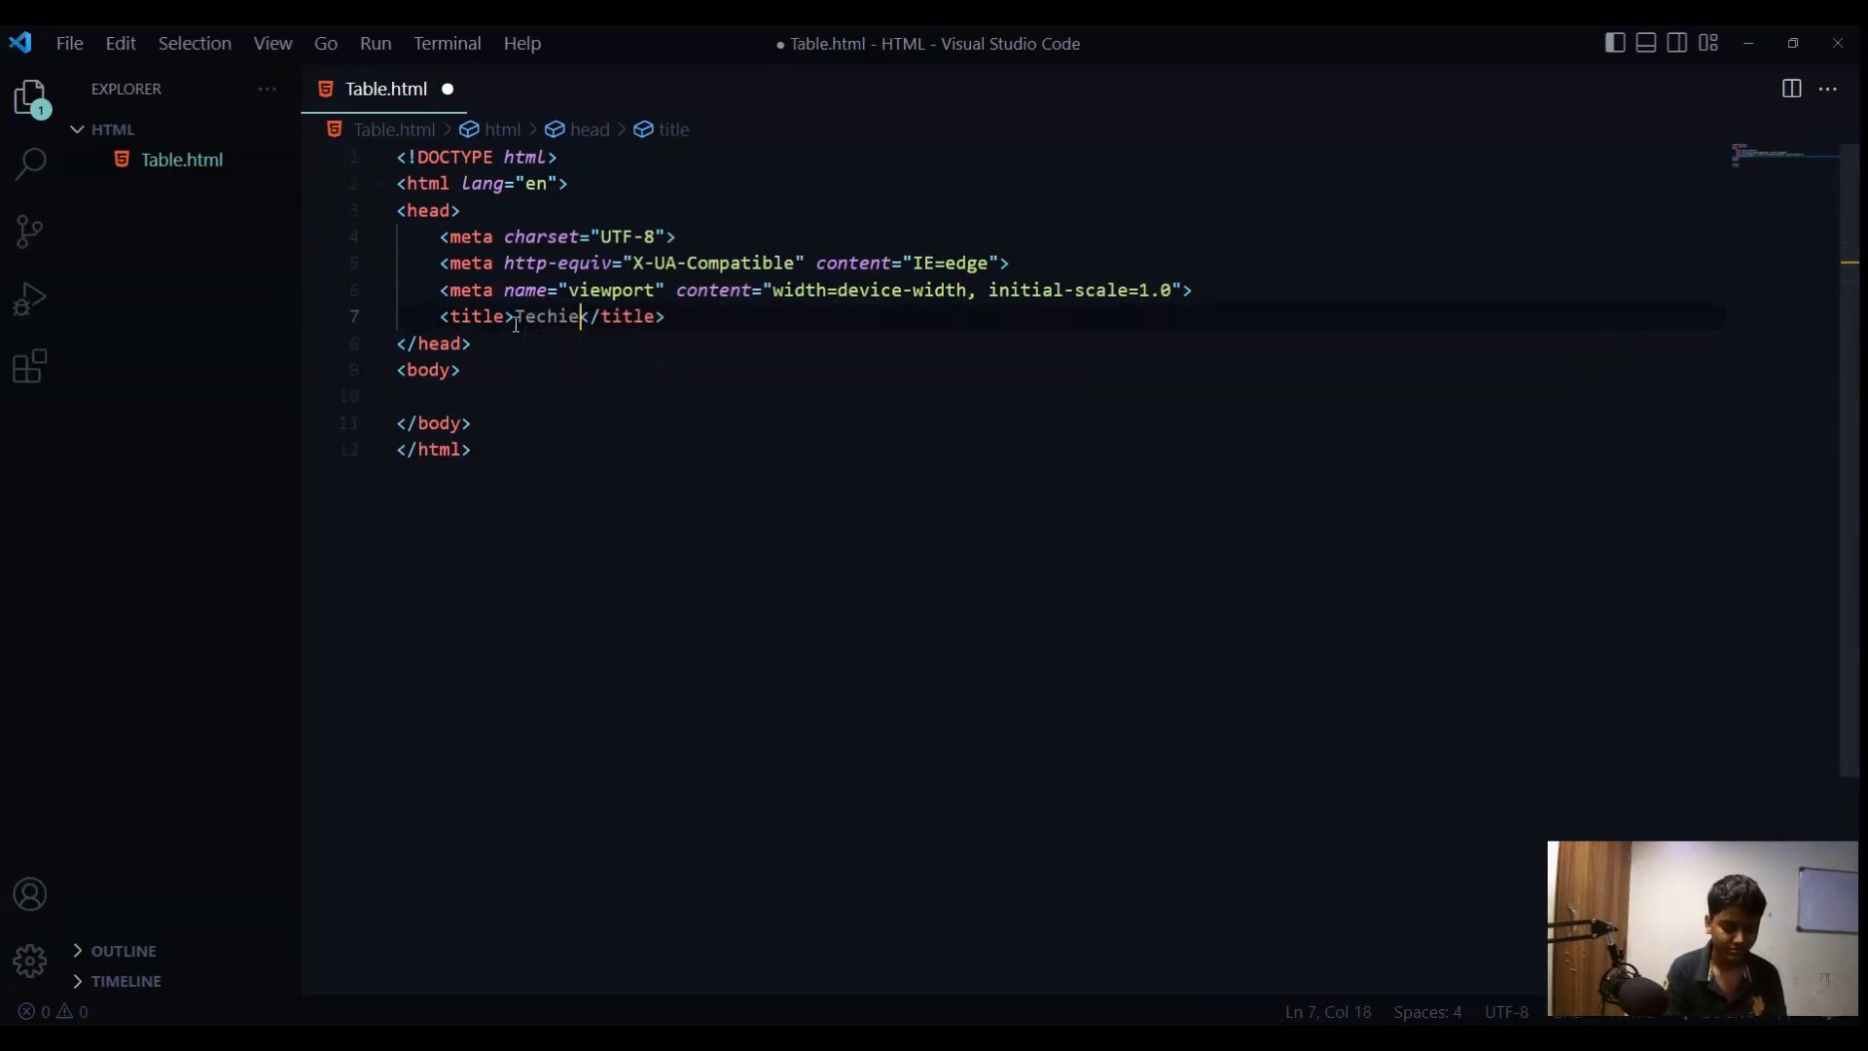
text(world t)
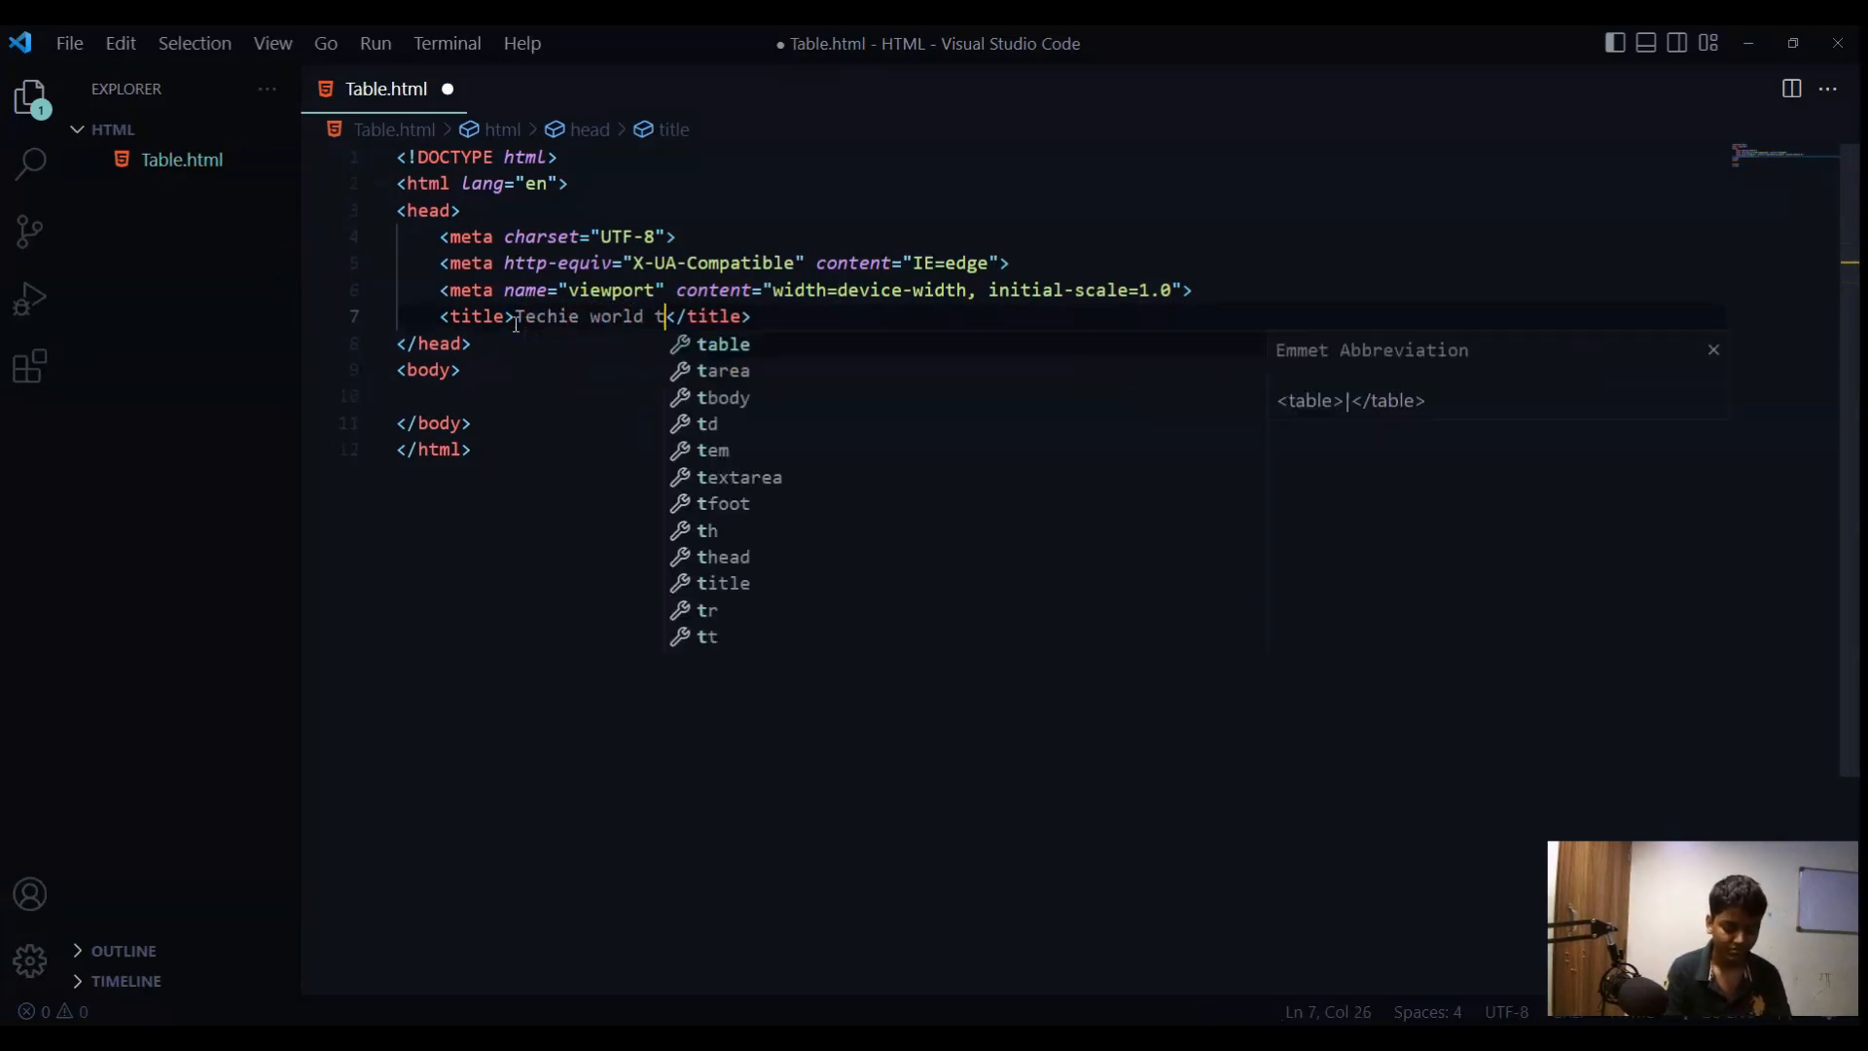
text(utorial)
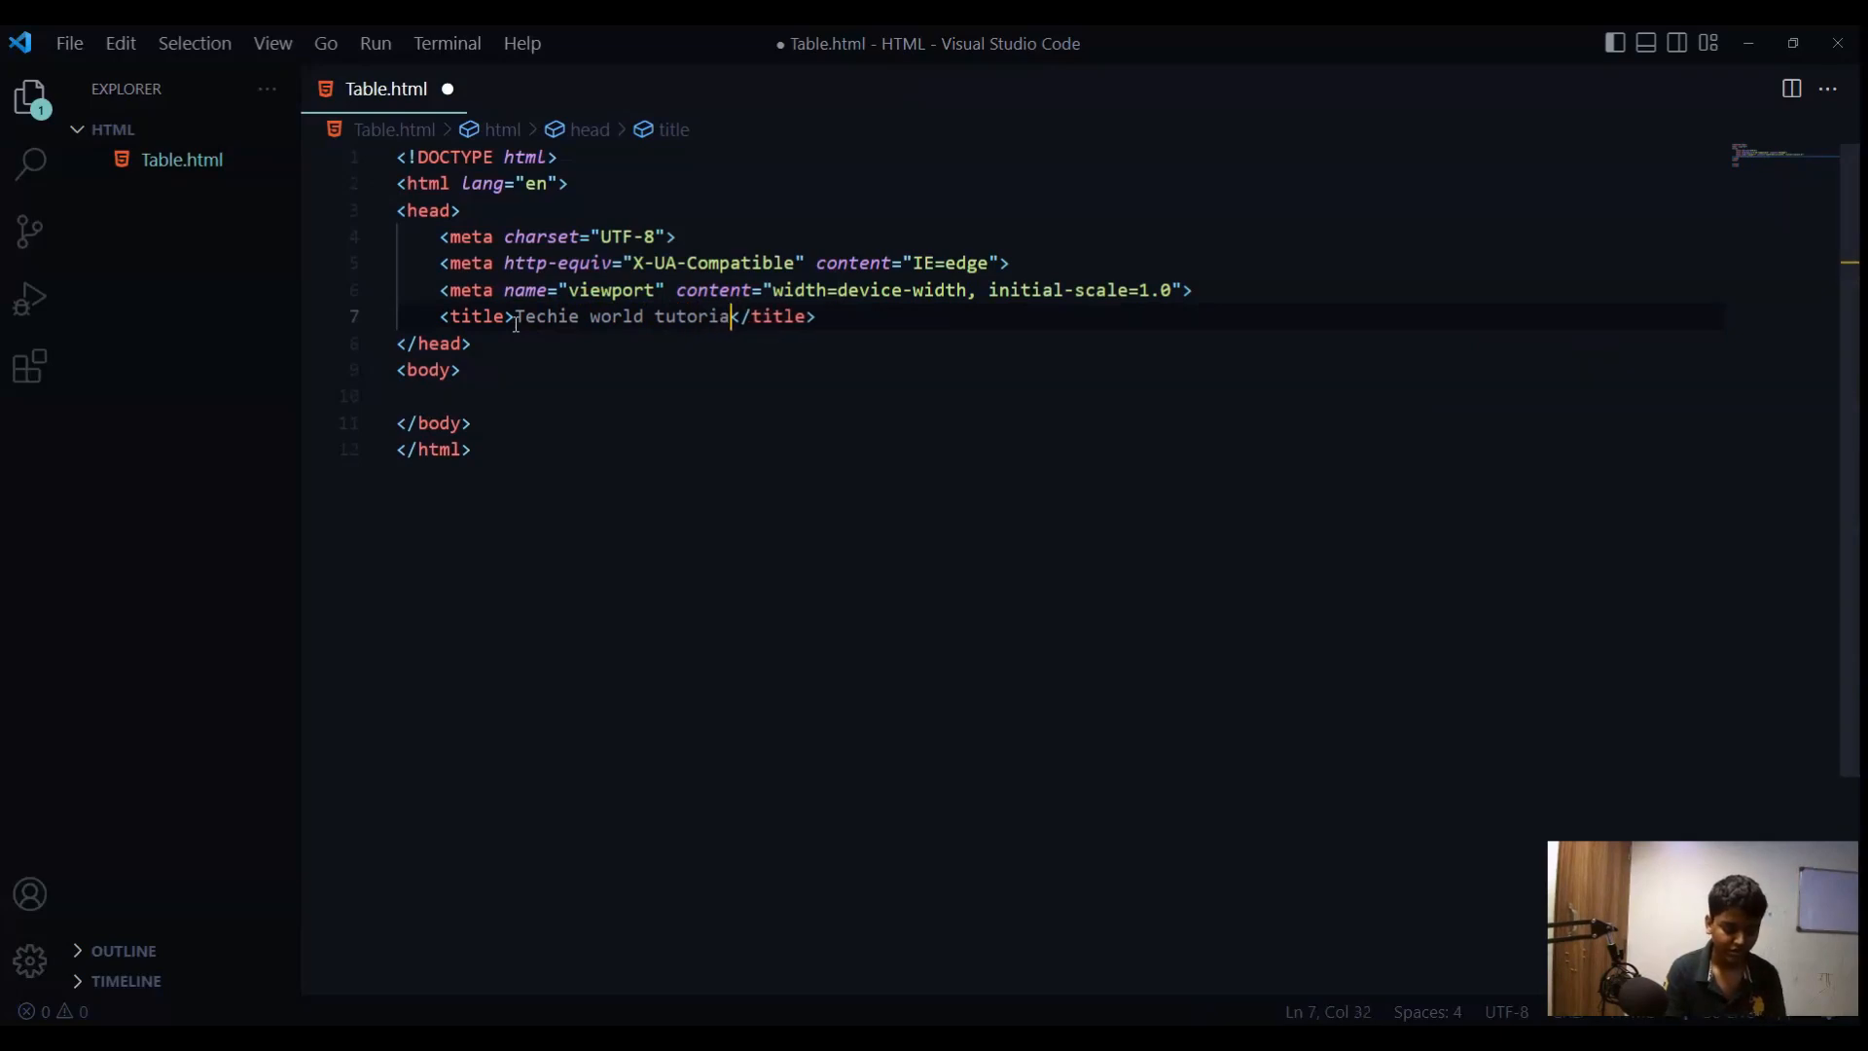
text(s)
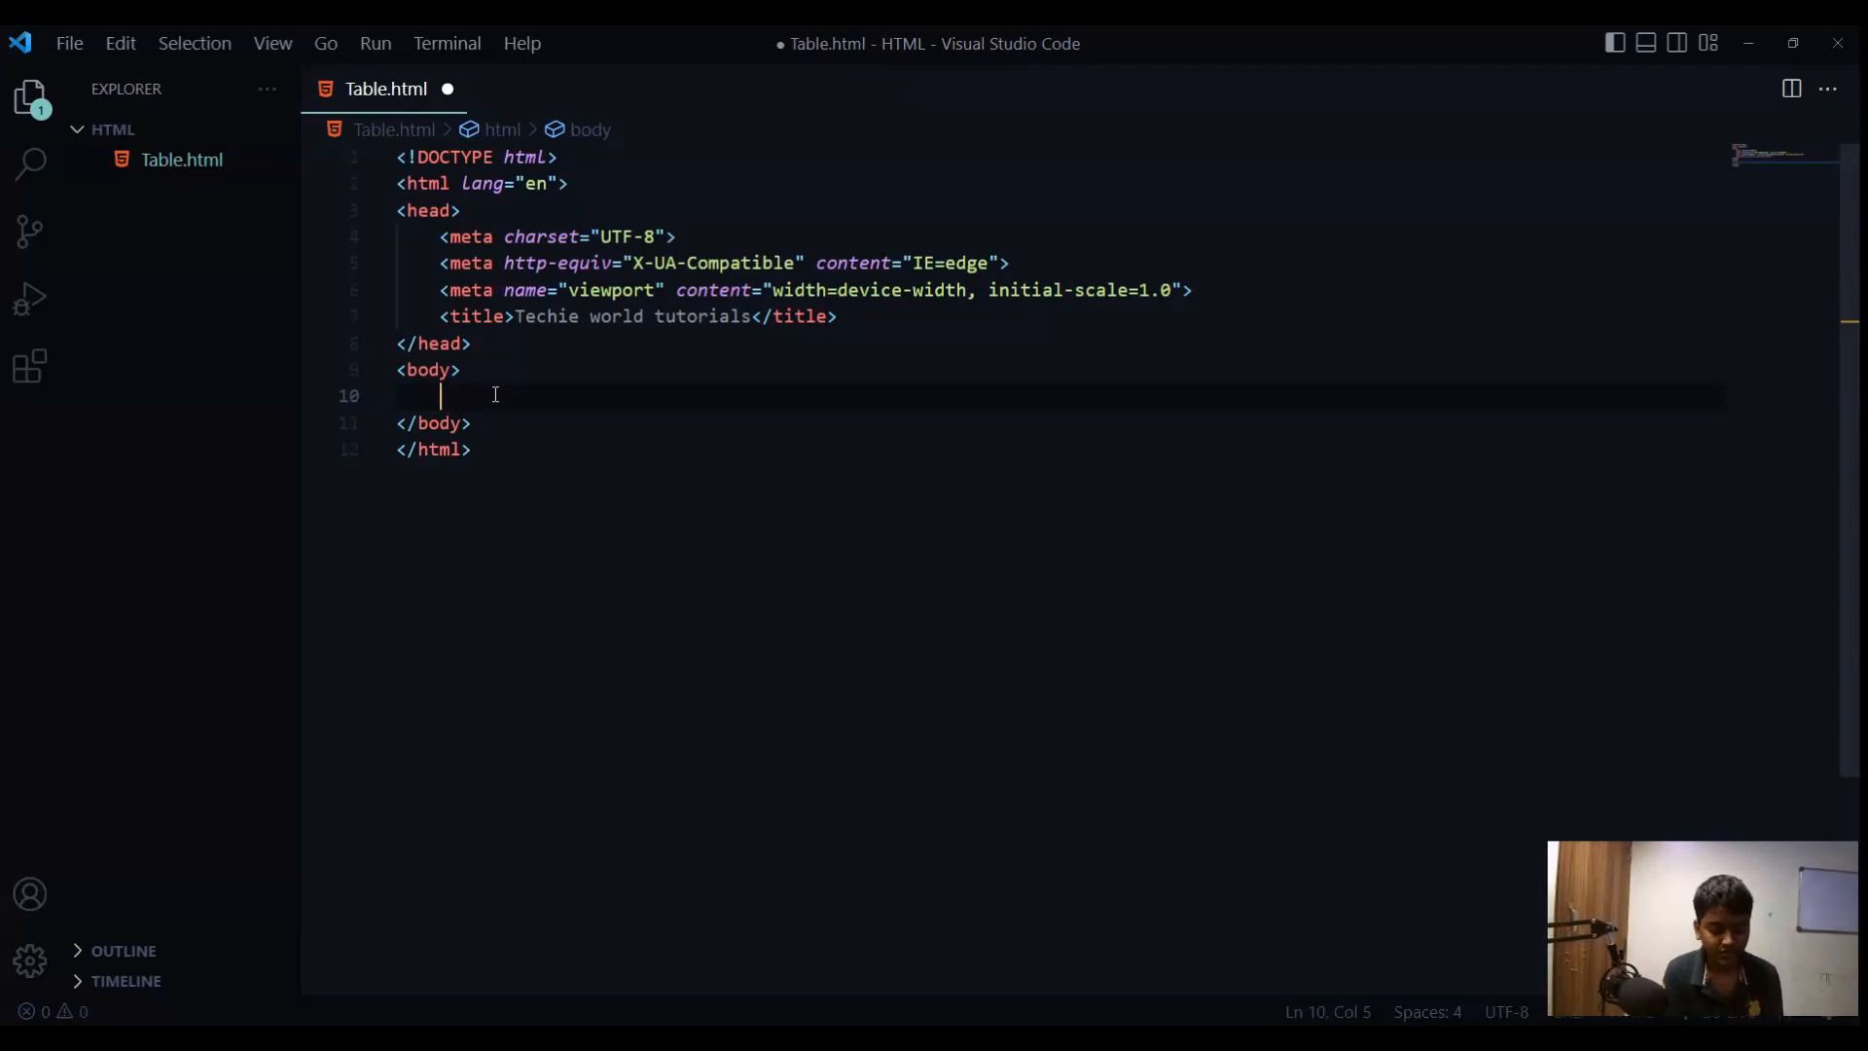
- Insert a <table> with one empty <tr> inside the body using Emmet
text(table></table>)
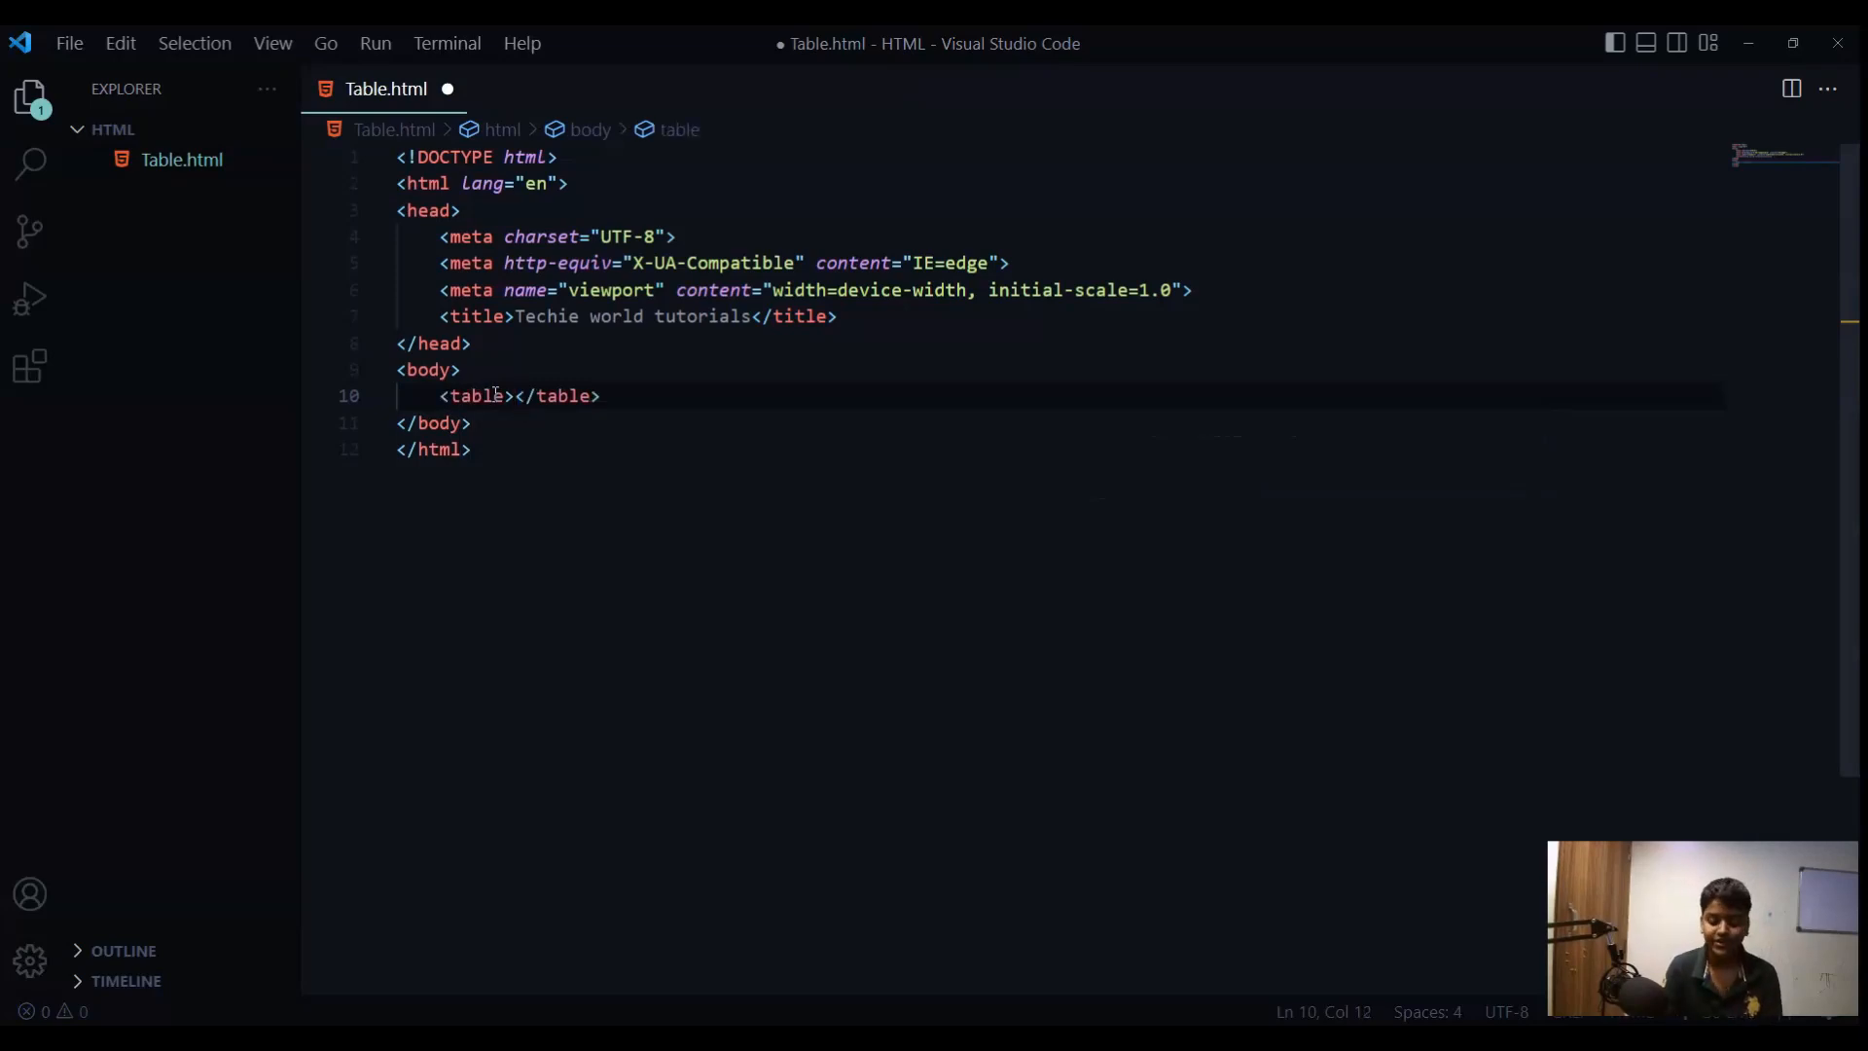
key(Enter)
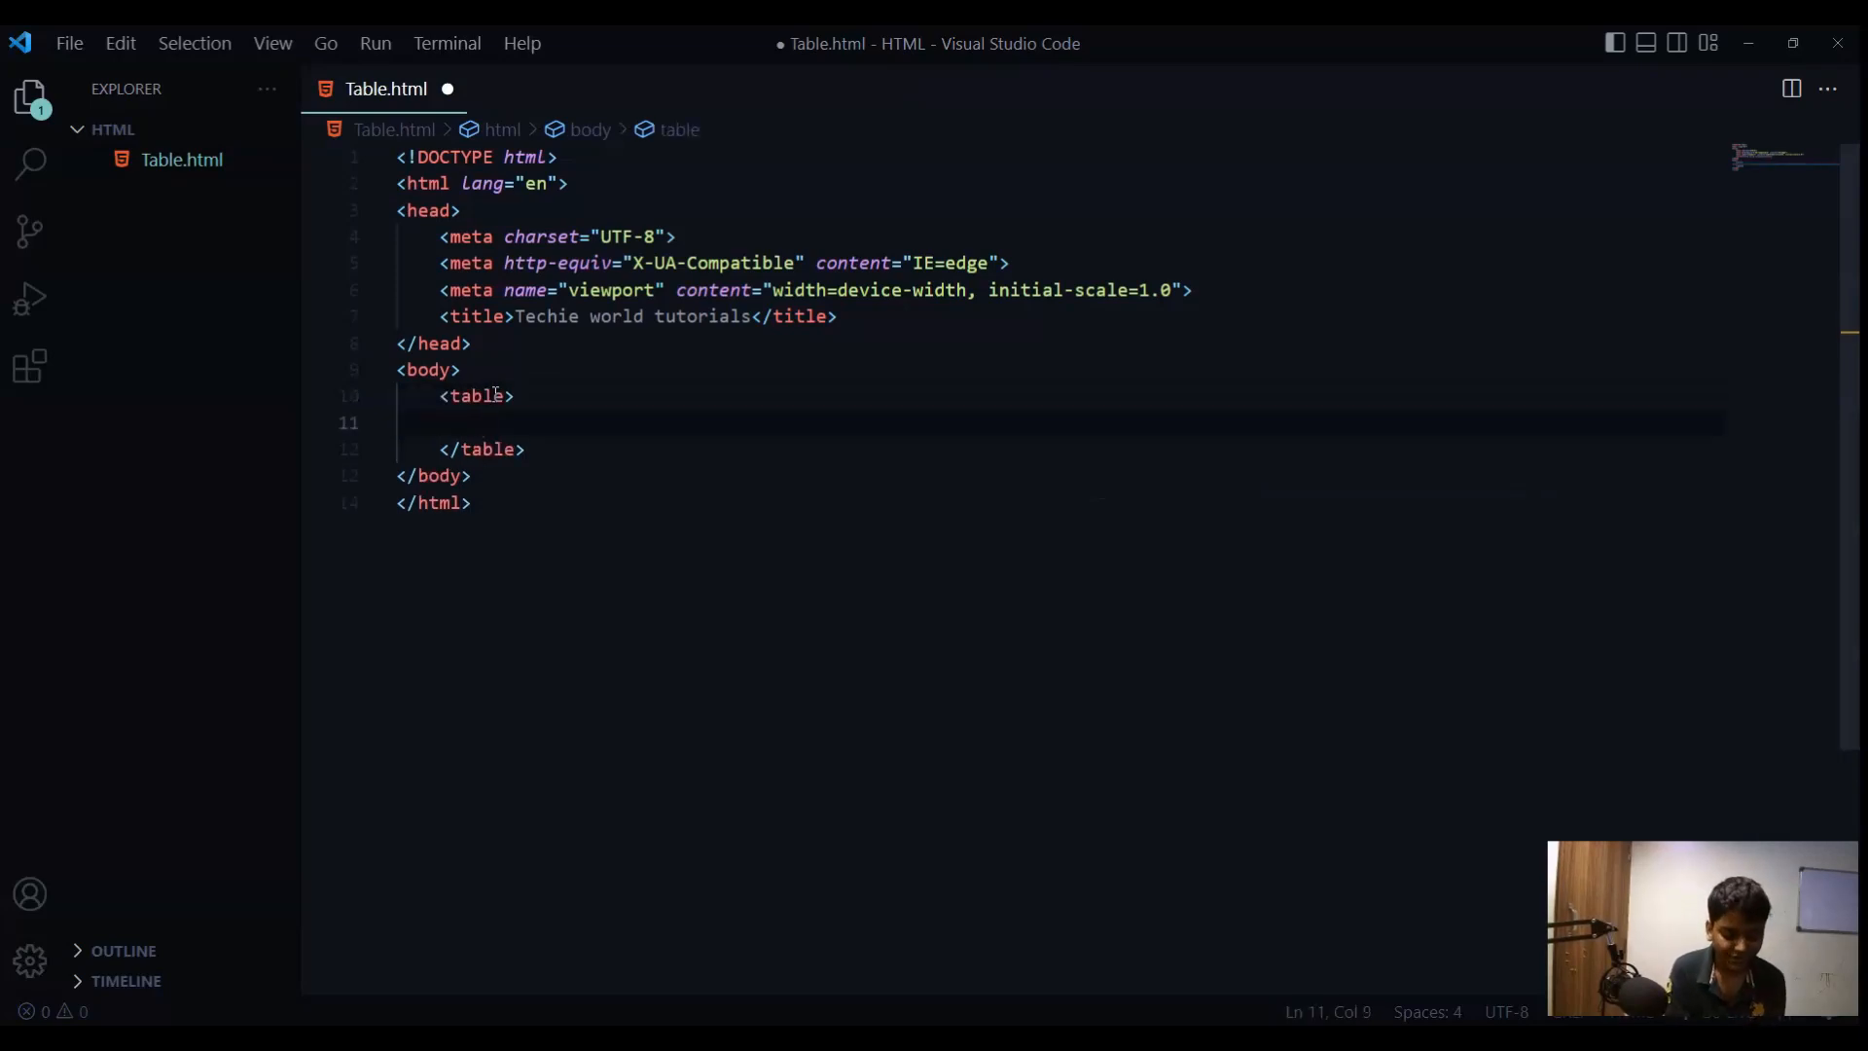
text(tr></tr>)
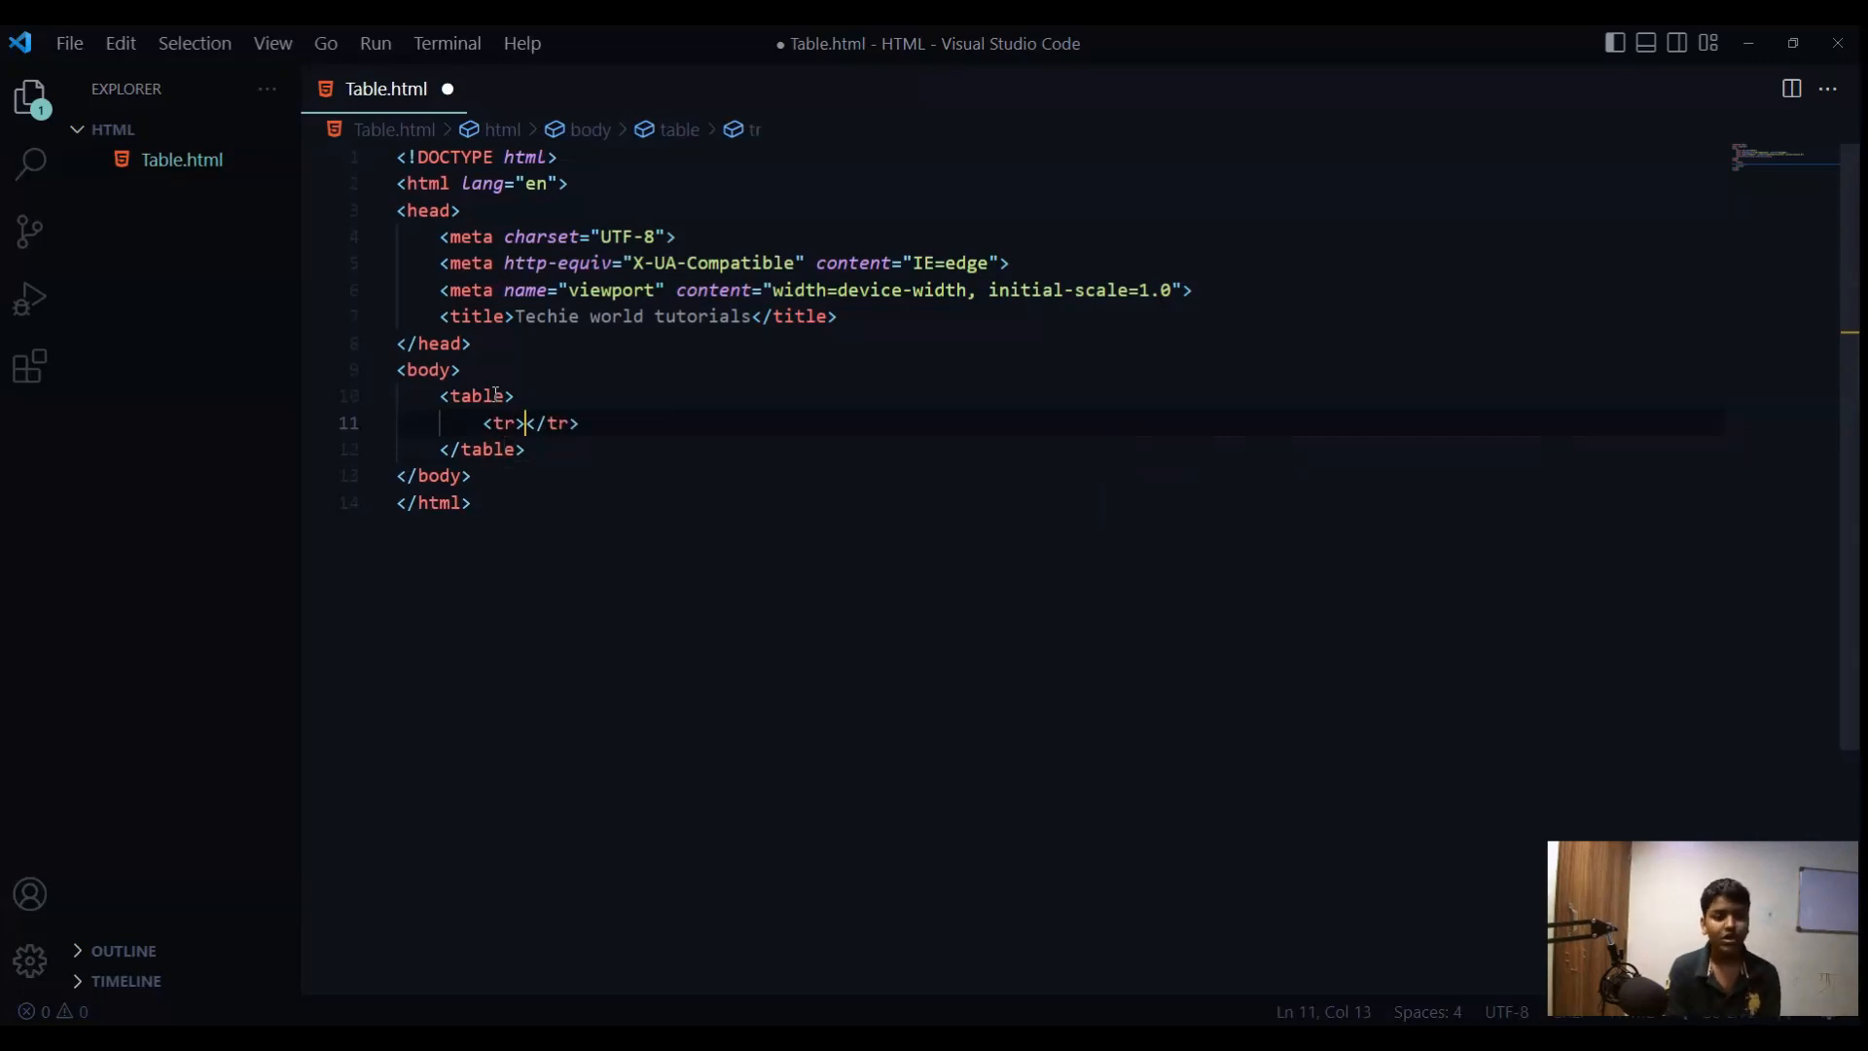
key(Enter)
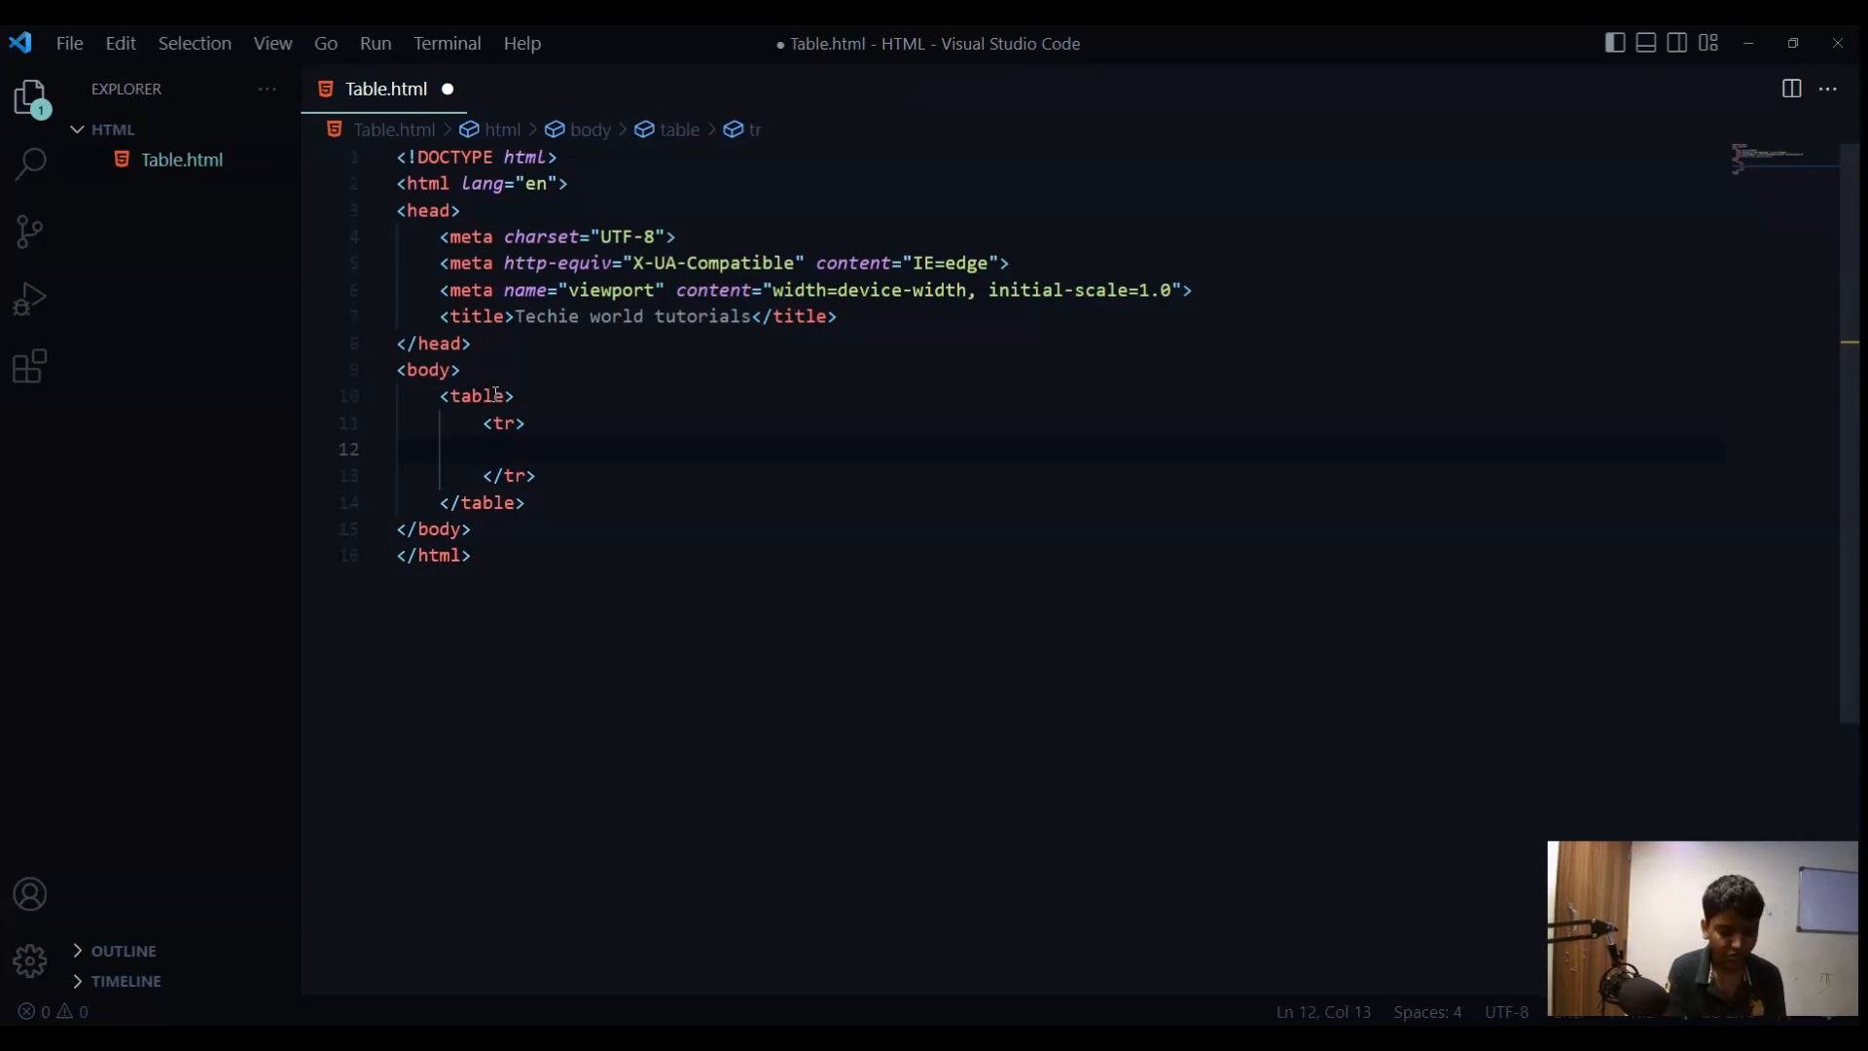
- Add 'Student name' and 'Marks' <th> cells, save, and start the Go Live preview
text(th>S</th>)
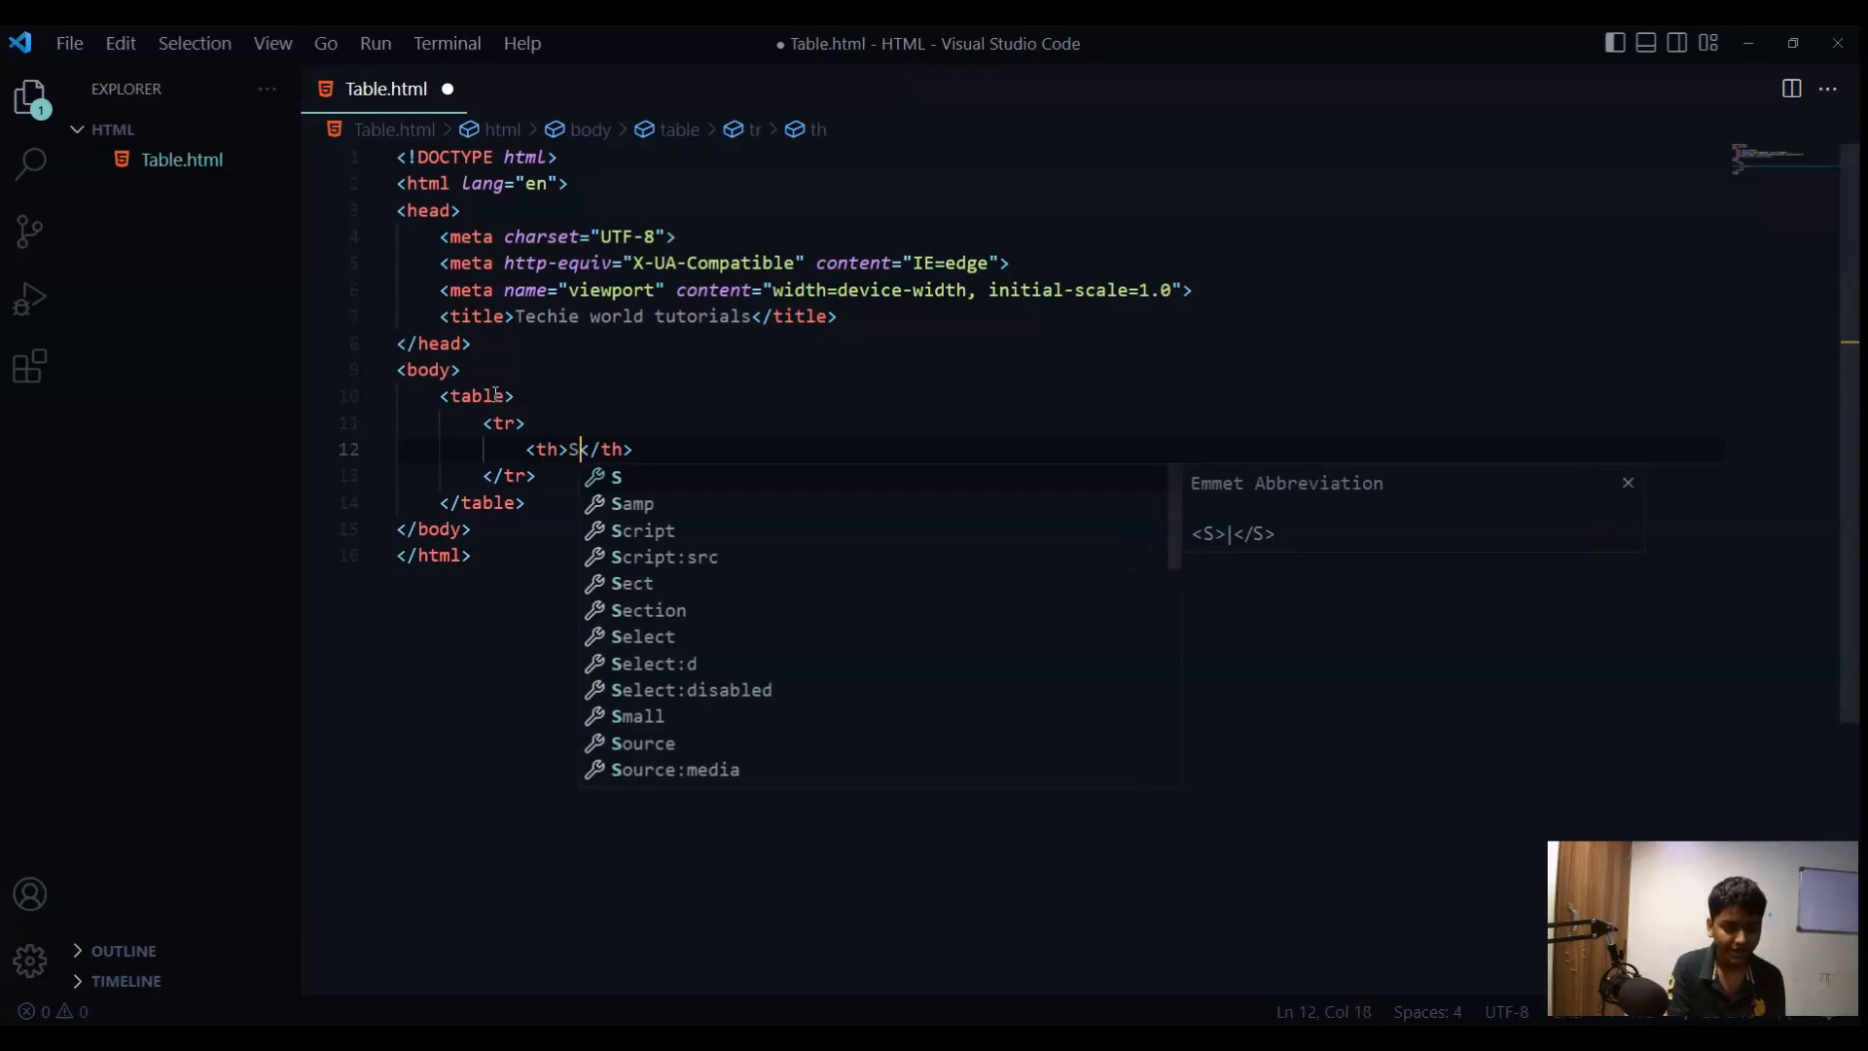
text(tudent)
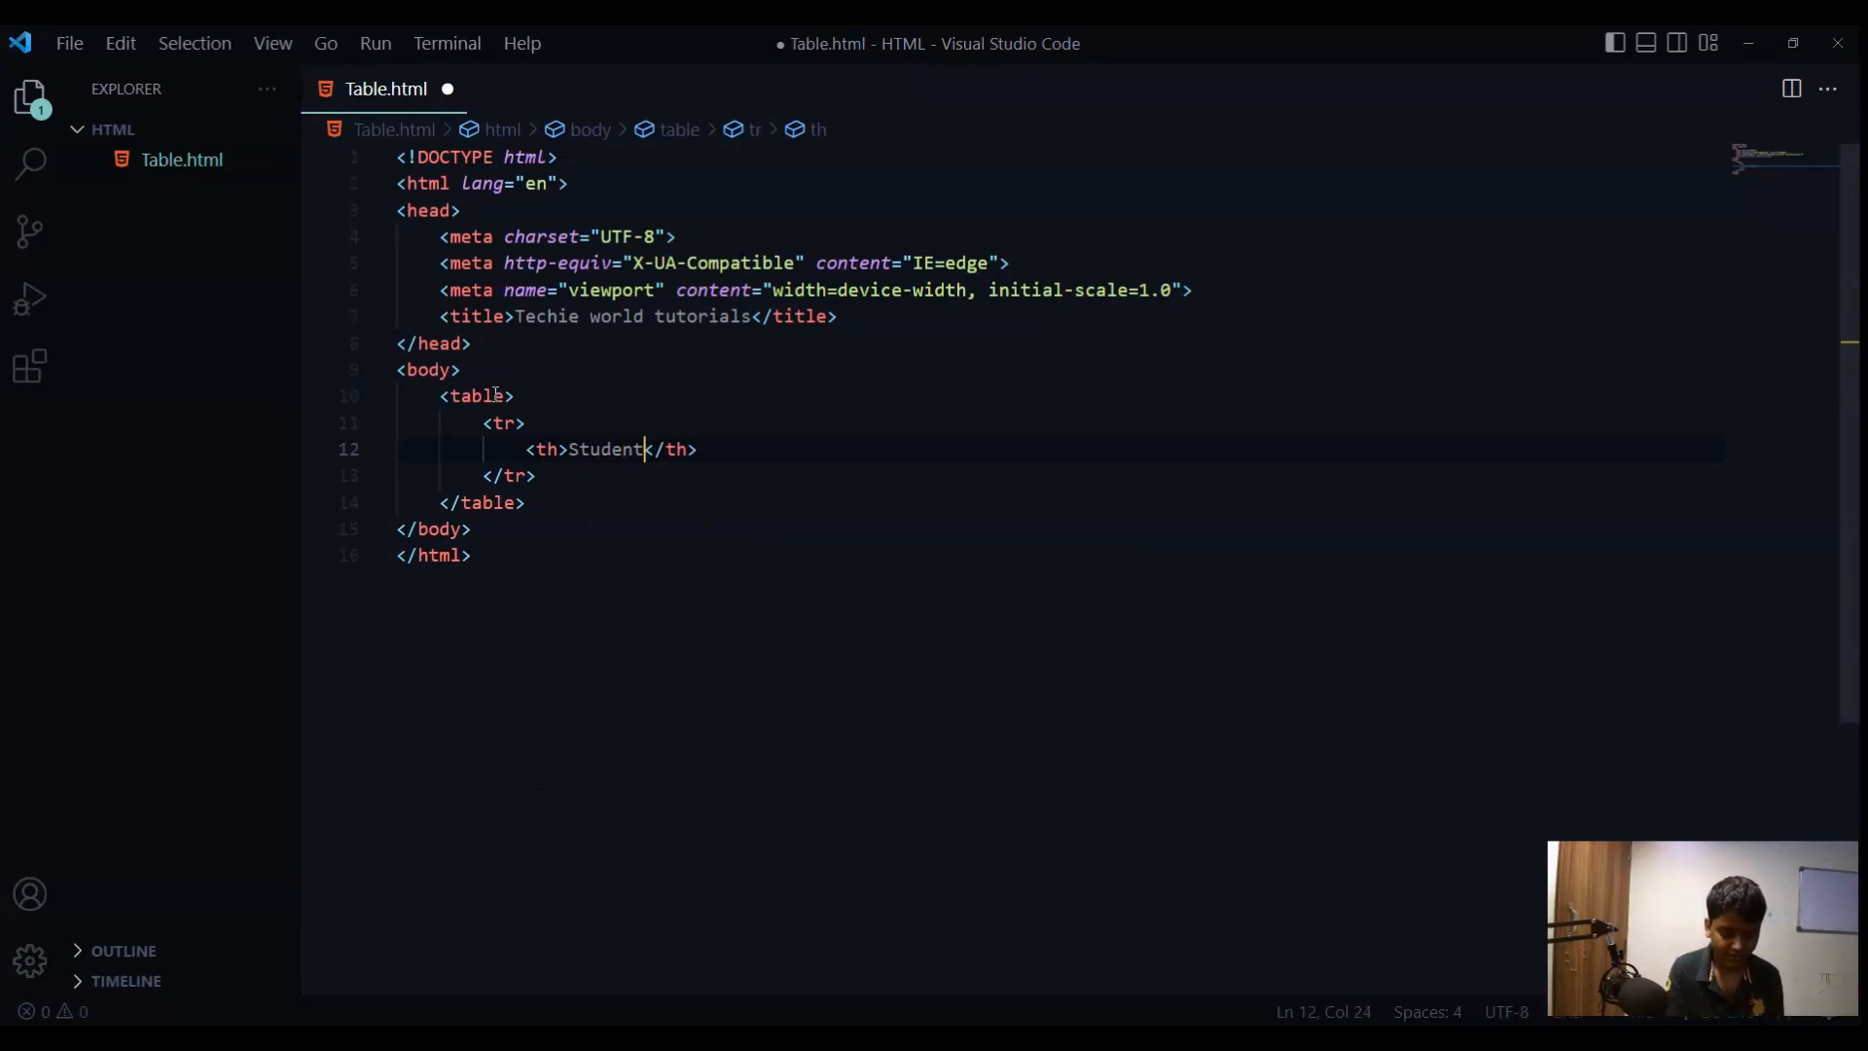
text(name)
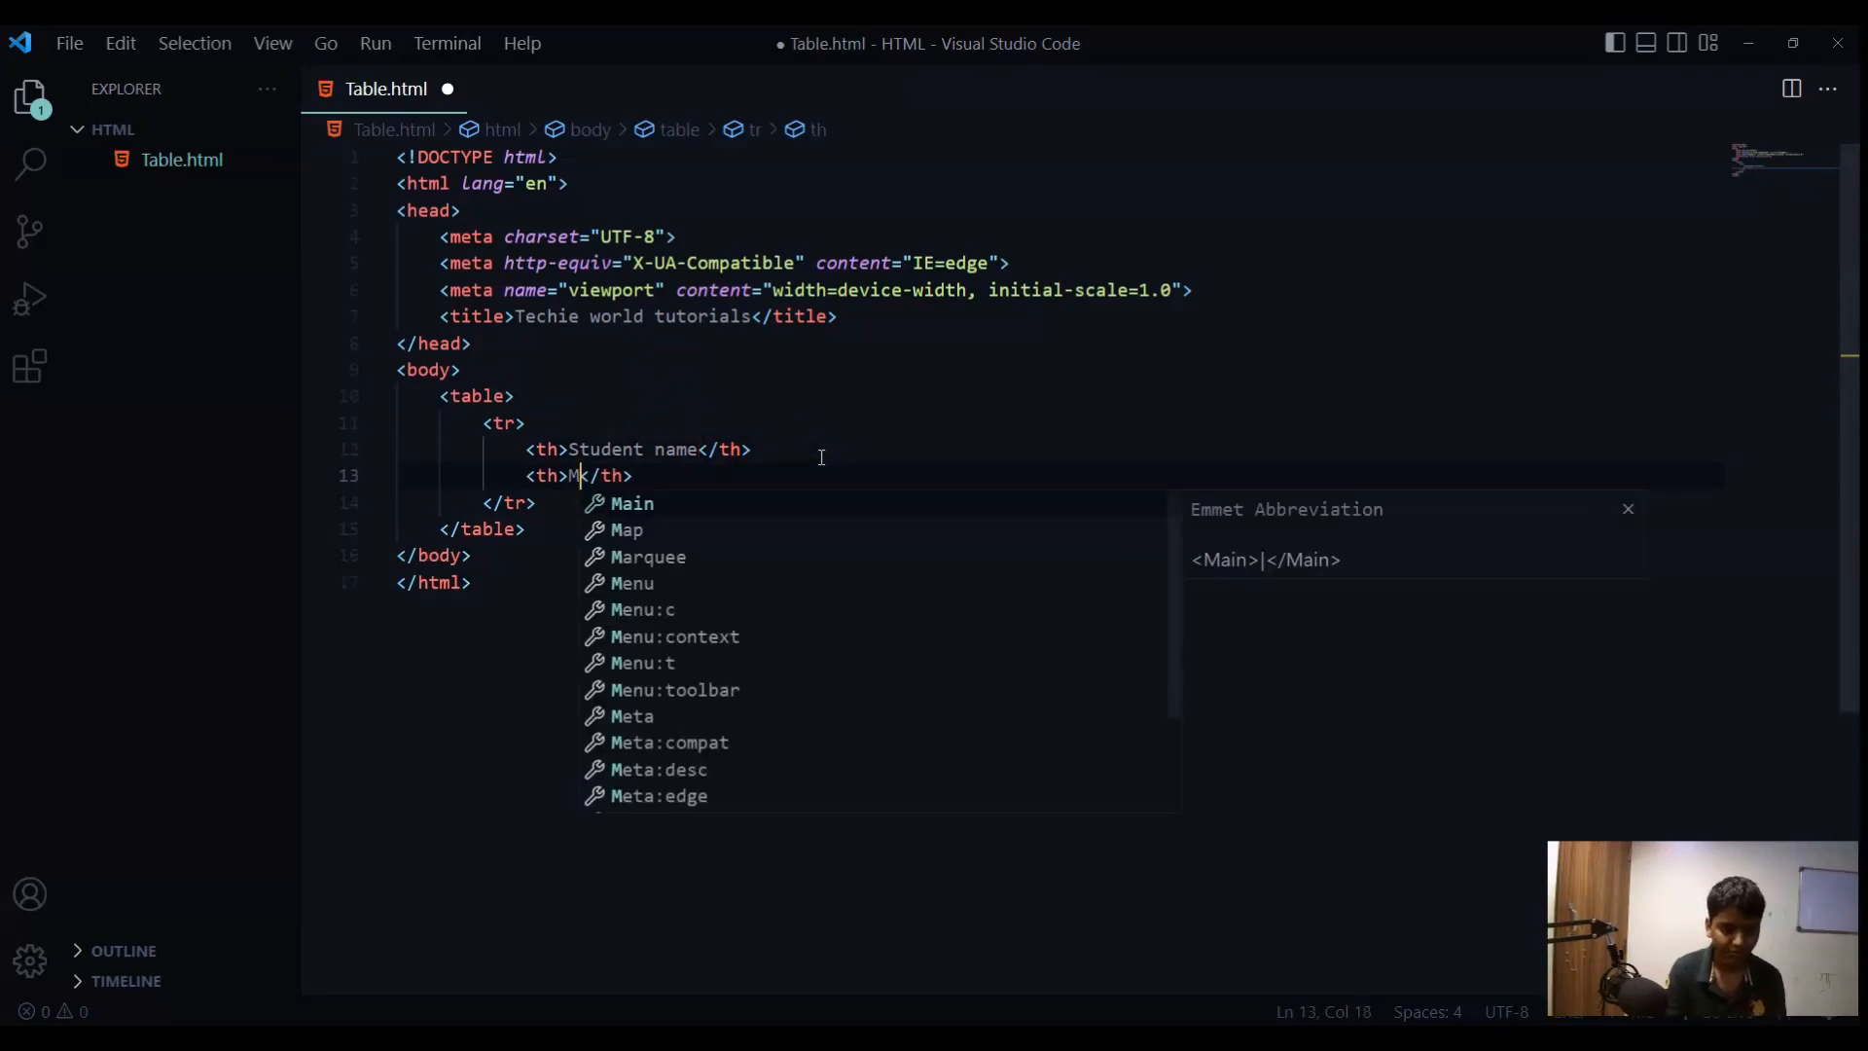
text(arks)
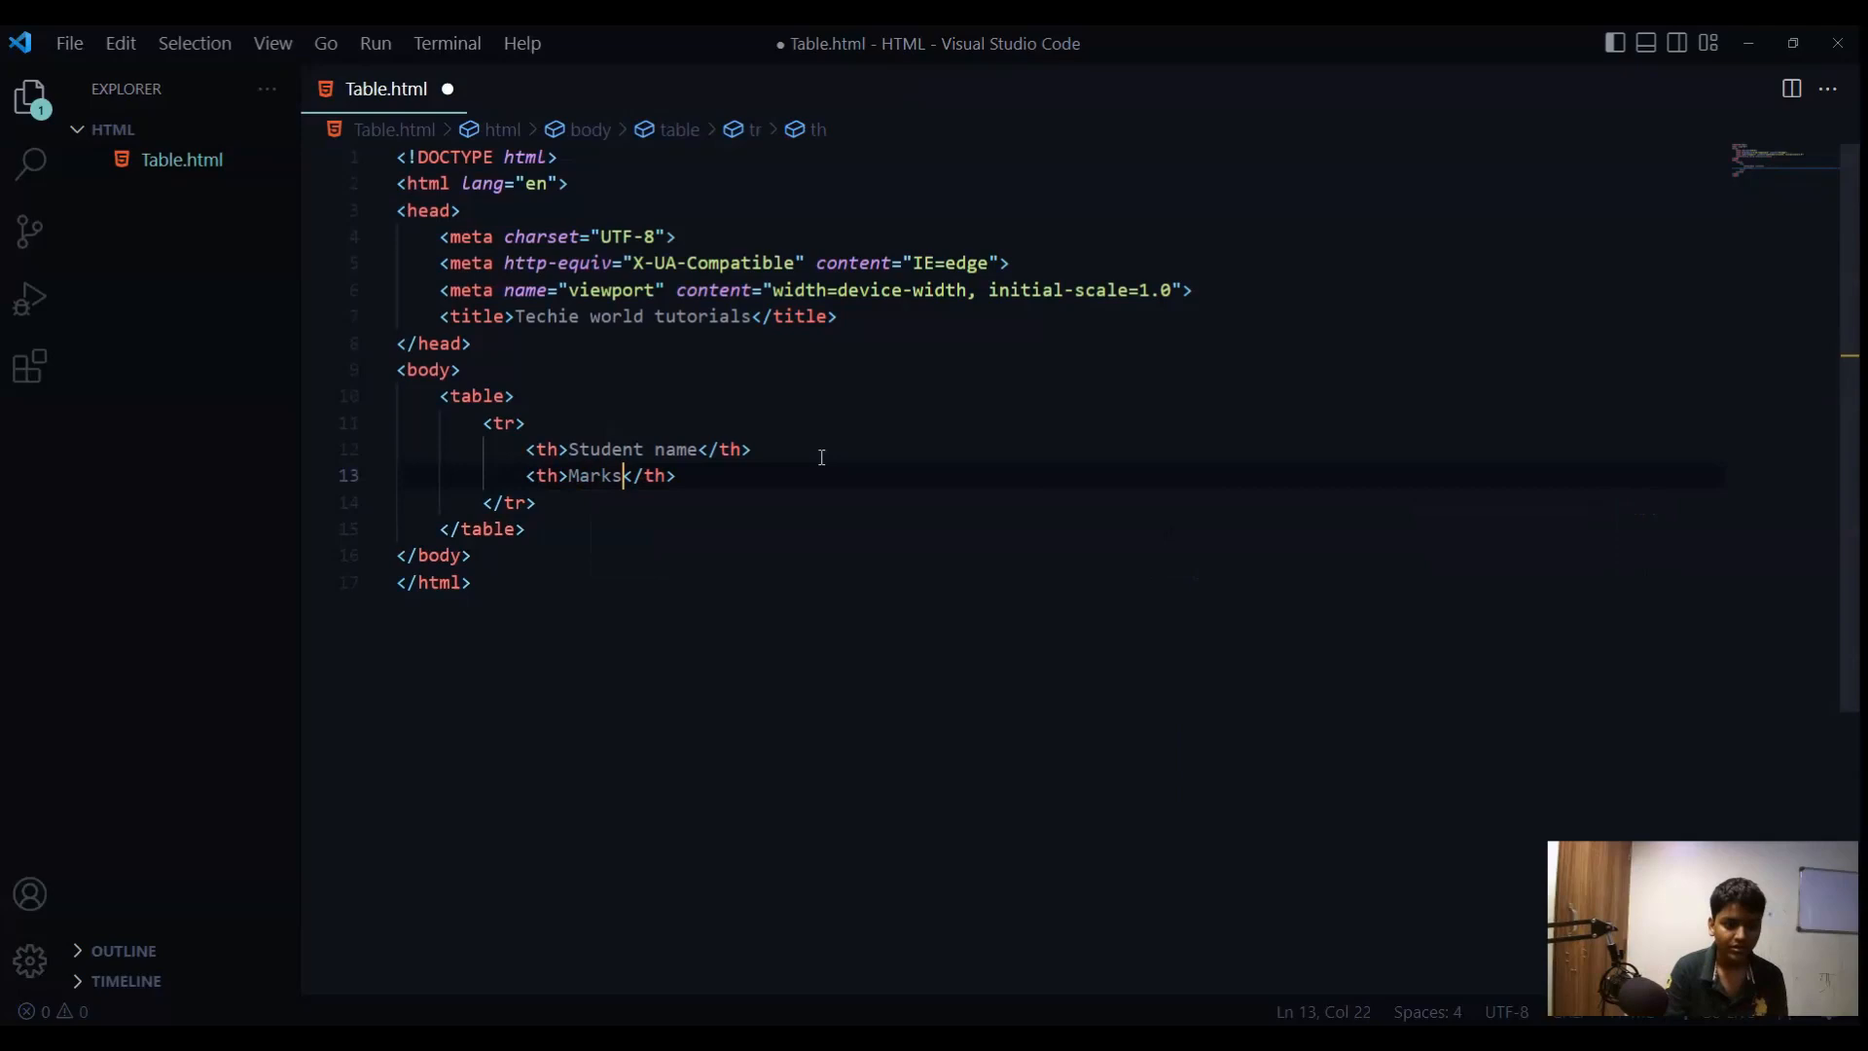
key(ctrl+s)
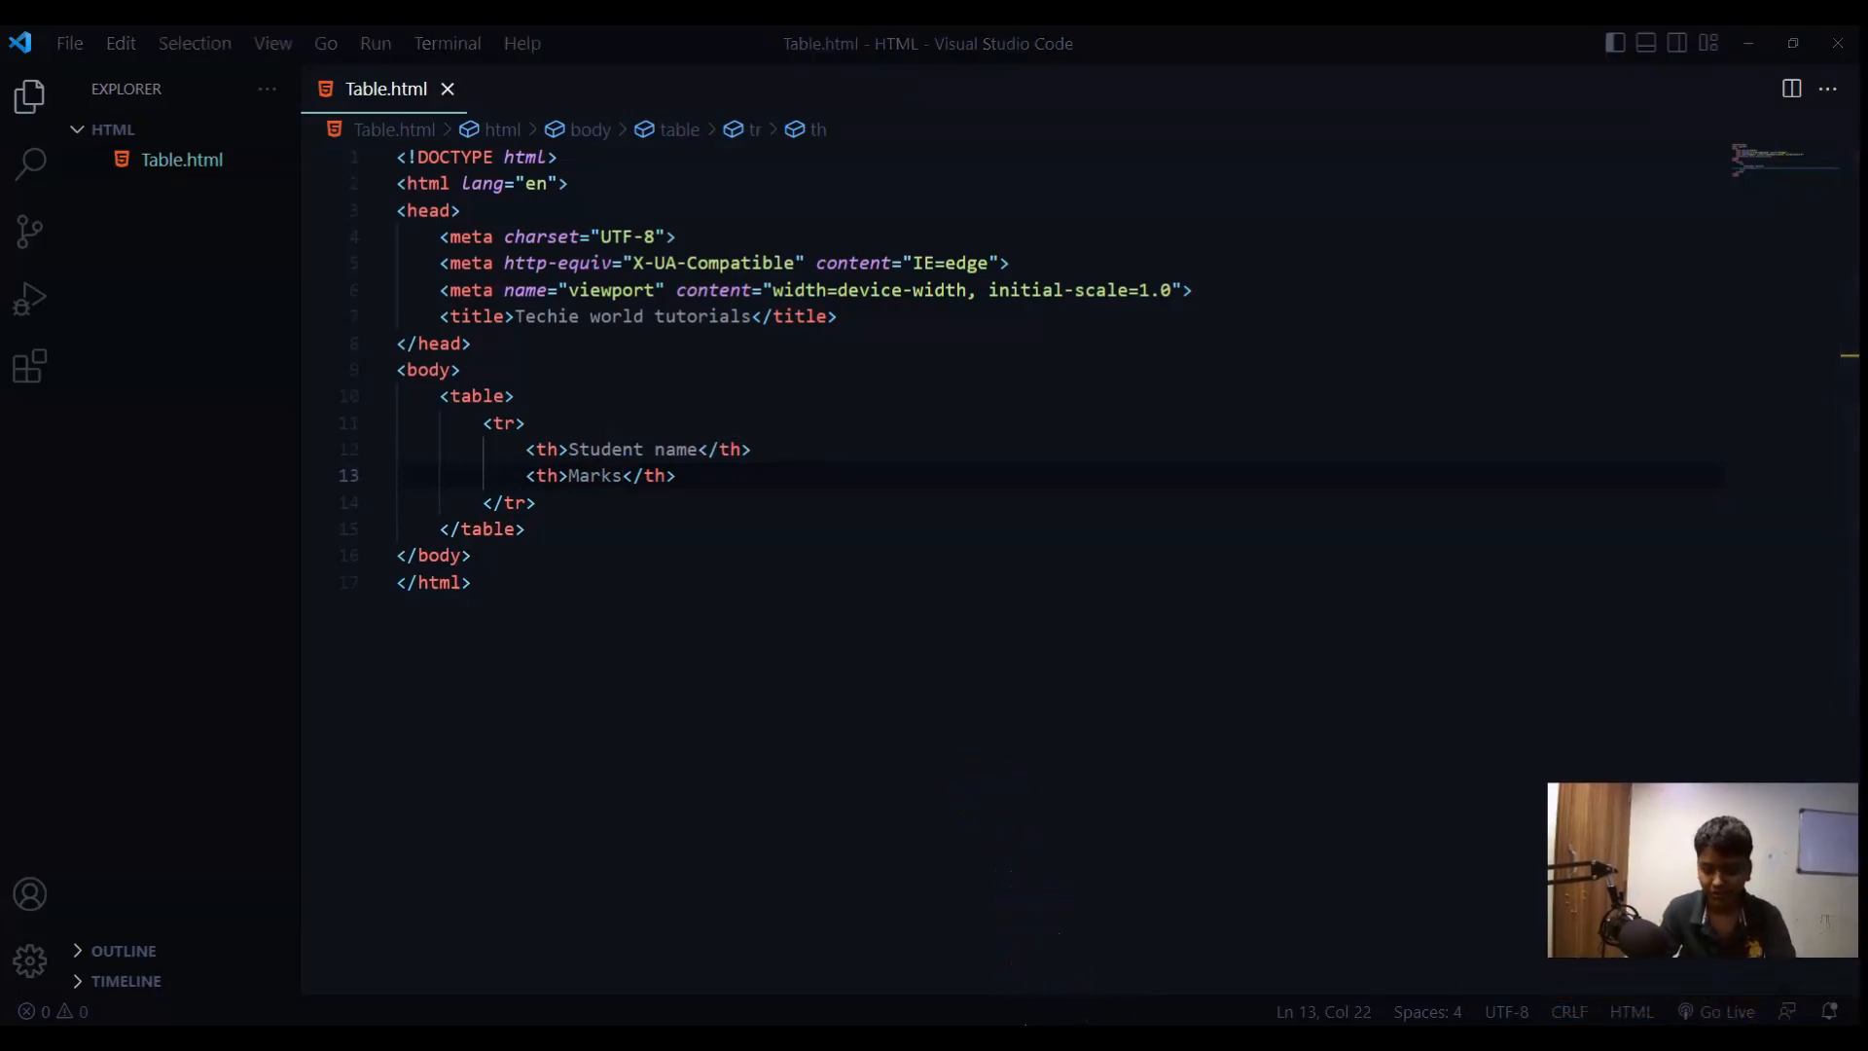
click(1725, 1012)
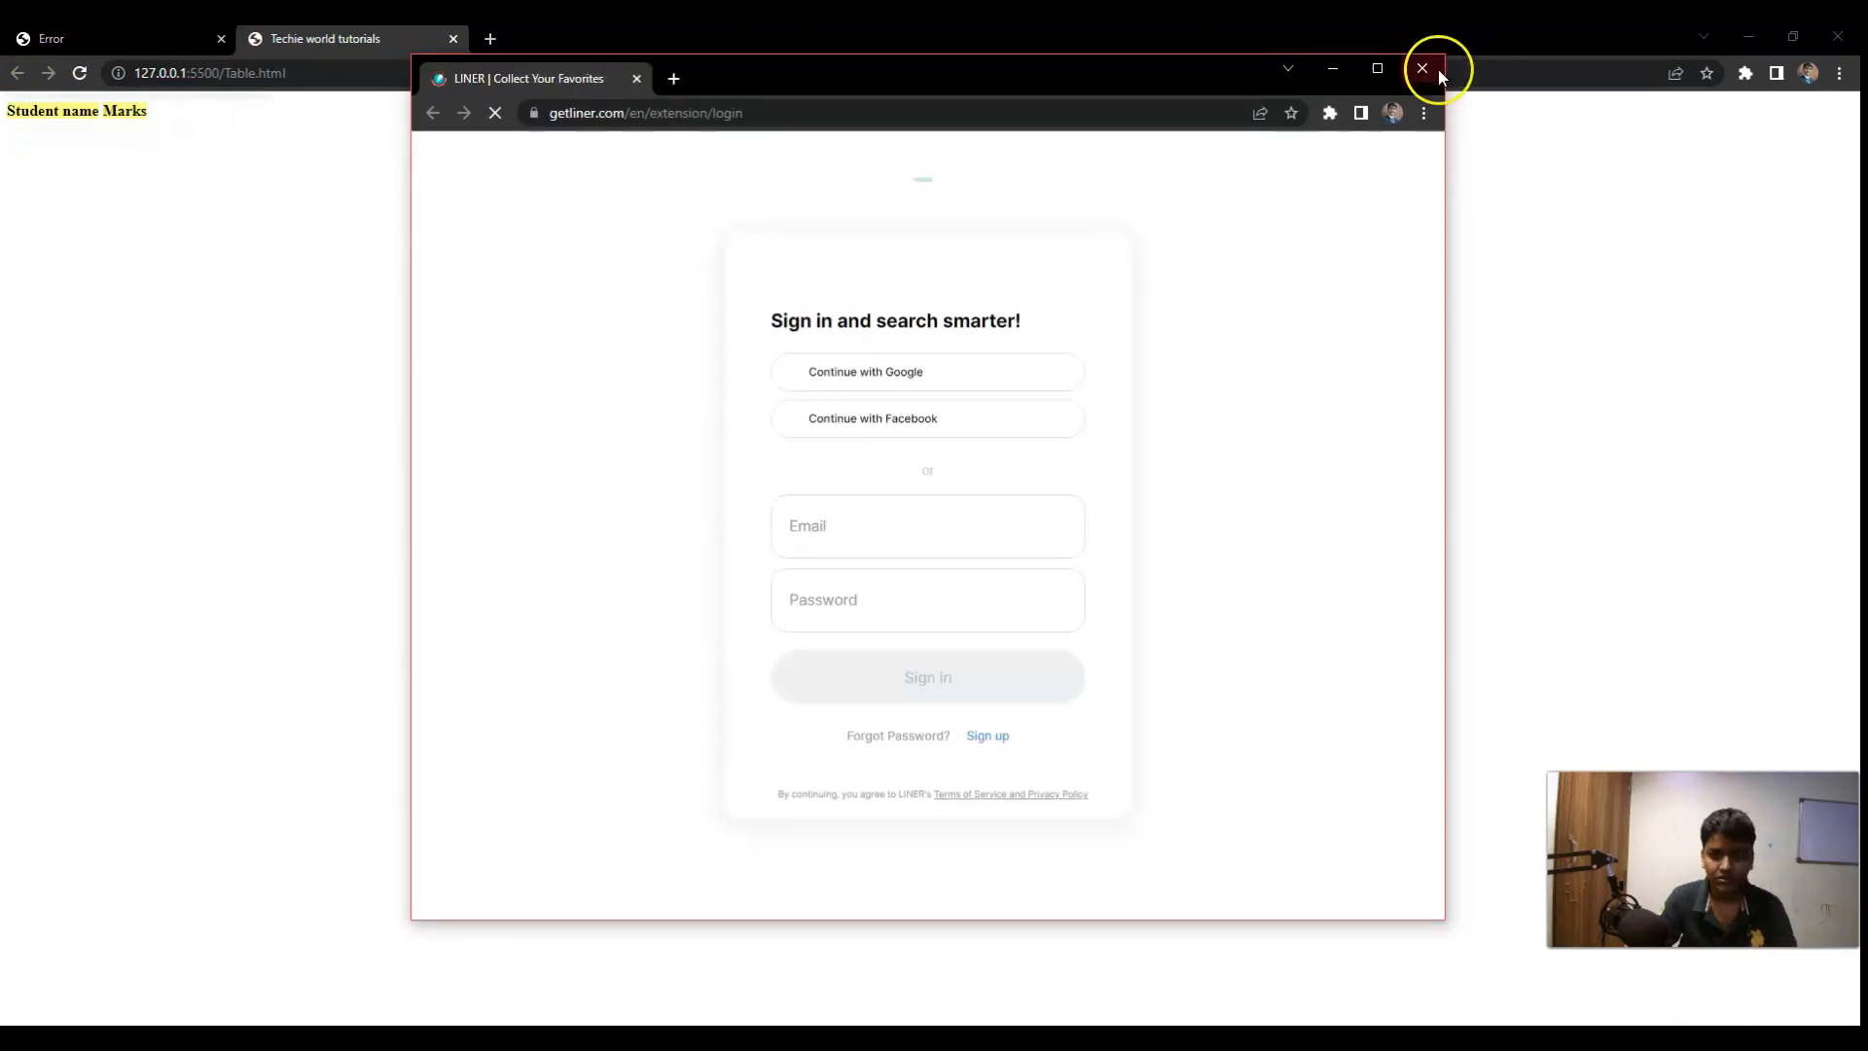
- Close the LINER extension sign-in popup to reveal the rendered headings
click(1421, 69)
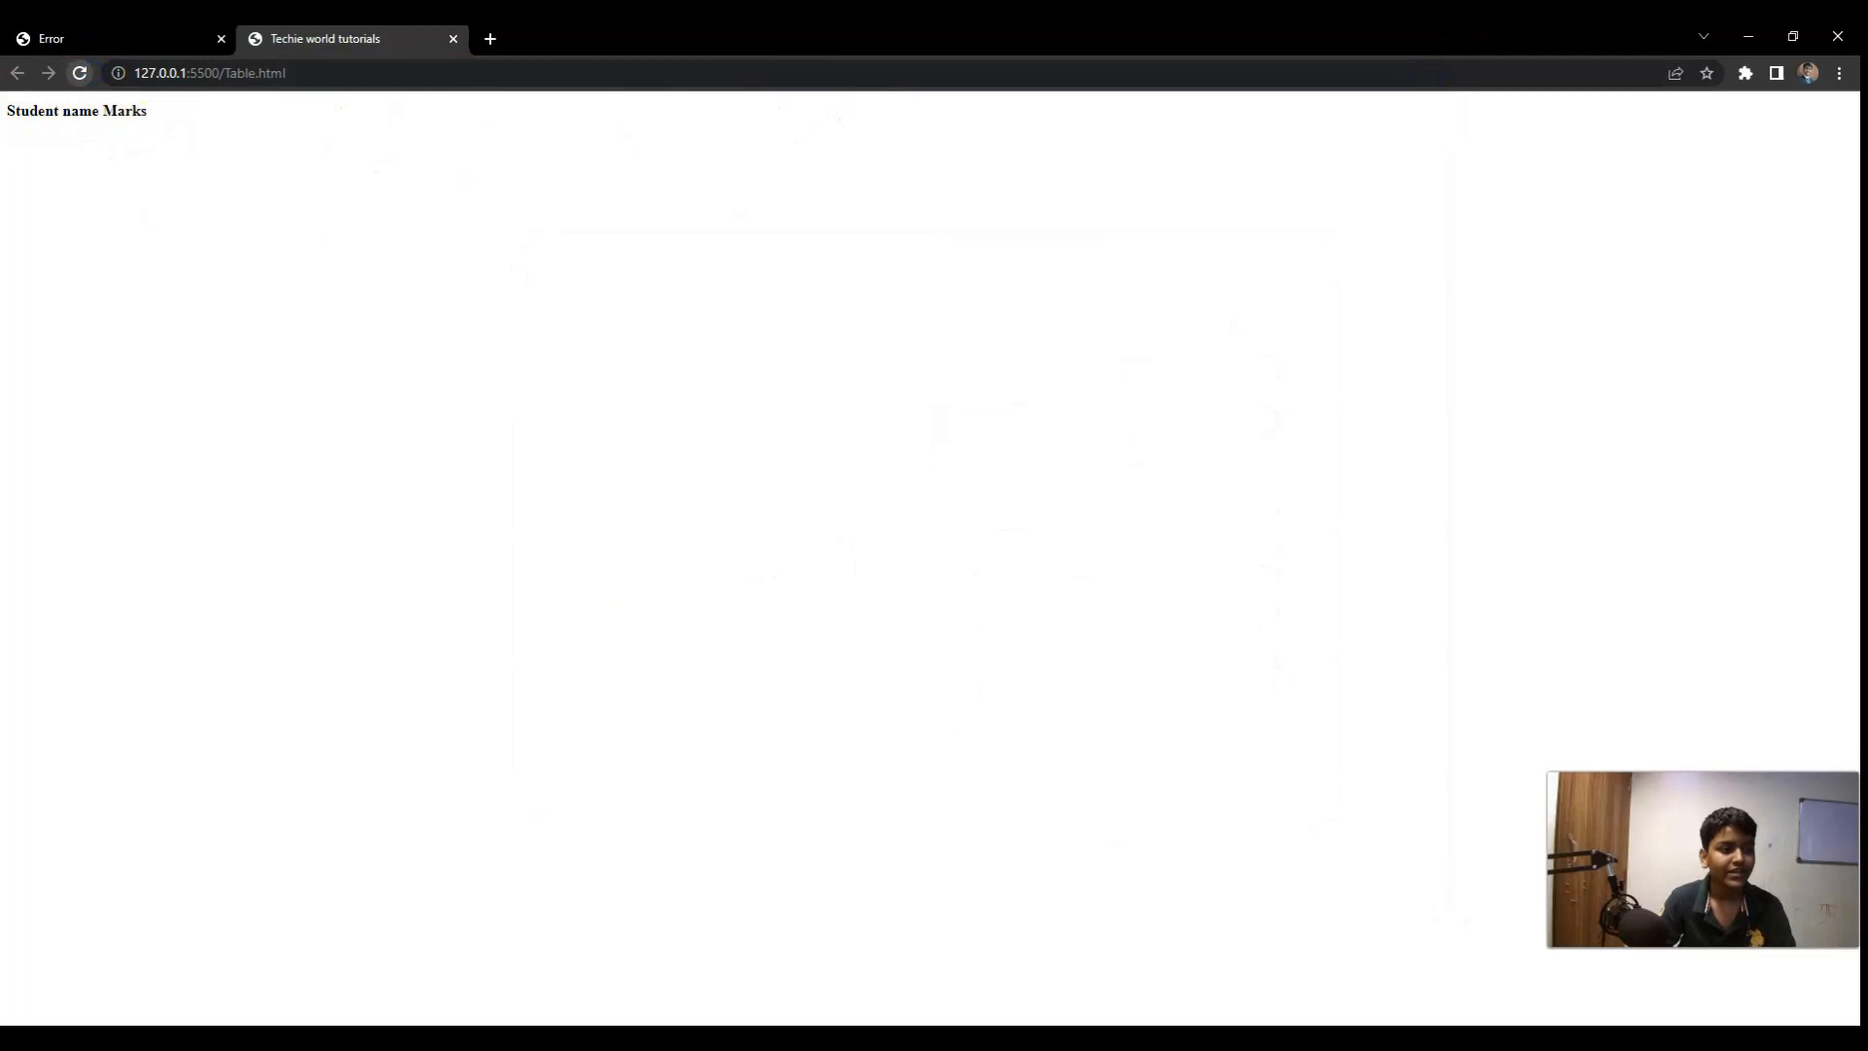
mouse_move(663, 951)
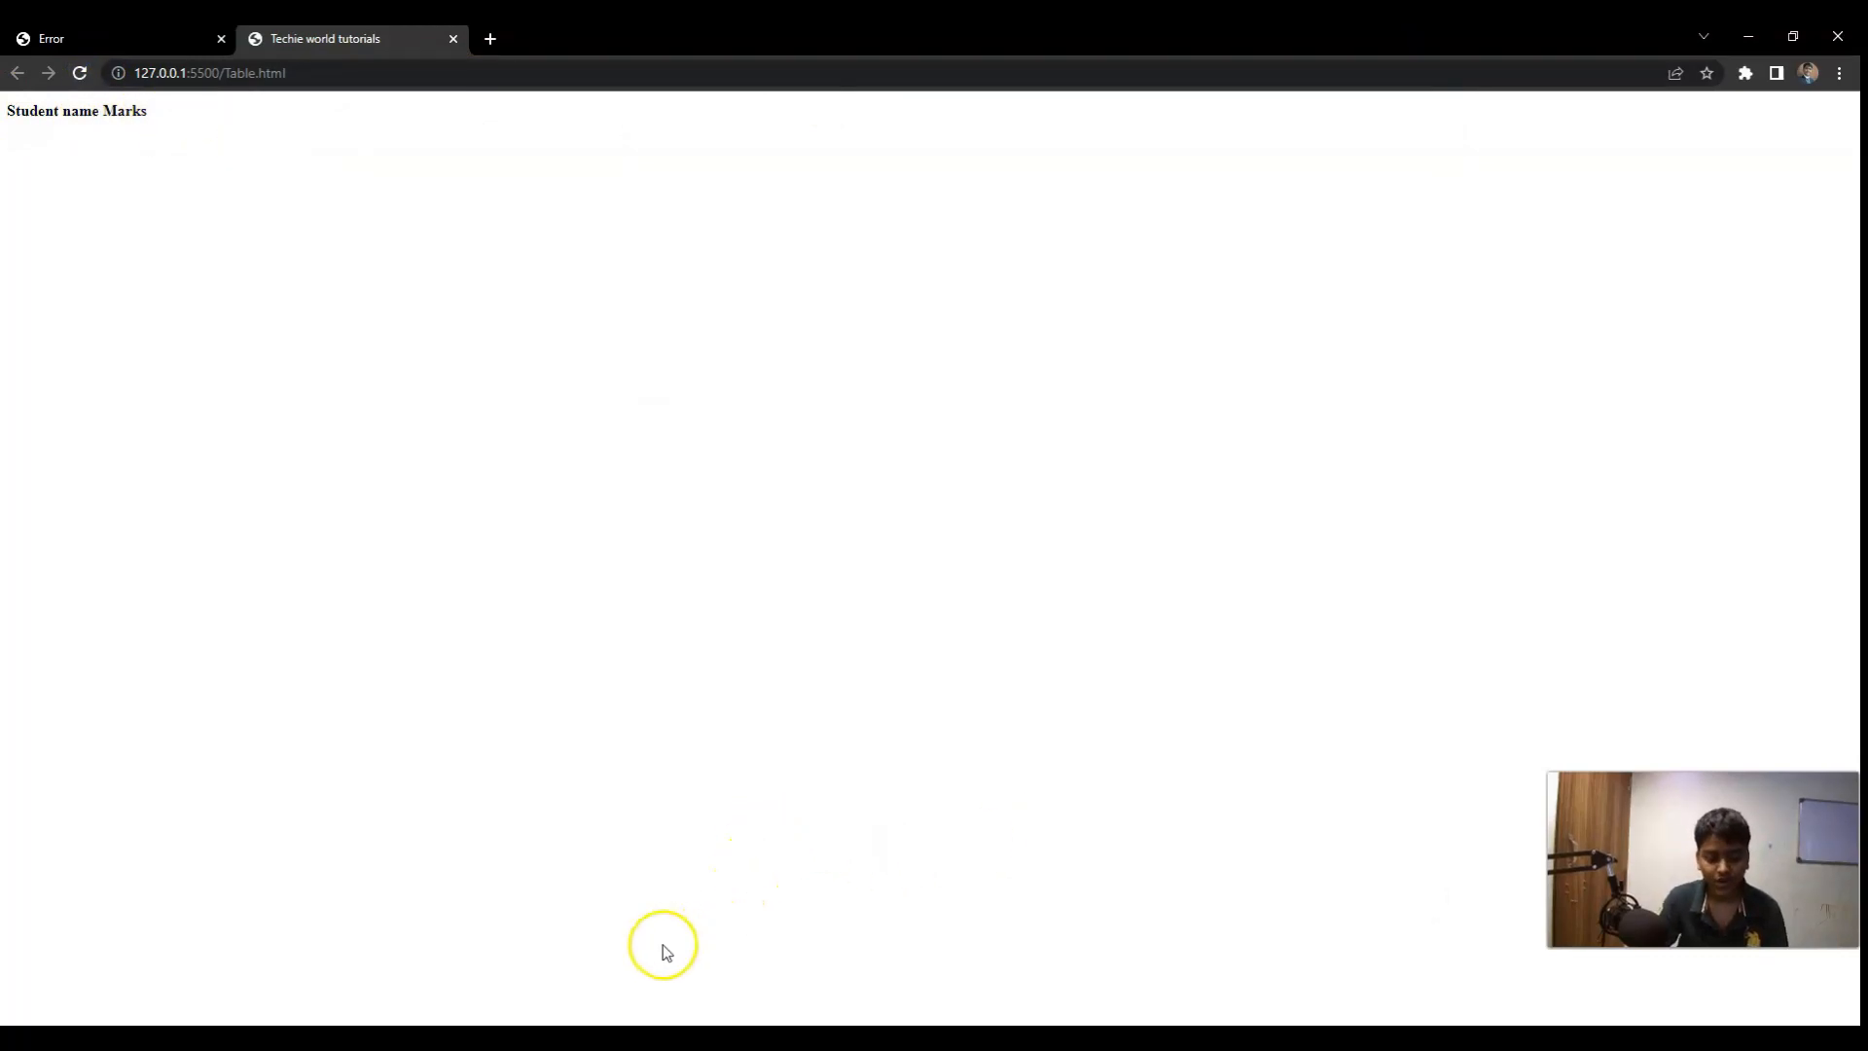
mouse_move(39, 131)
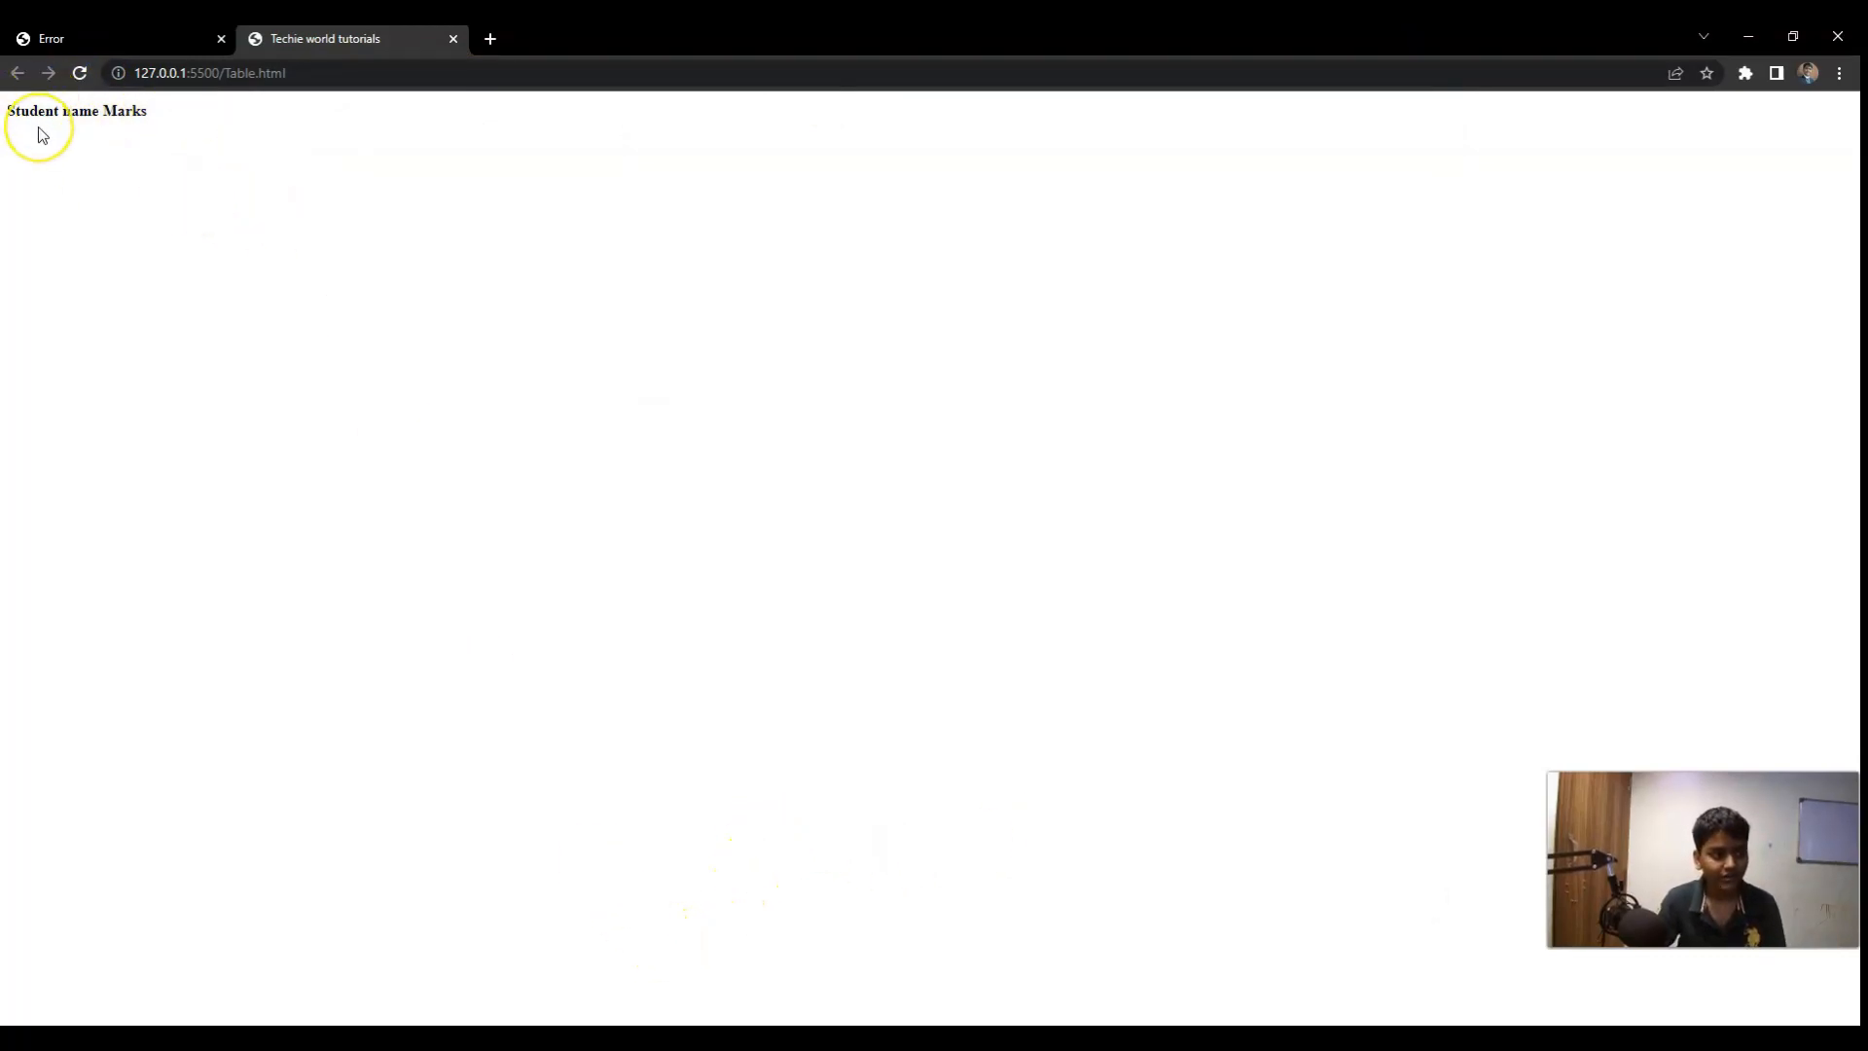
mouse_move(128, 139)
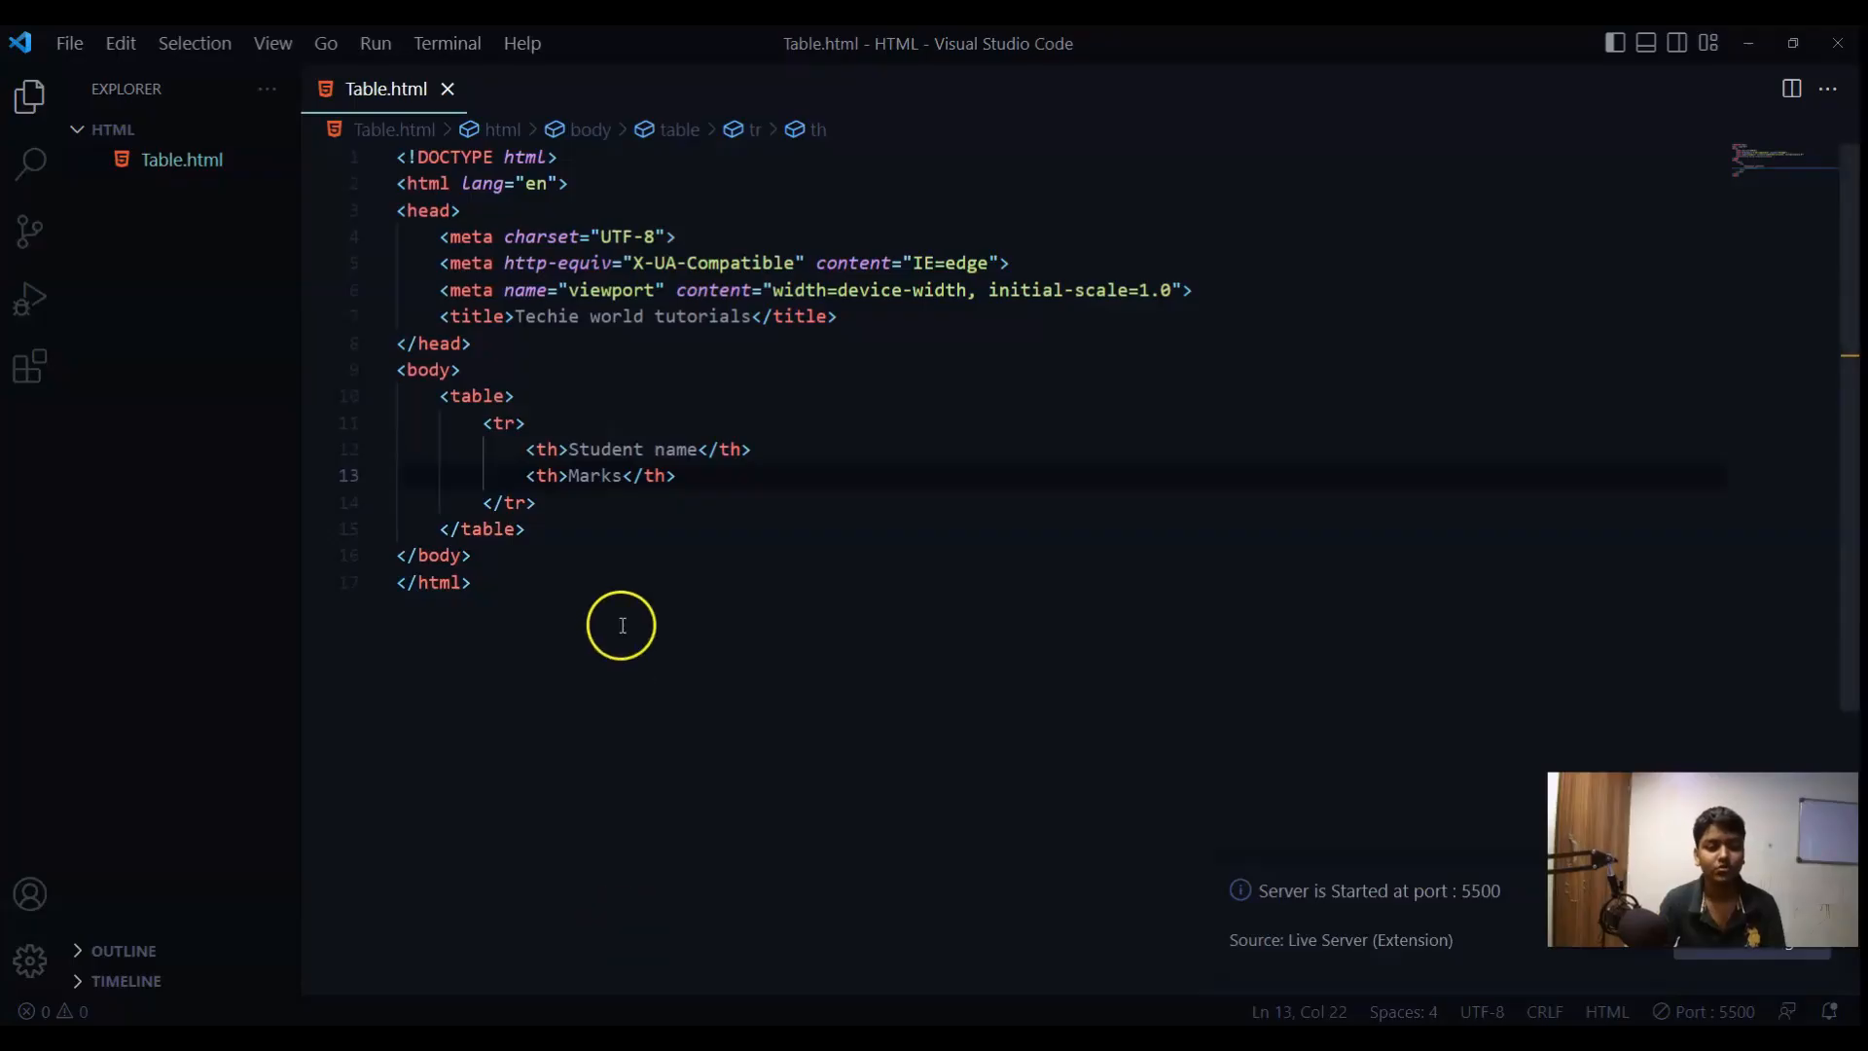
- Add a row with <td> cells 'Veer' and '35' and save
text(<tr></tr>)
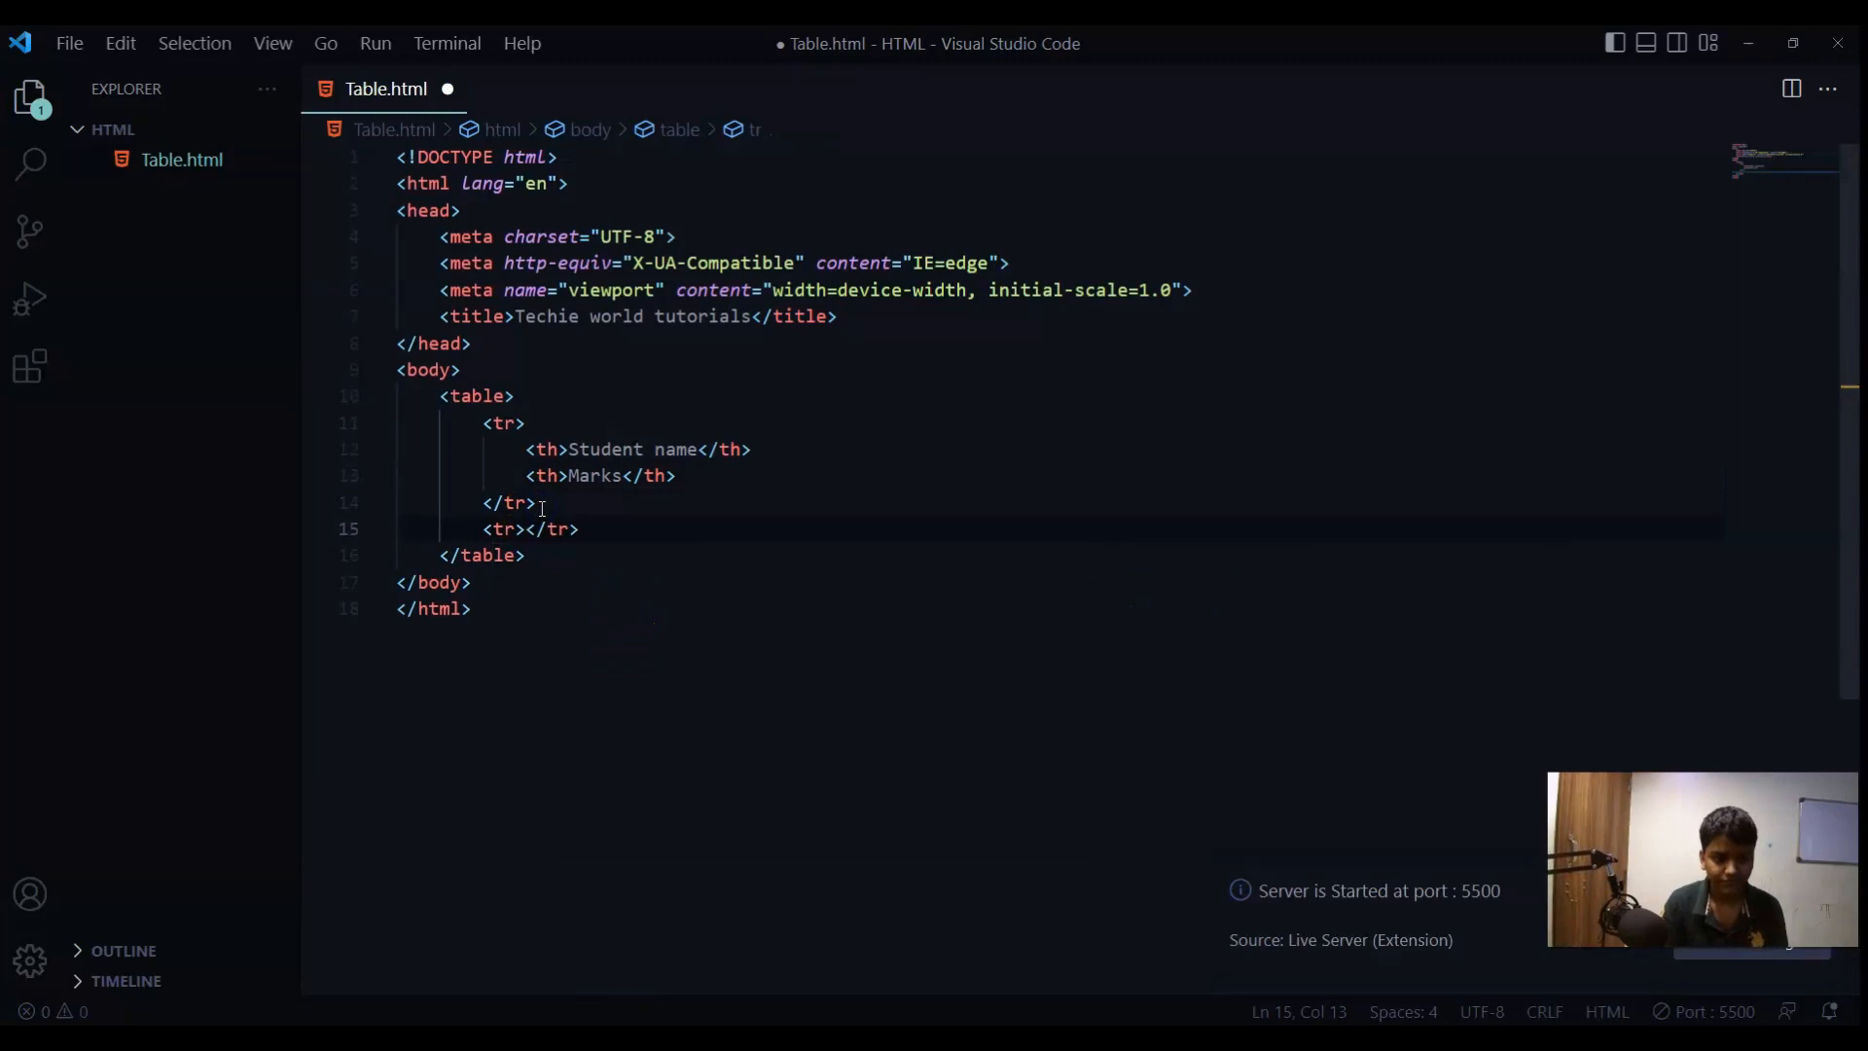
text(th)
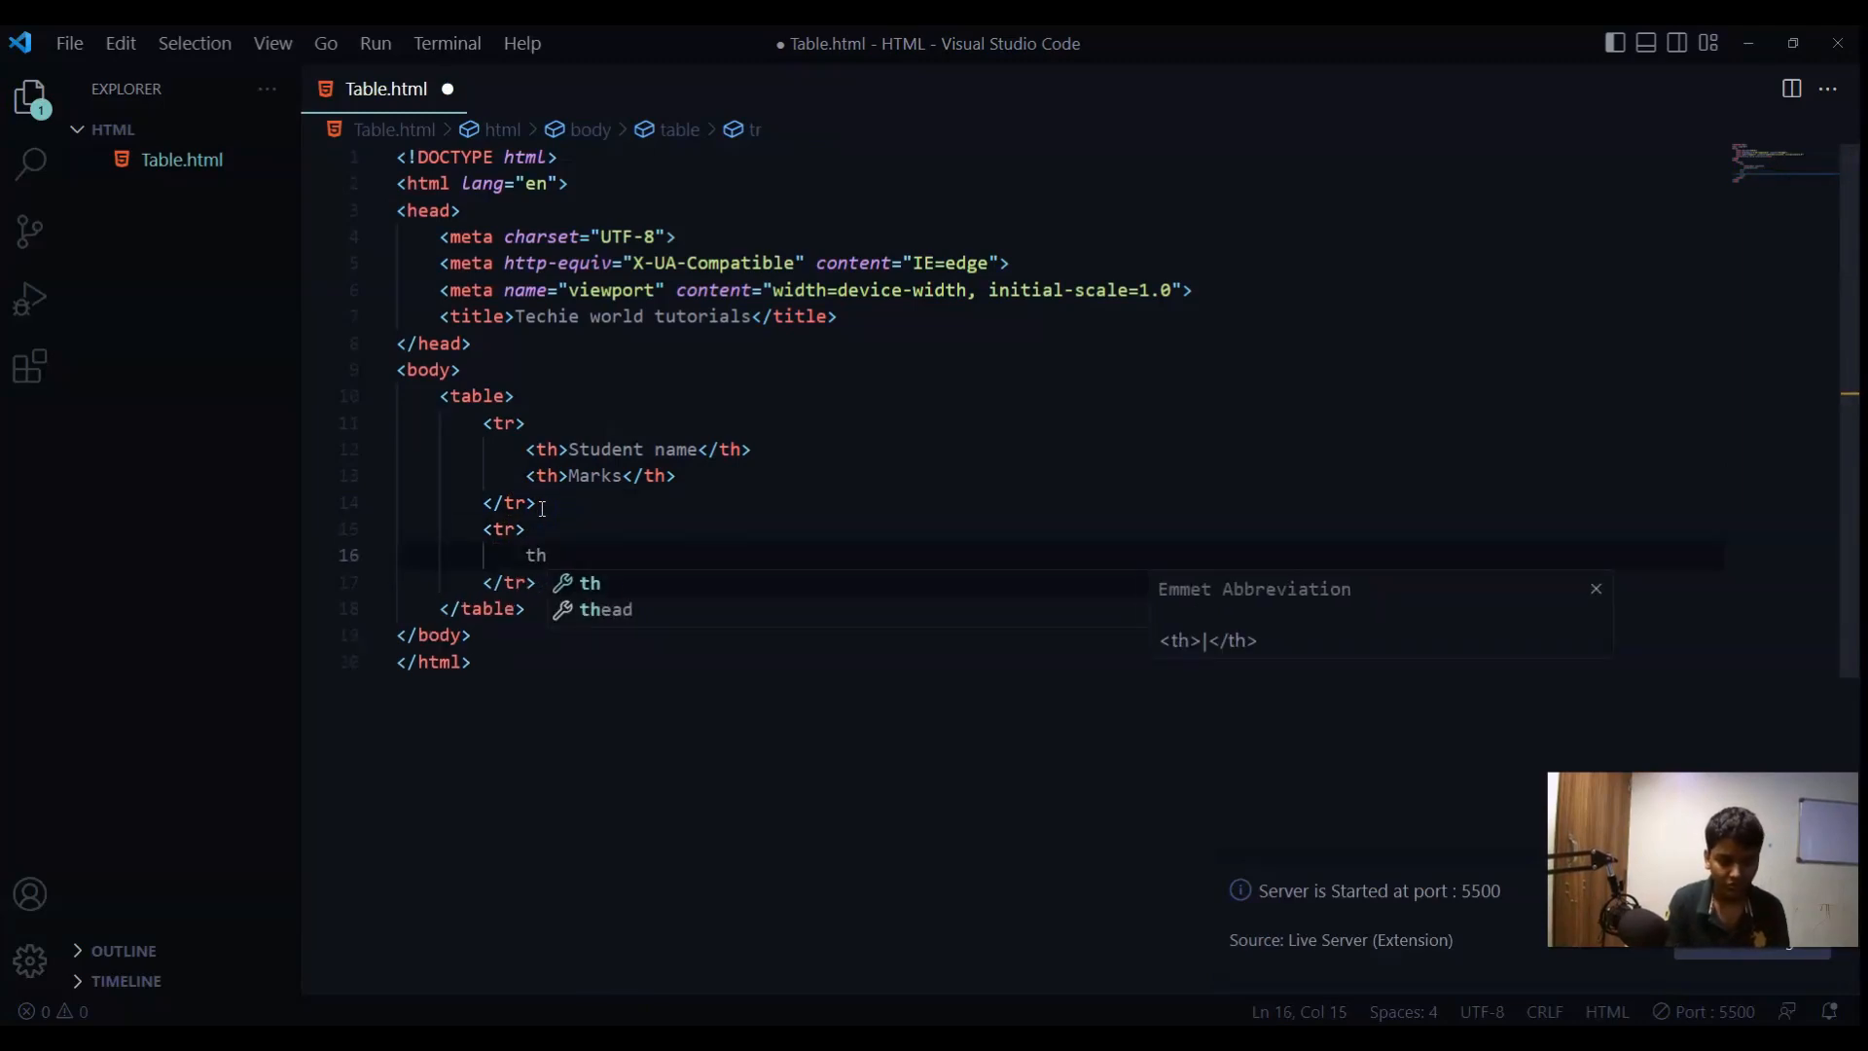
key(Backspace)
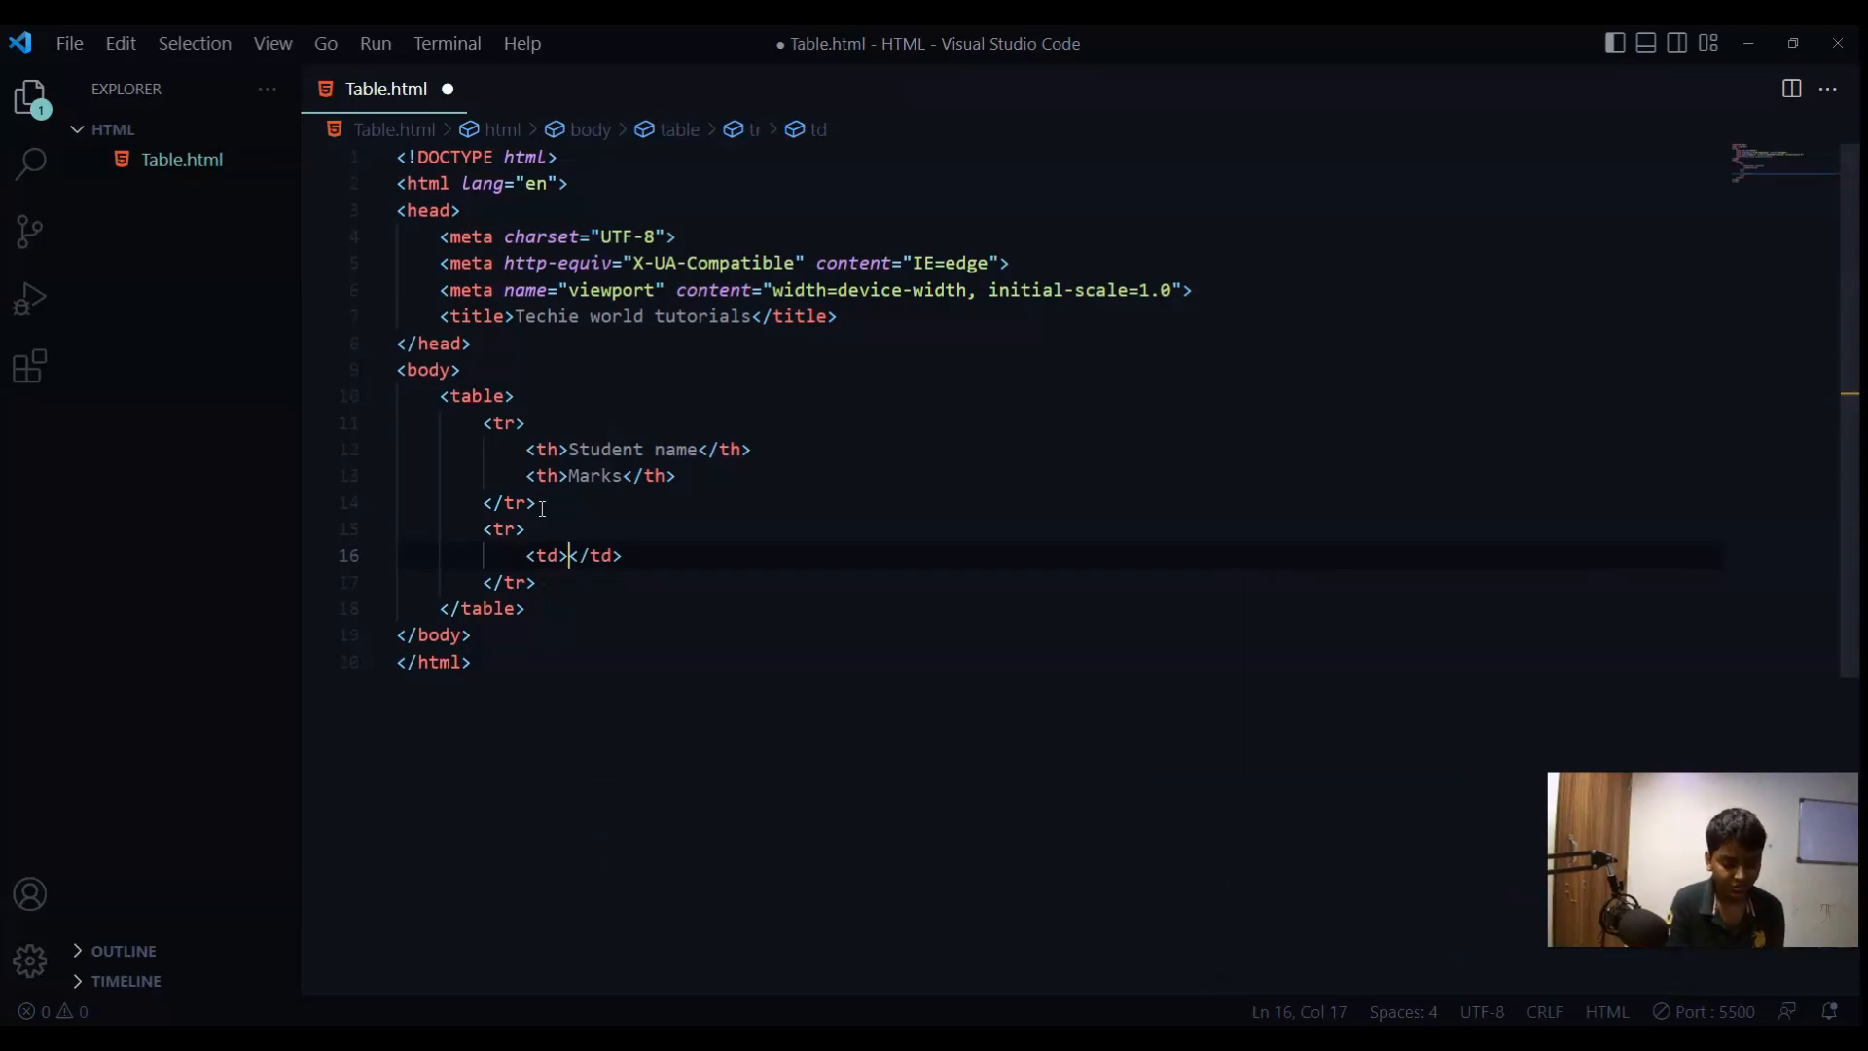
text(Veer)
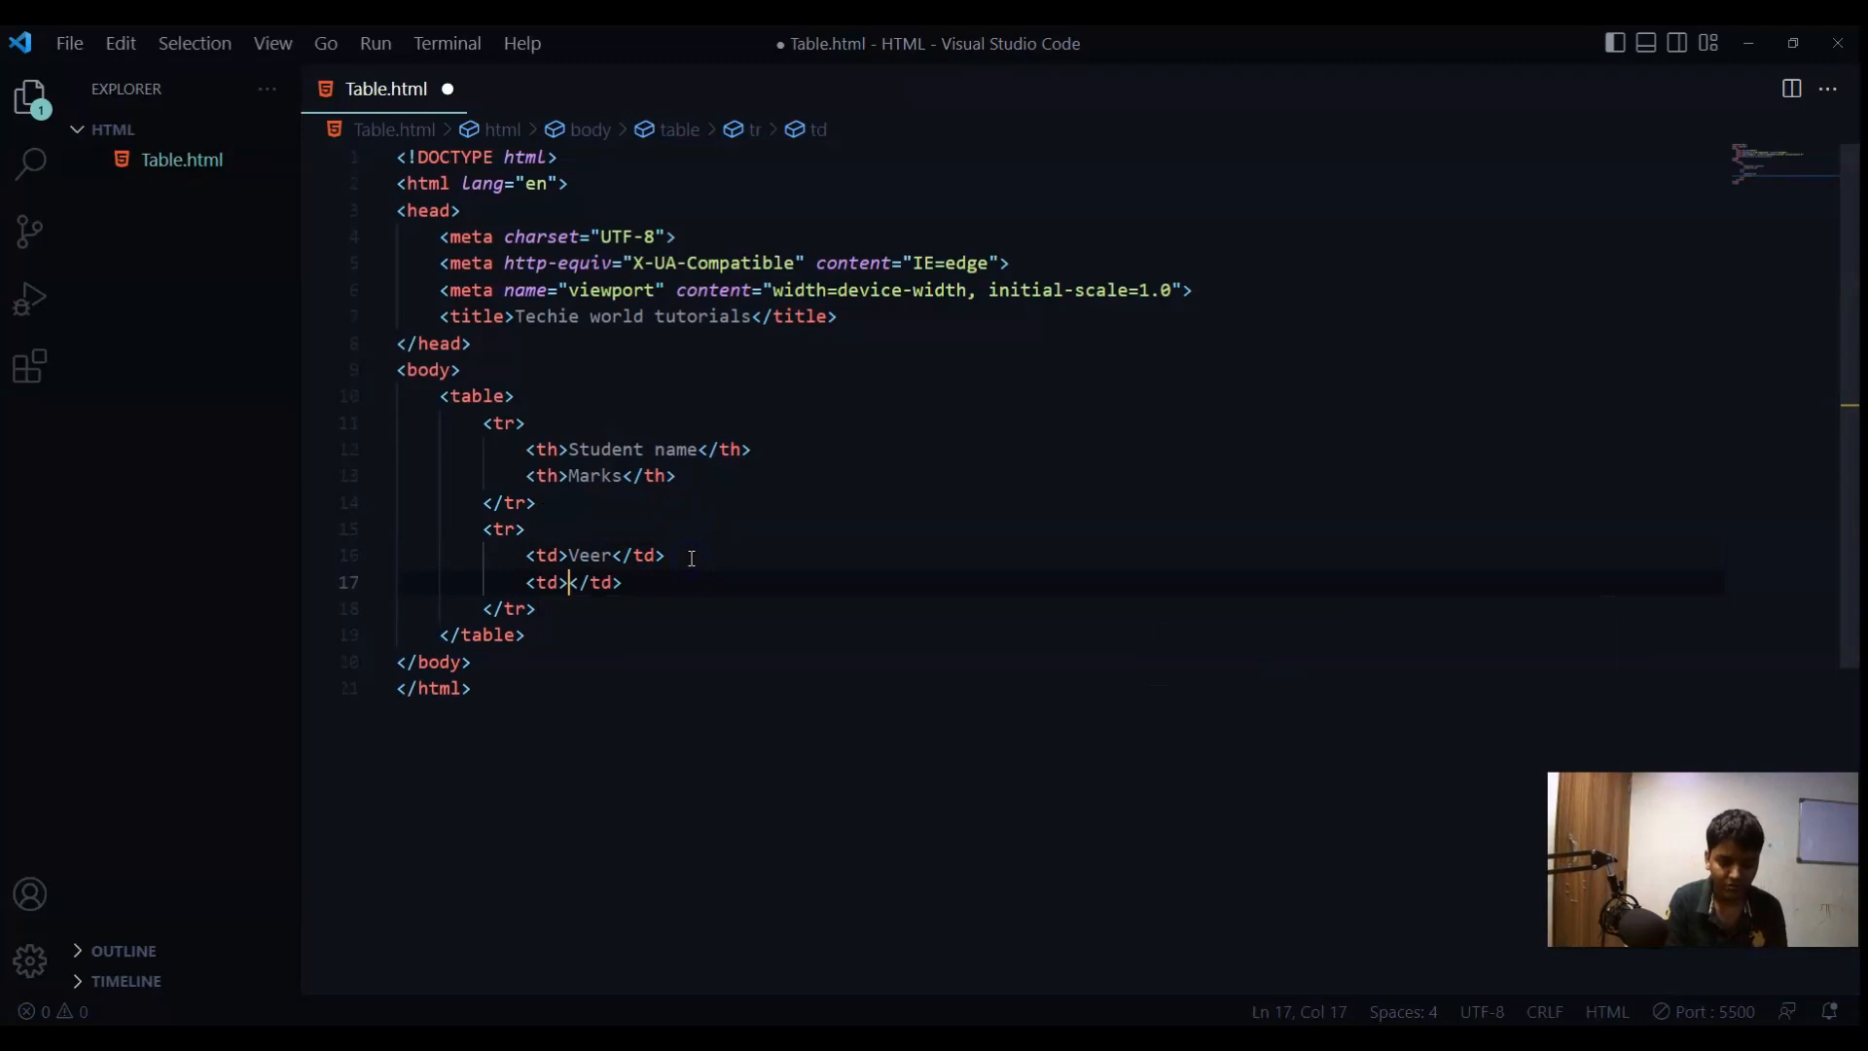
text(35)
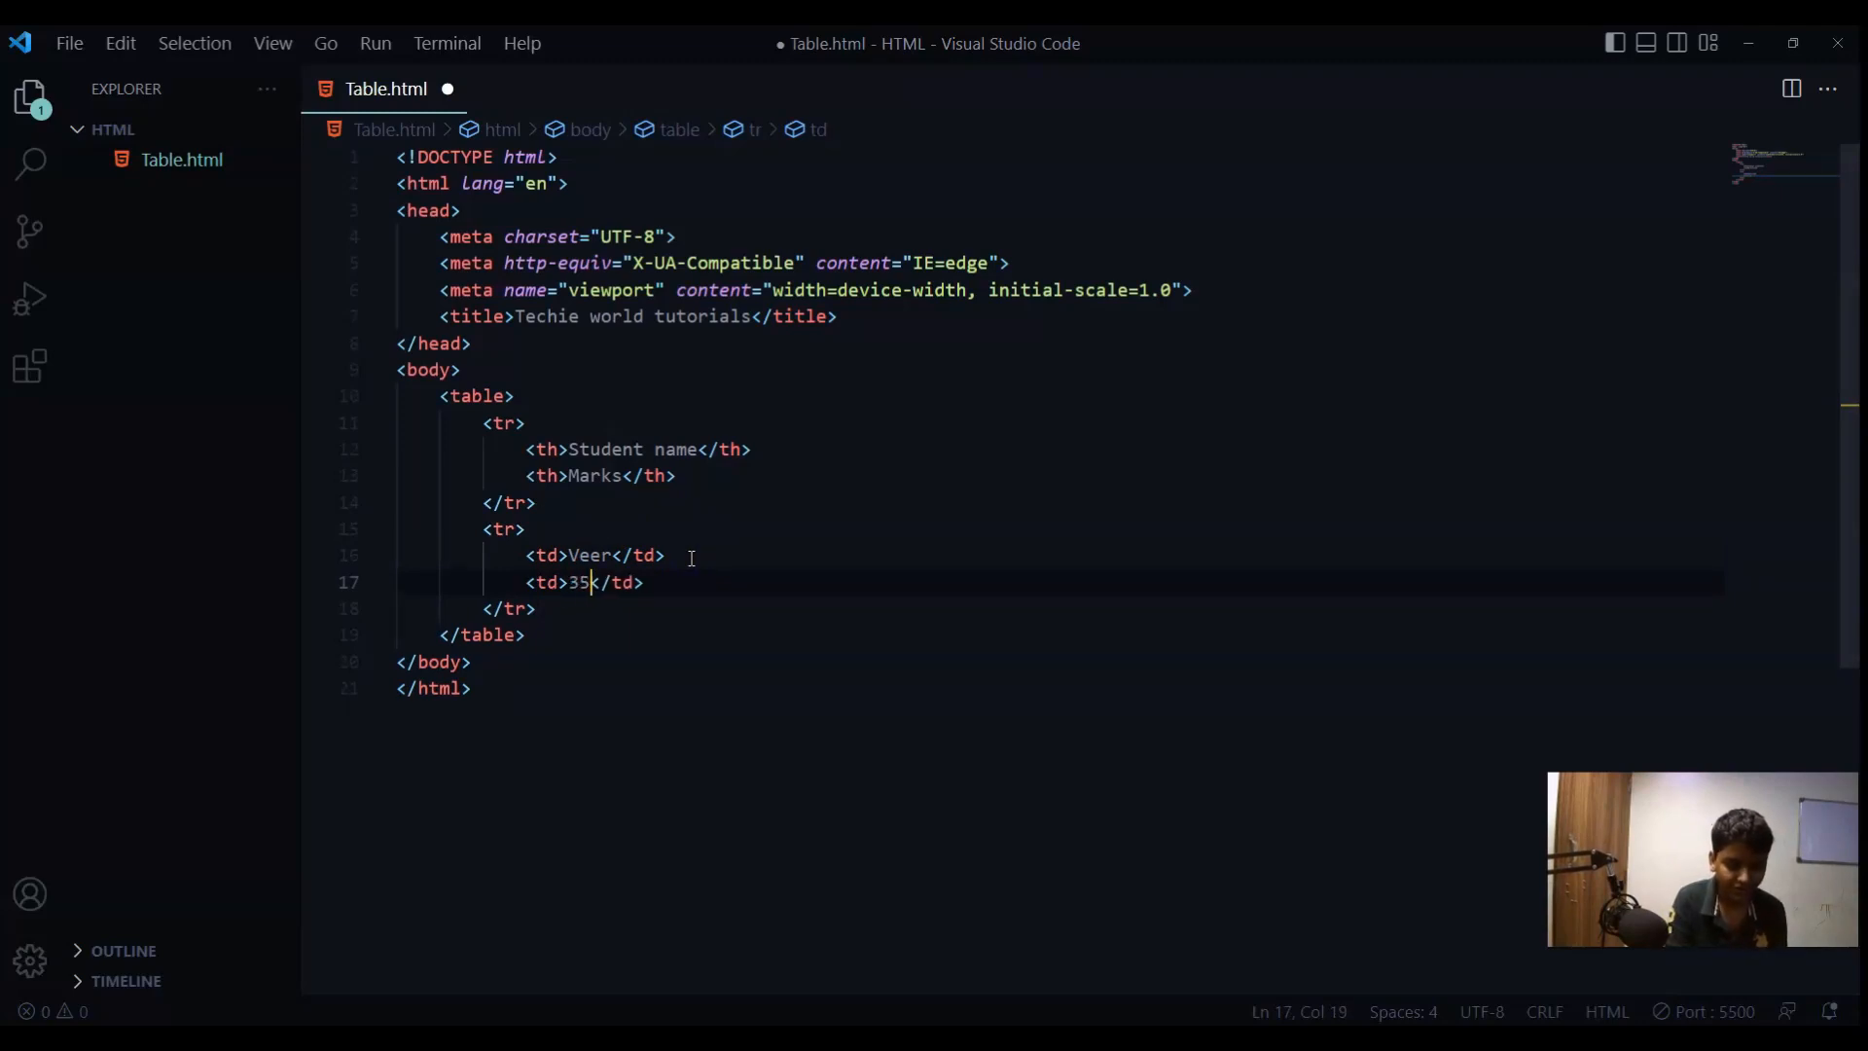
key(ctrl+s)
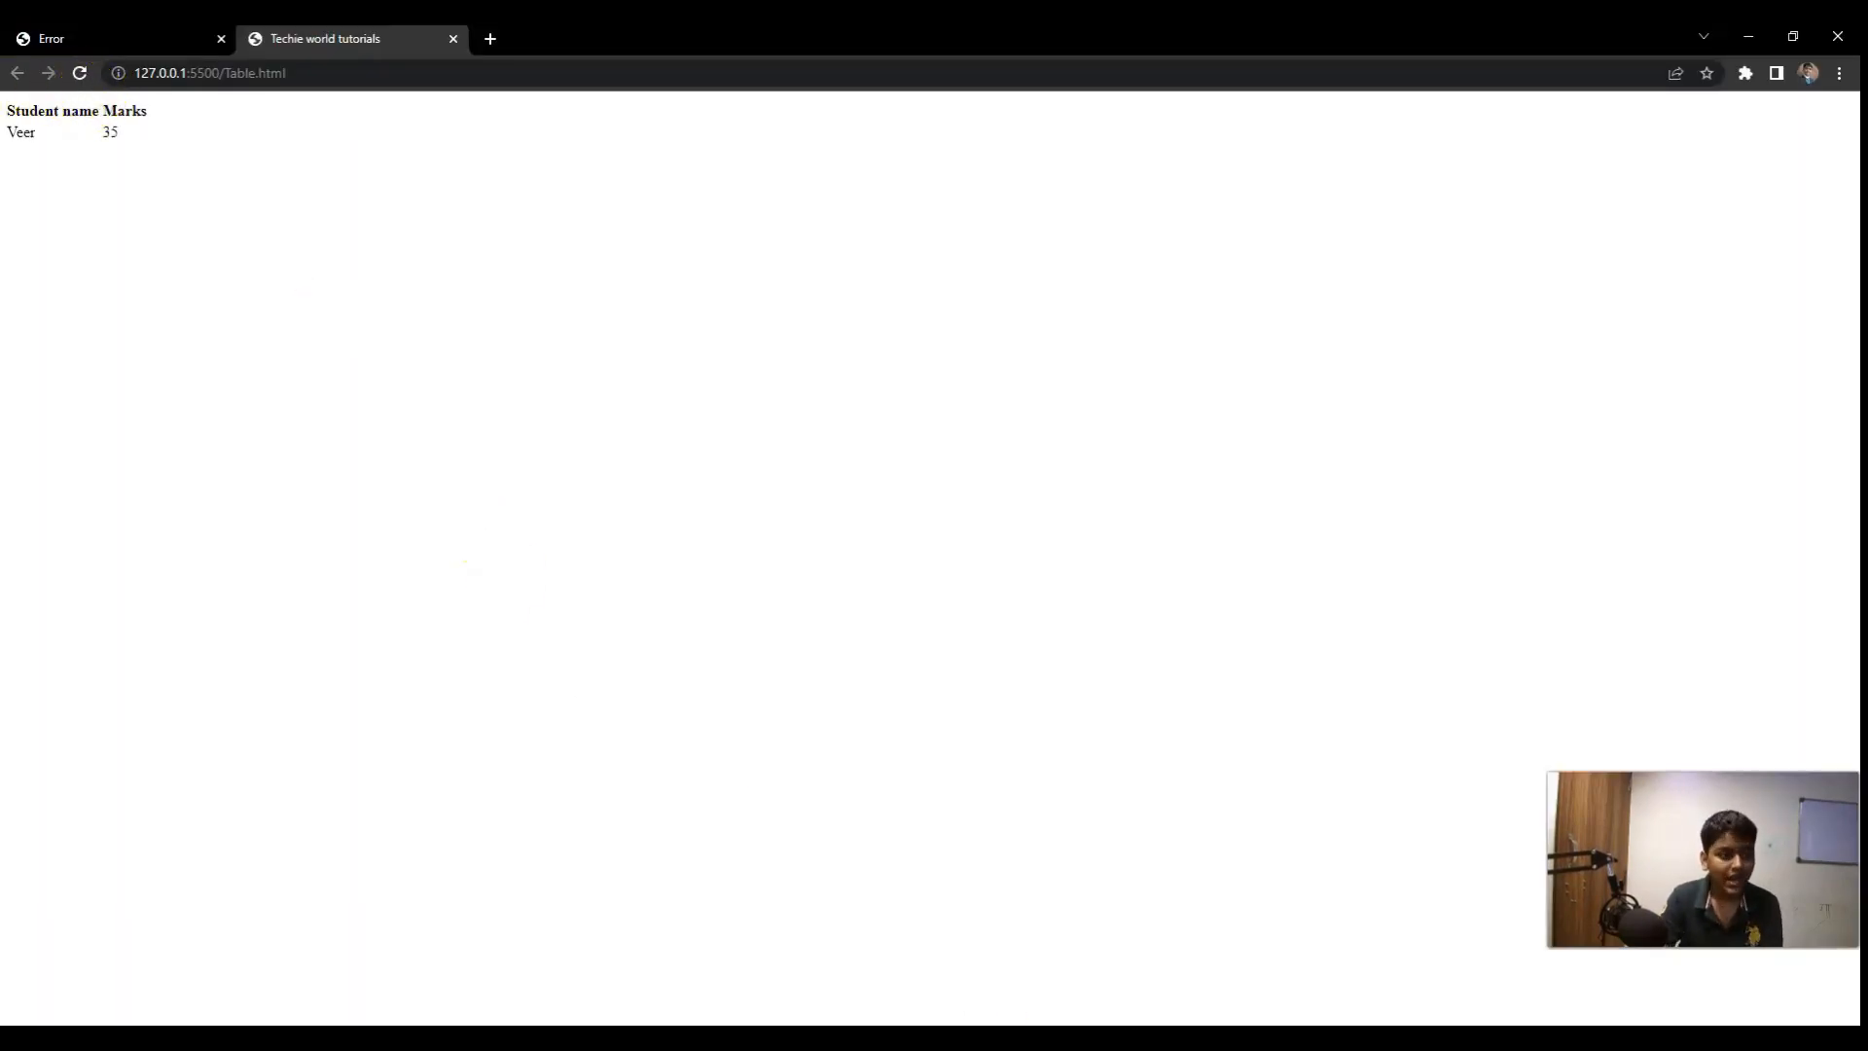
- Confirm the Veer–35 row in the Chrome preview and return to the editor
double_click(20, 133)
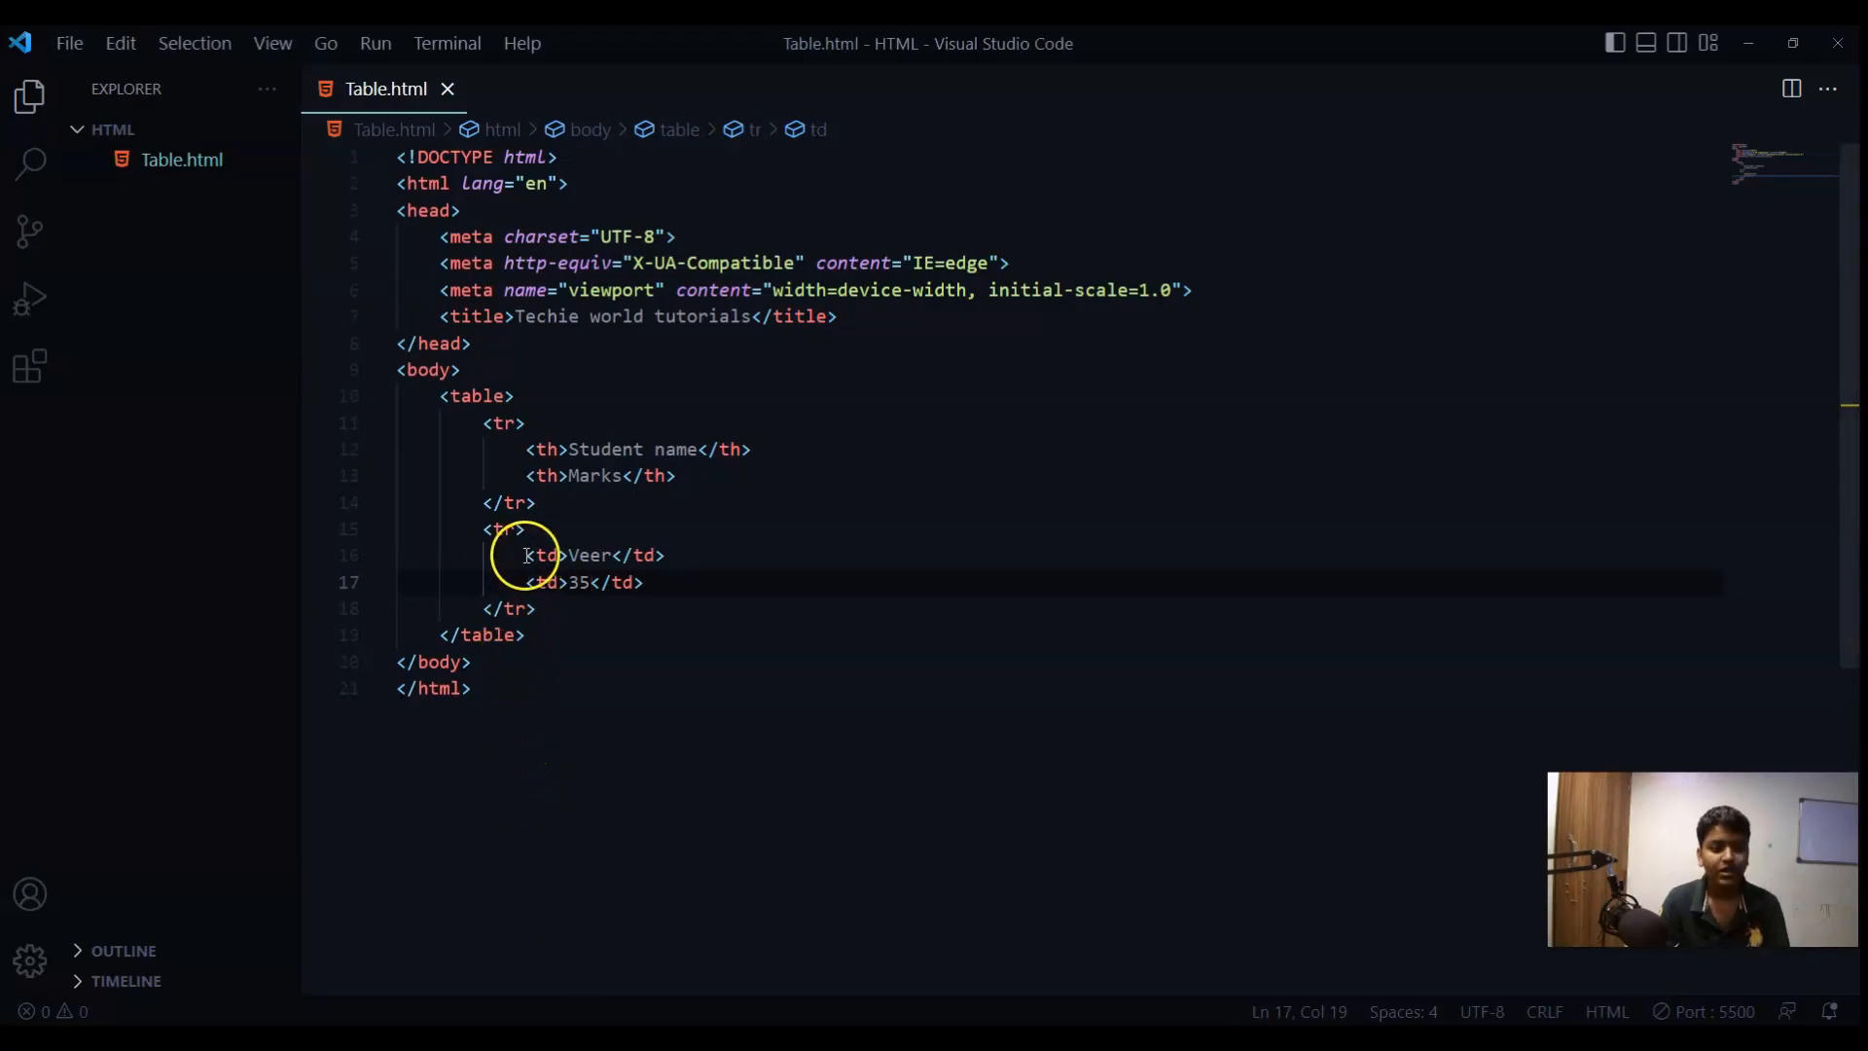
mouse_move(541, 610)
text(<tr></tr>)
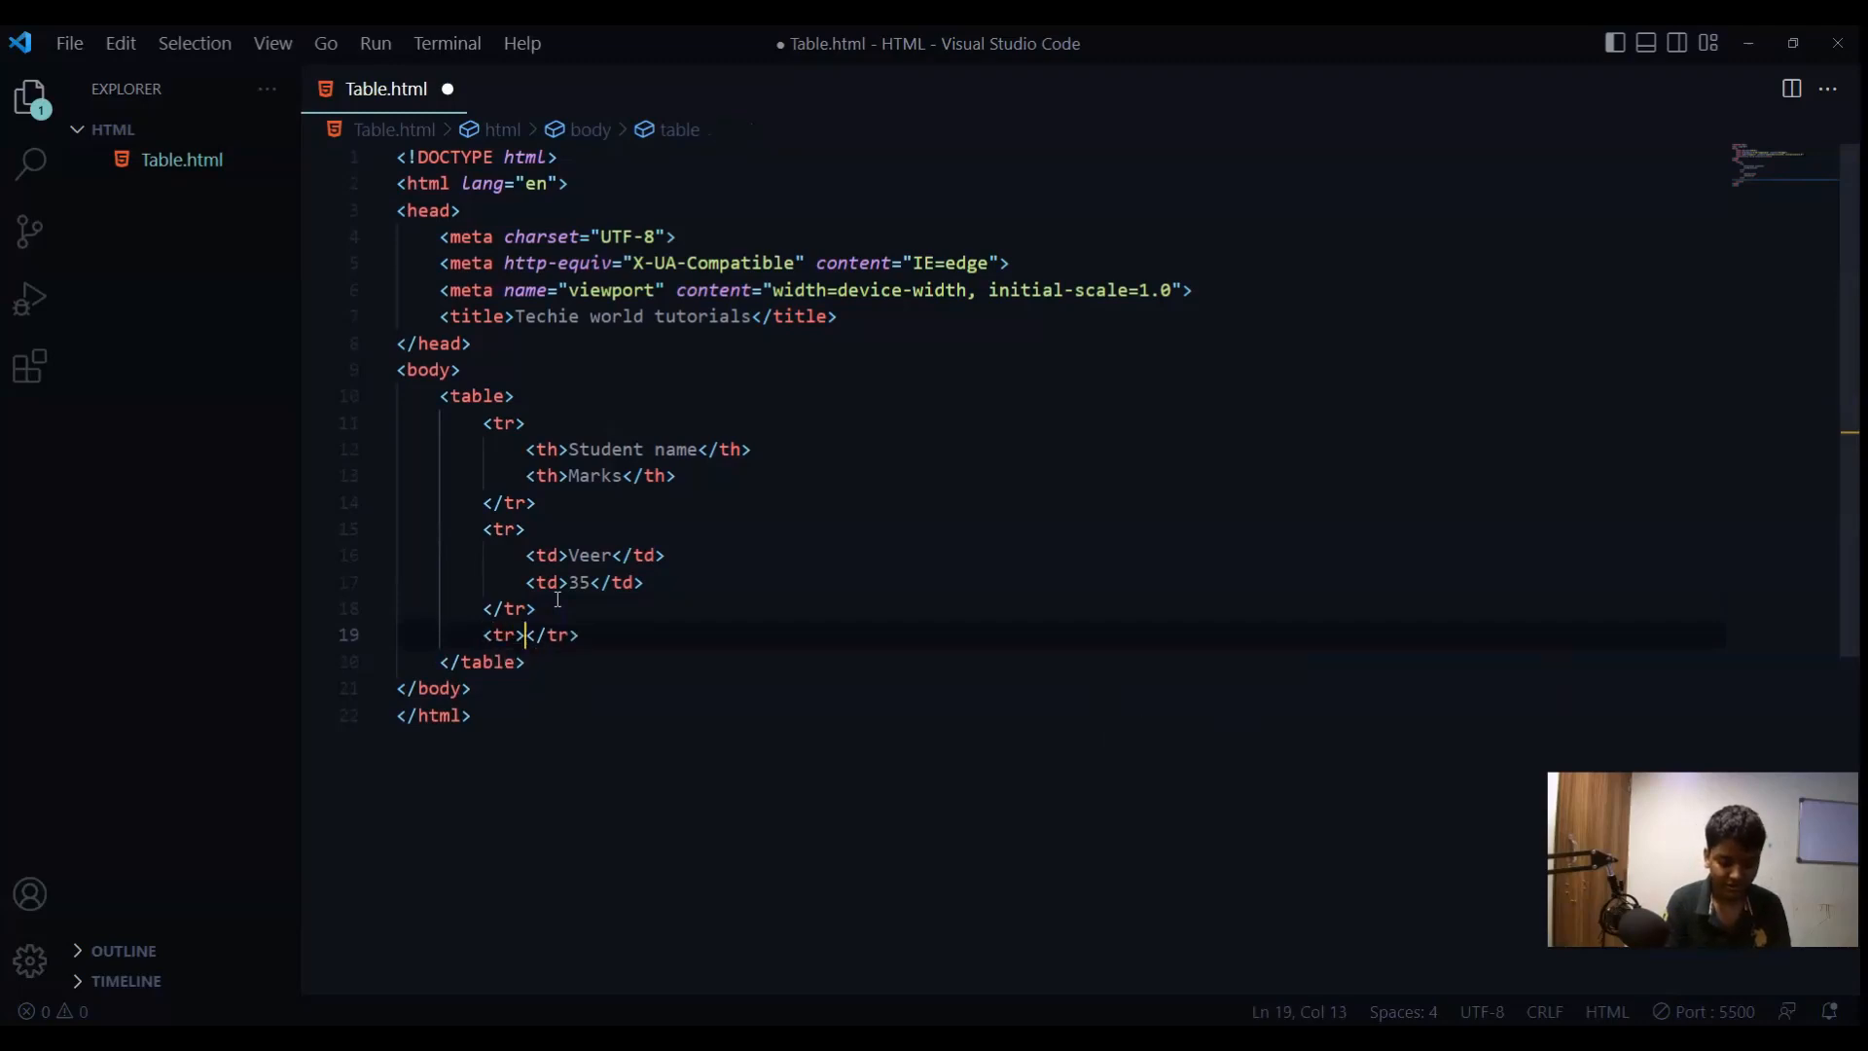
- Add the Anshika row with marks 40
key(Enter)
text(<td></td>)
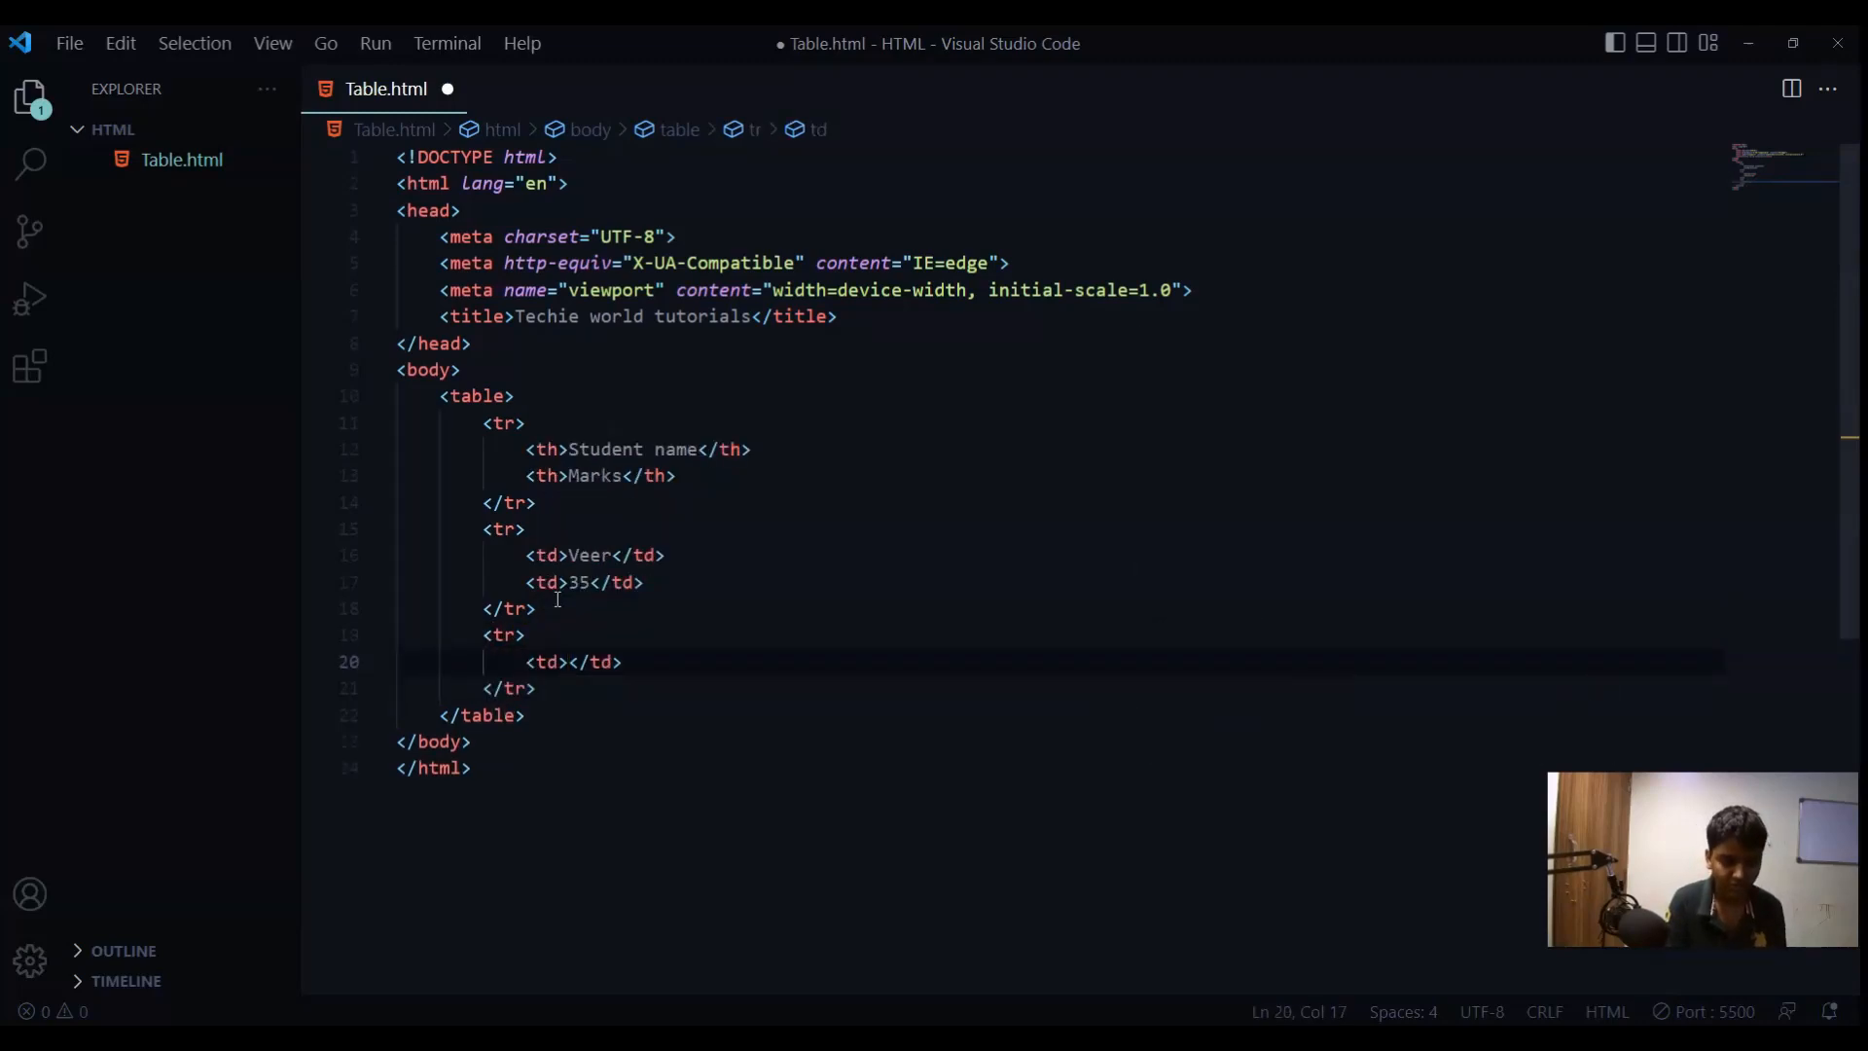
text(Ans)
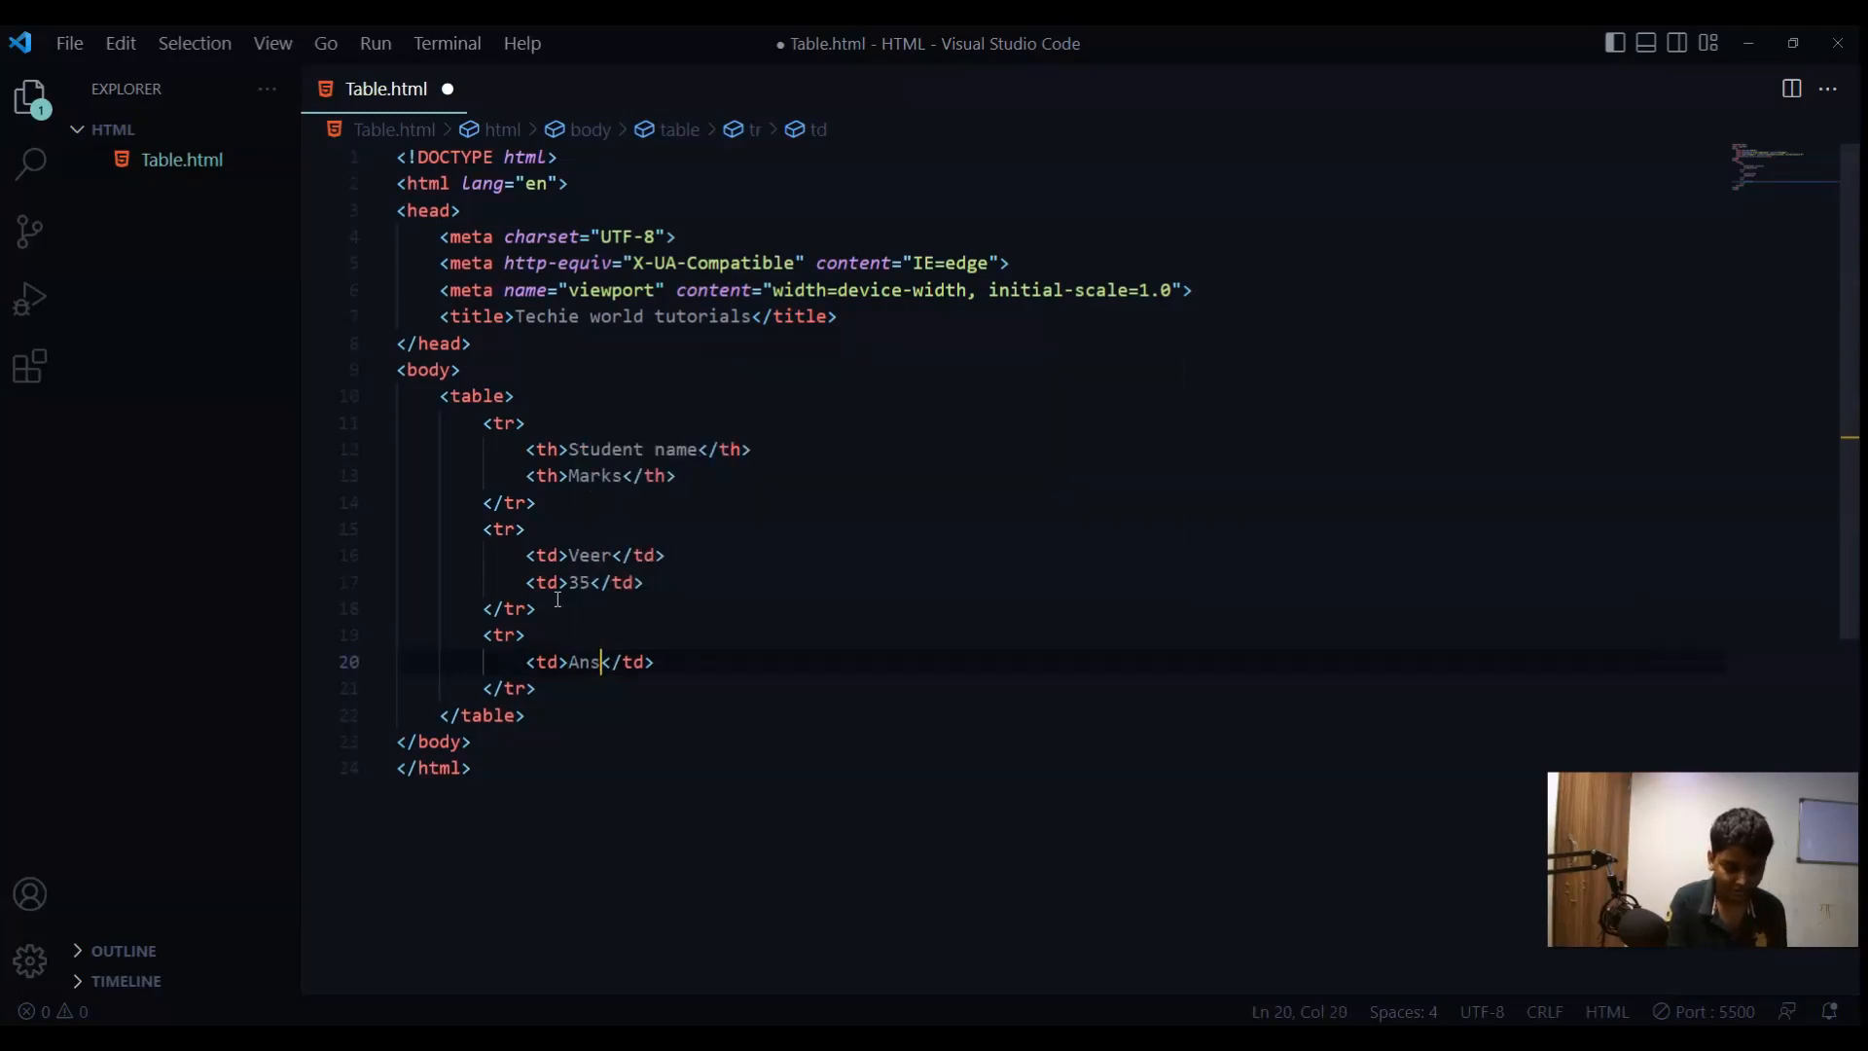
text(hika)
text(<td></td>)
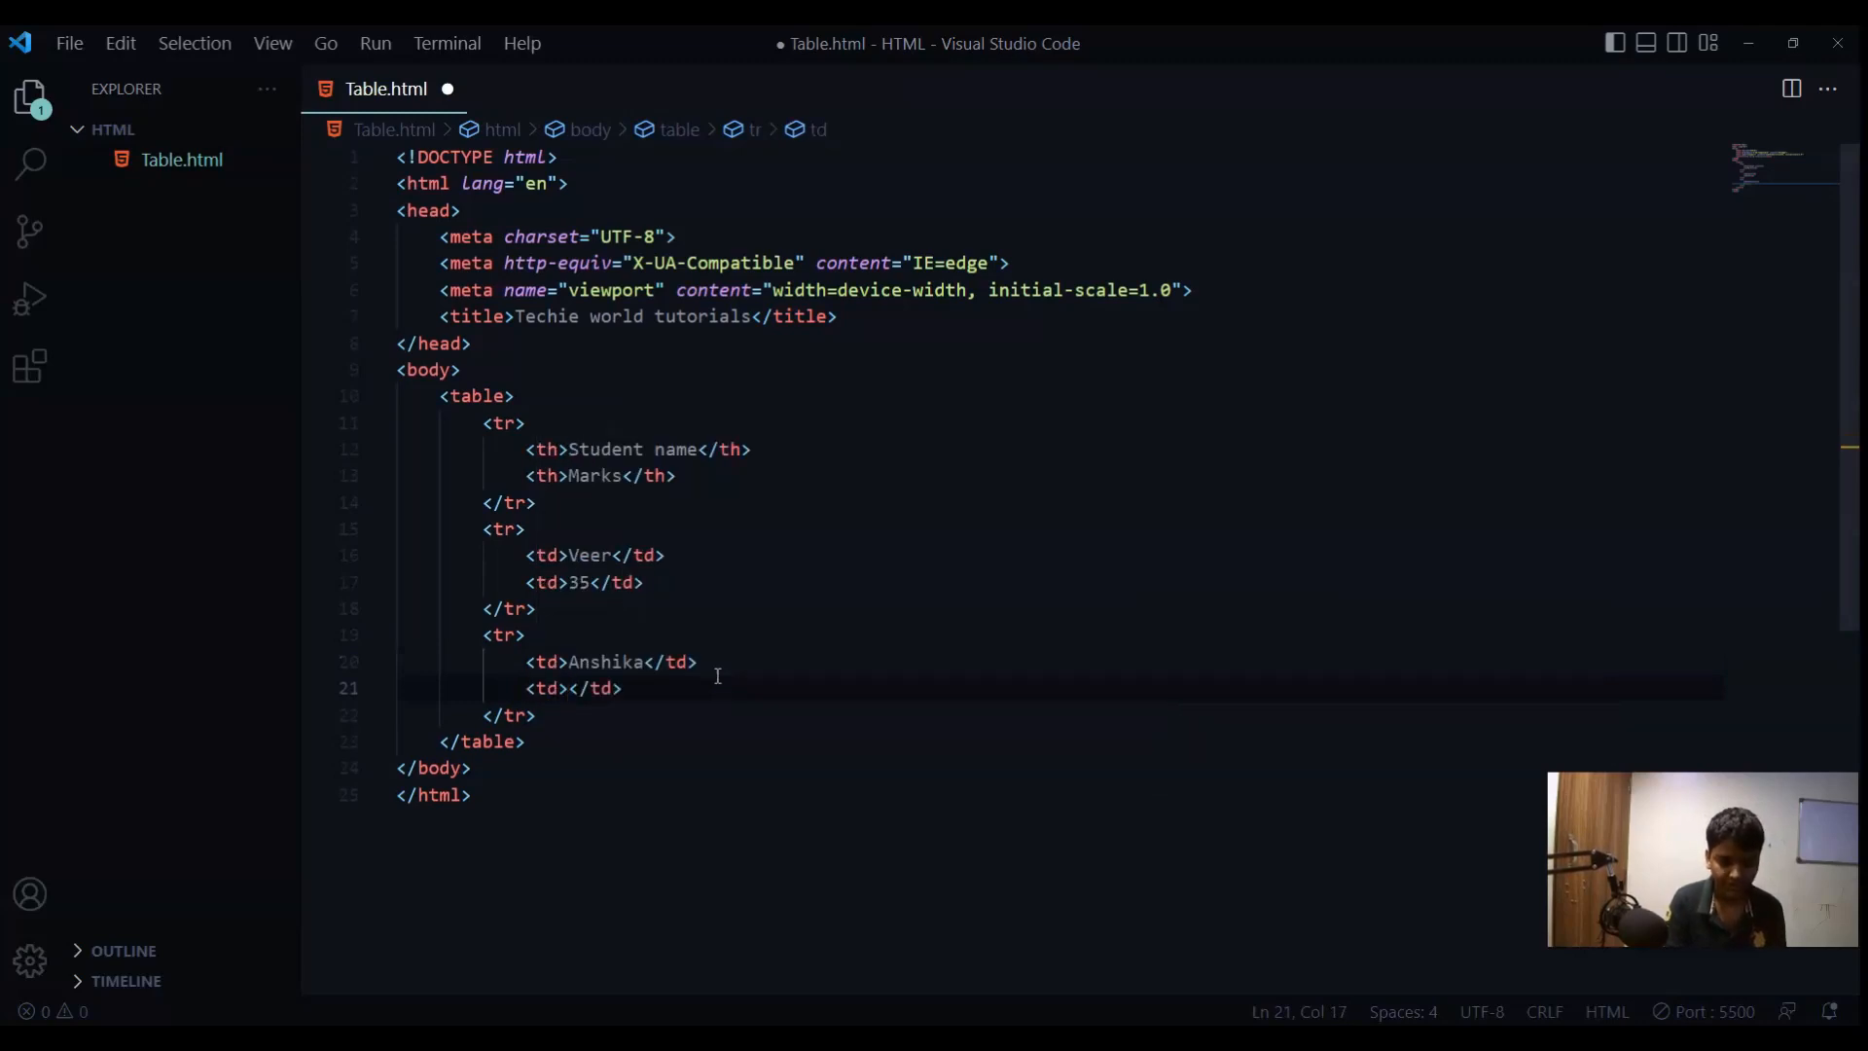
text(40)
text(<tr></tr>)
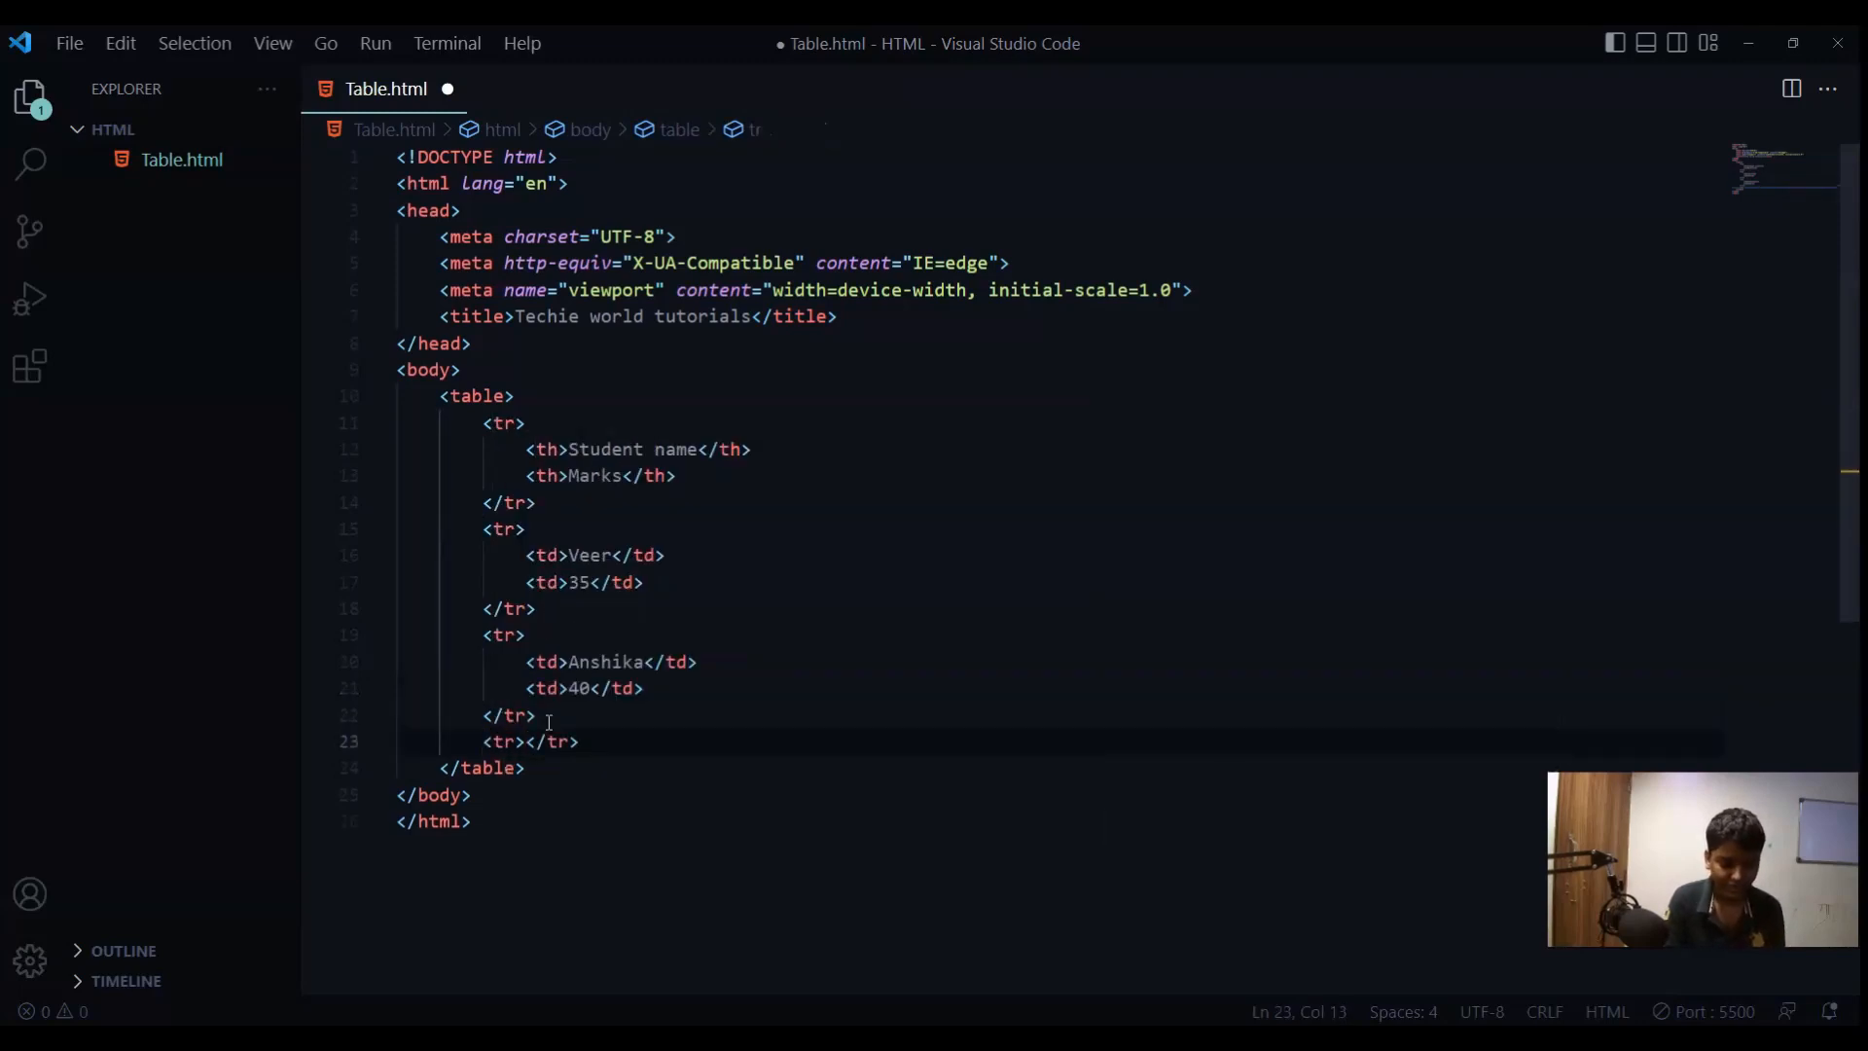
- Add the Charlie row with marks 25
text(td>Ch</td>)
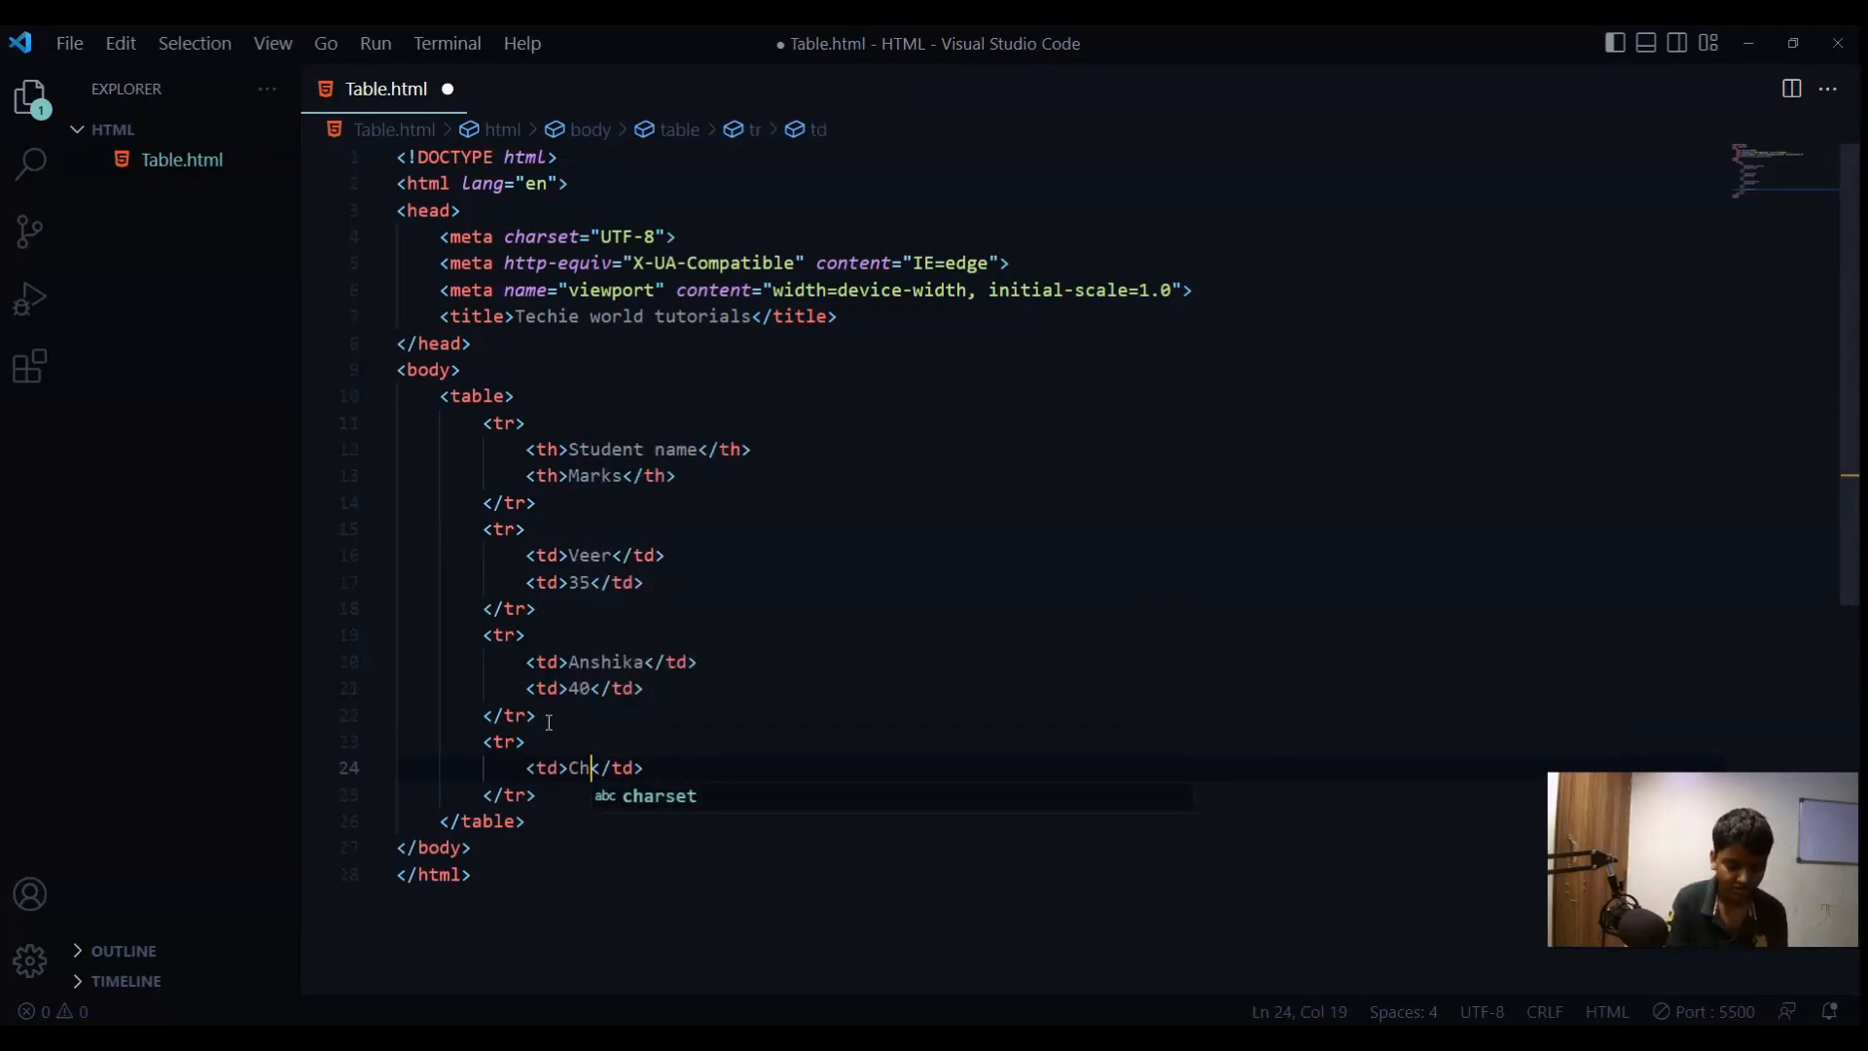
text(ar)
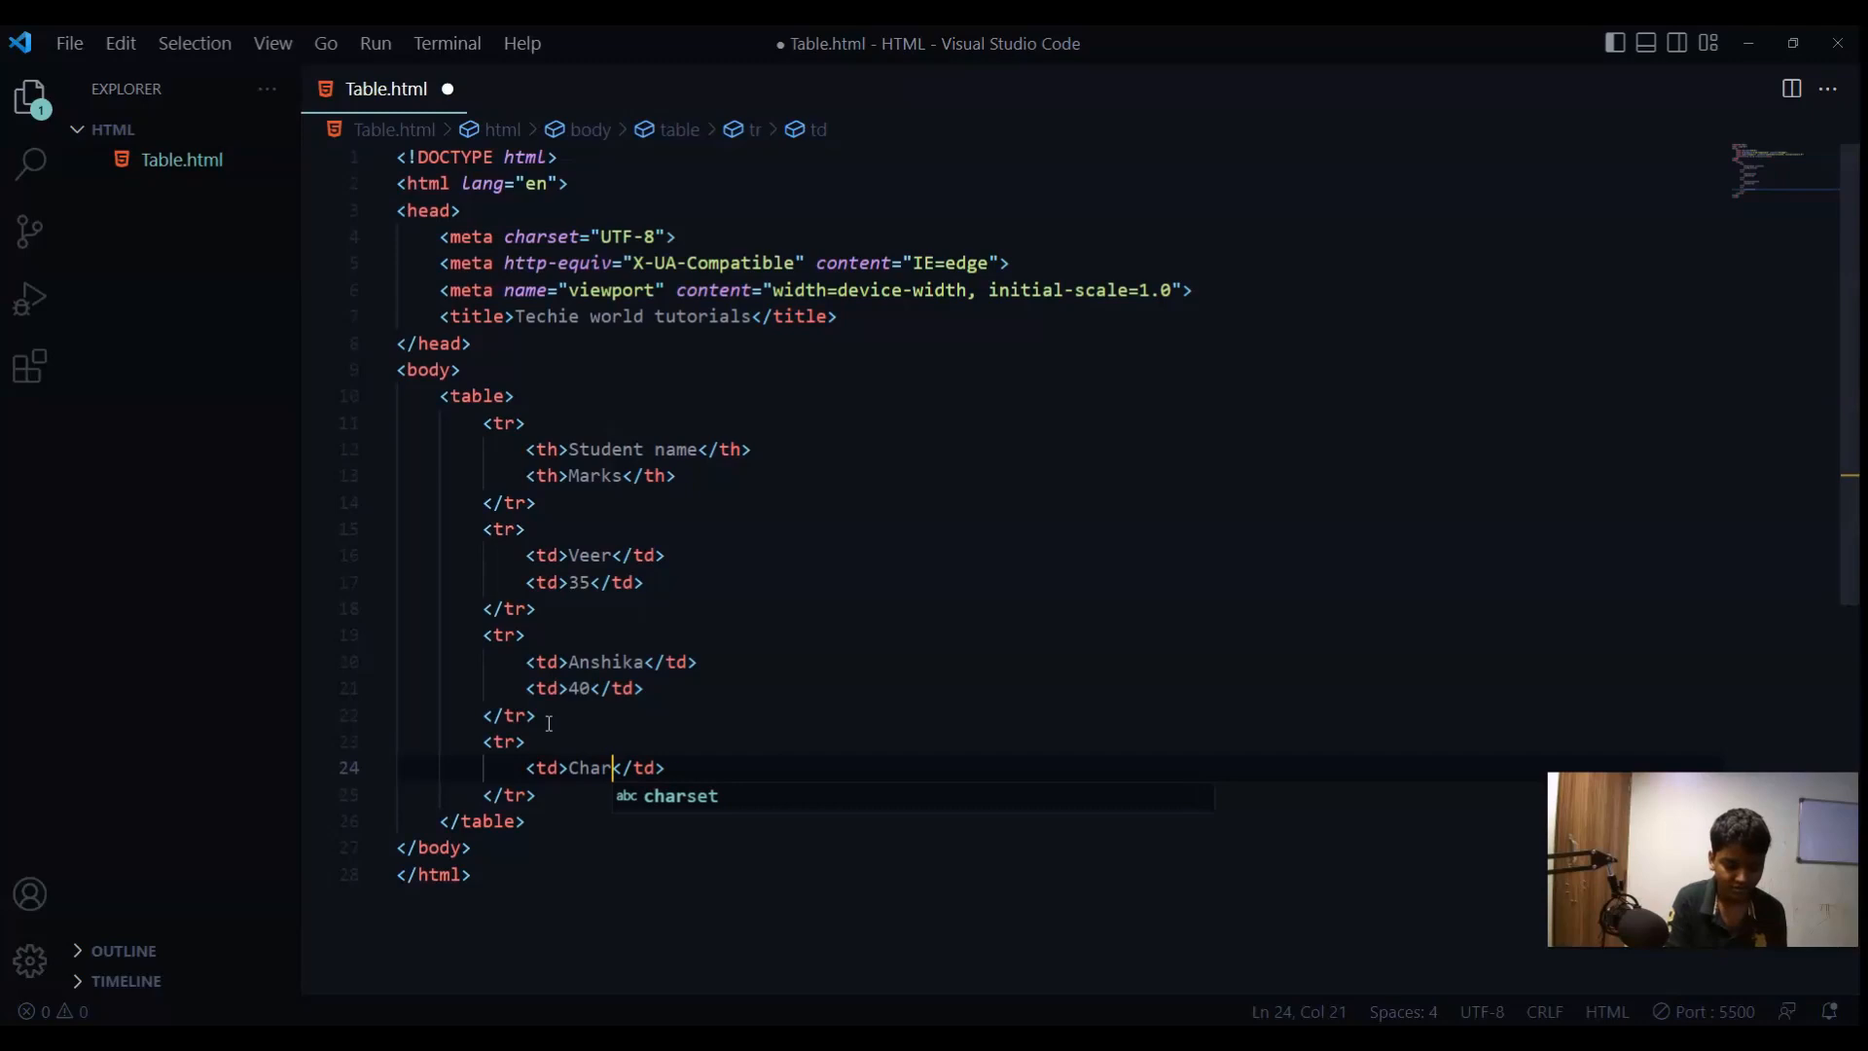
text(lie)
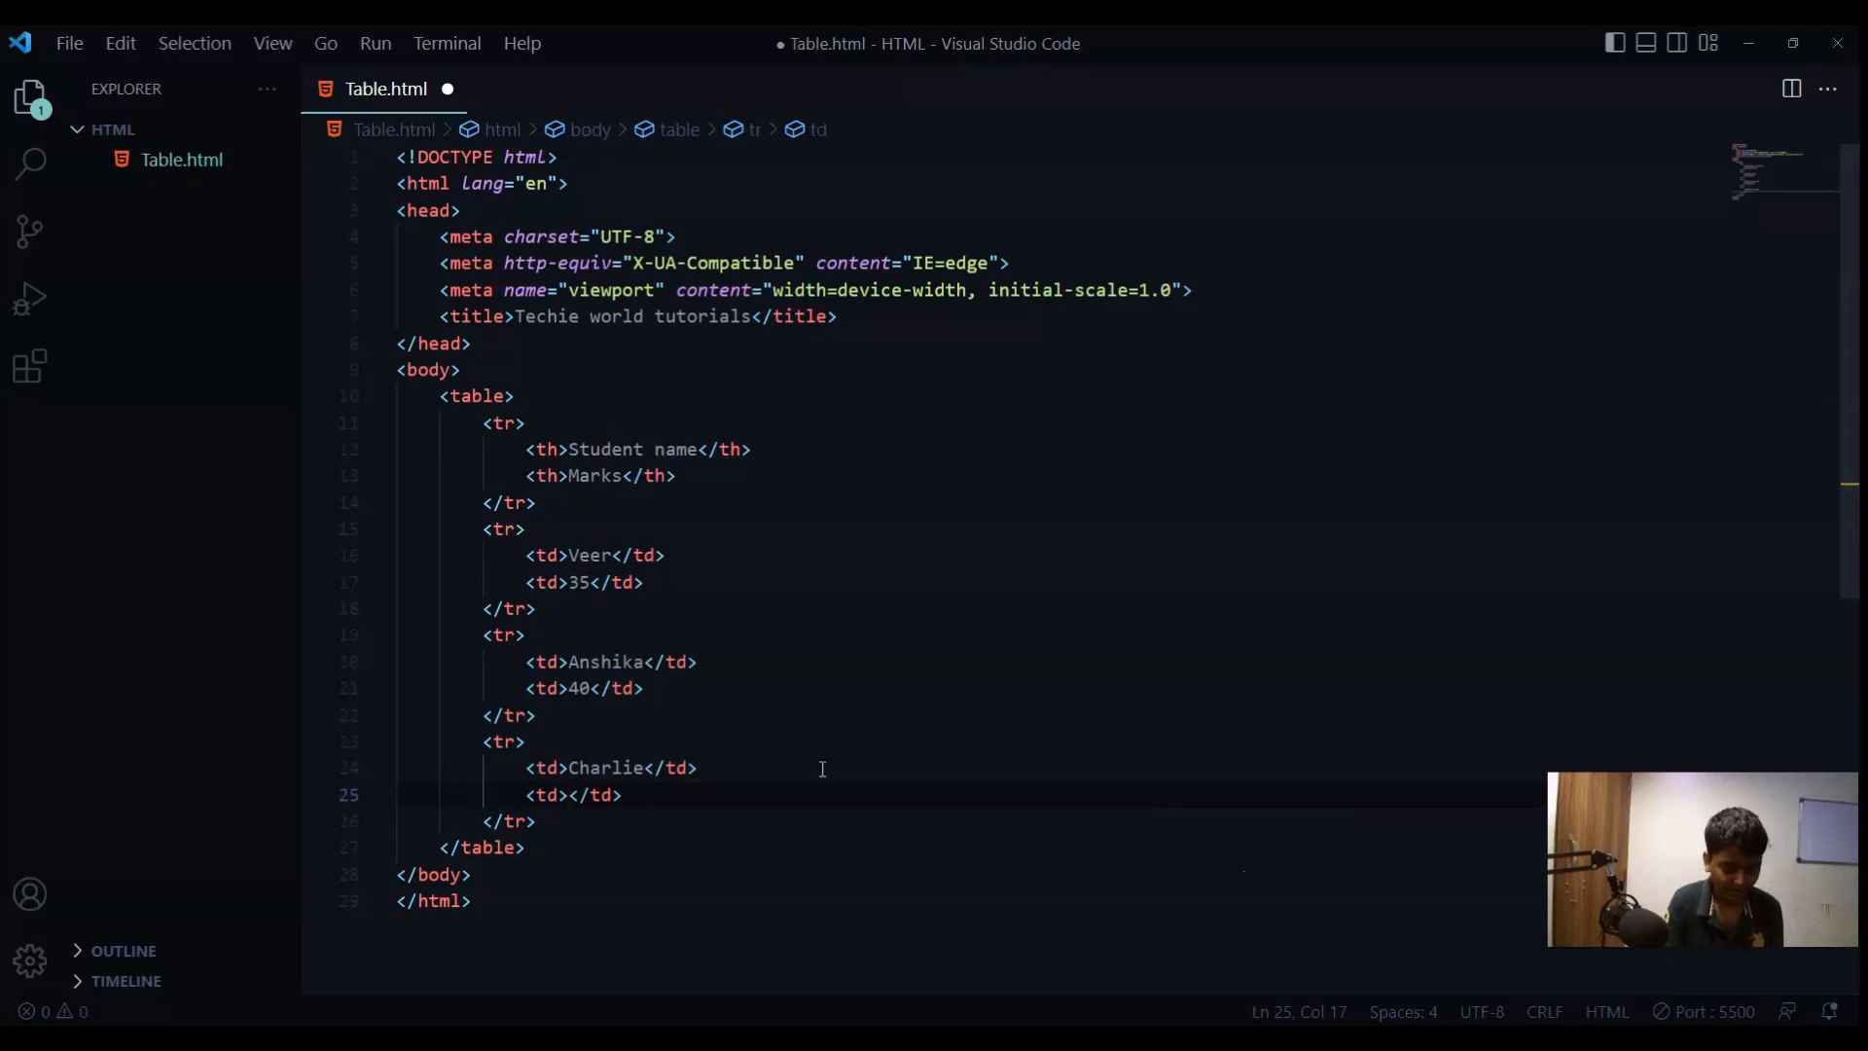
text(2)
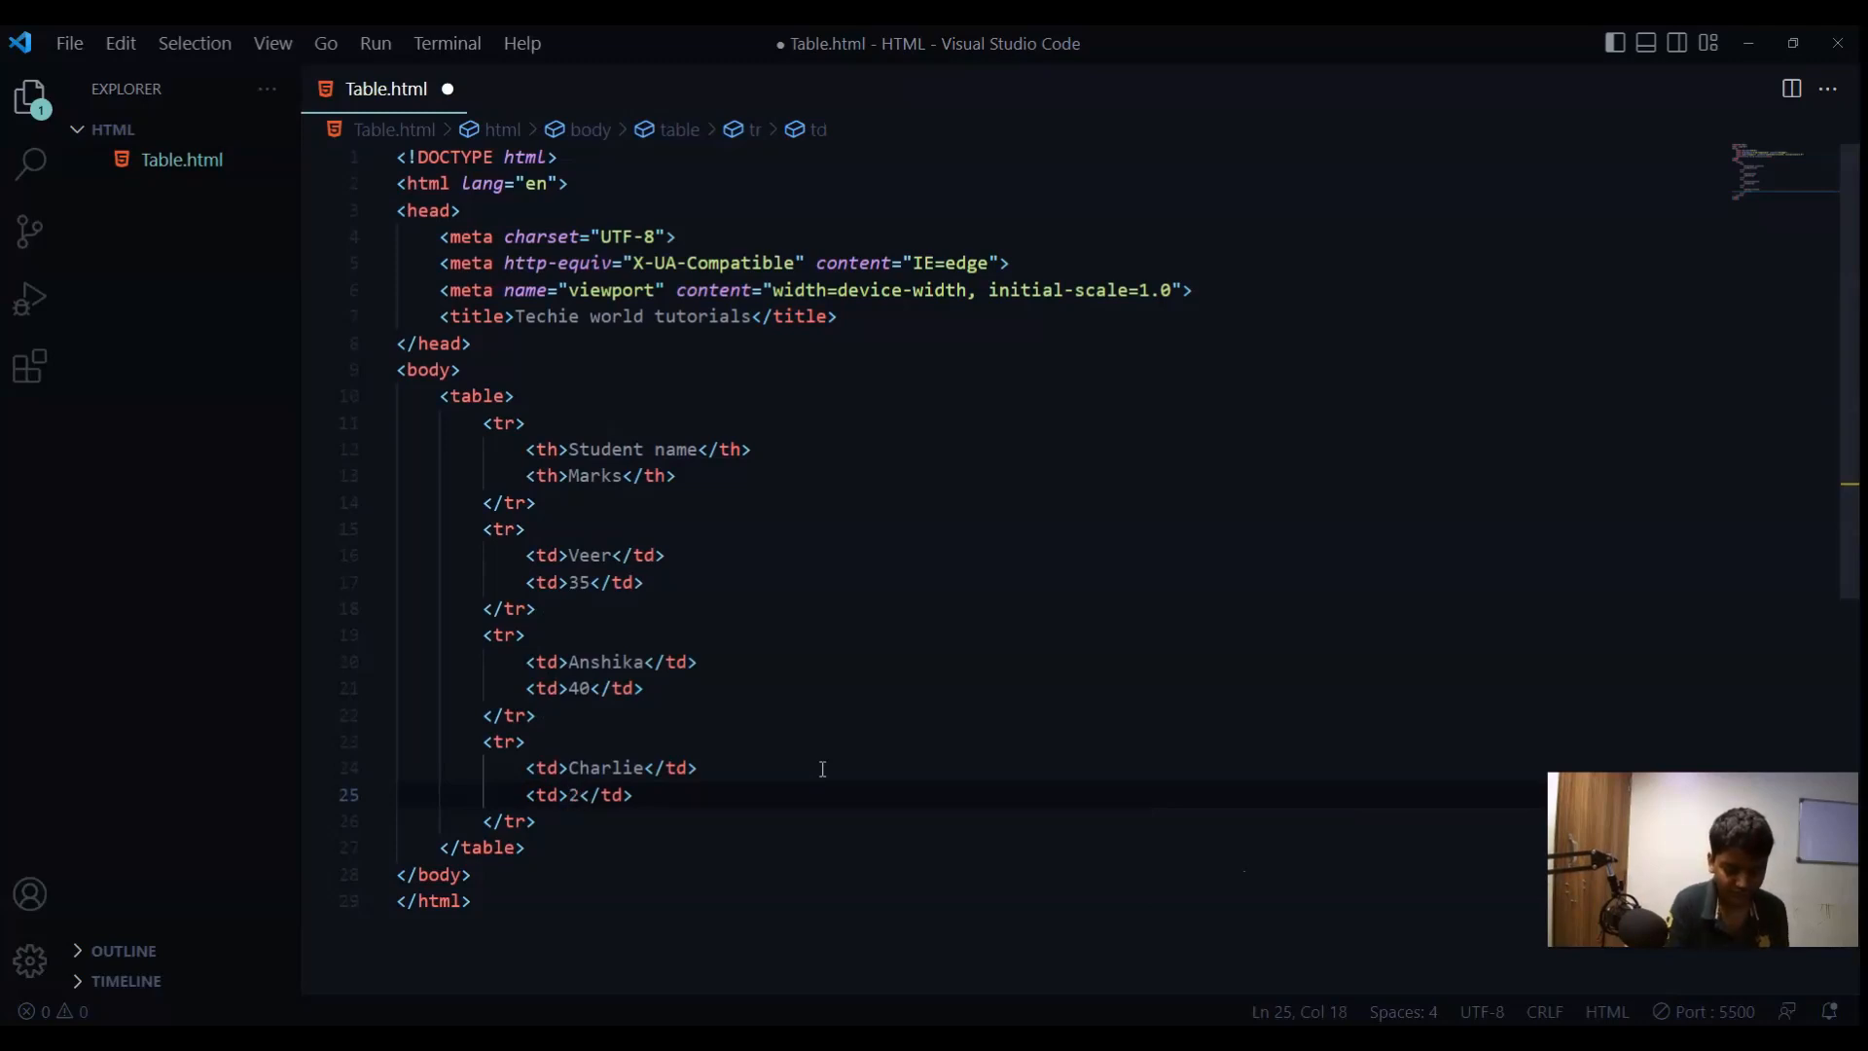
text(5)
text(<tr></tr>)
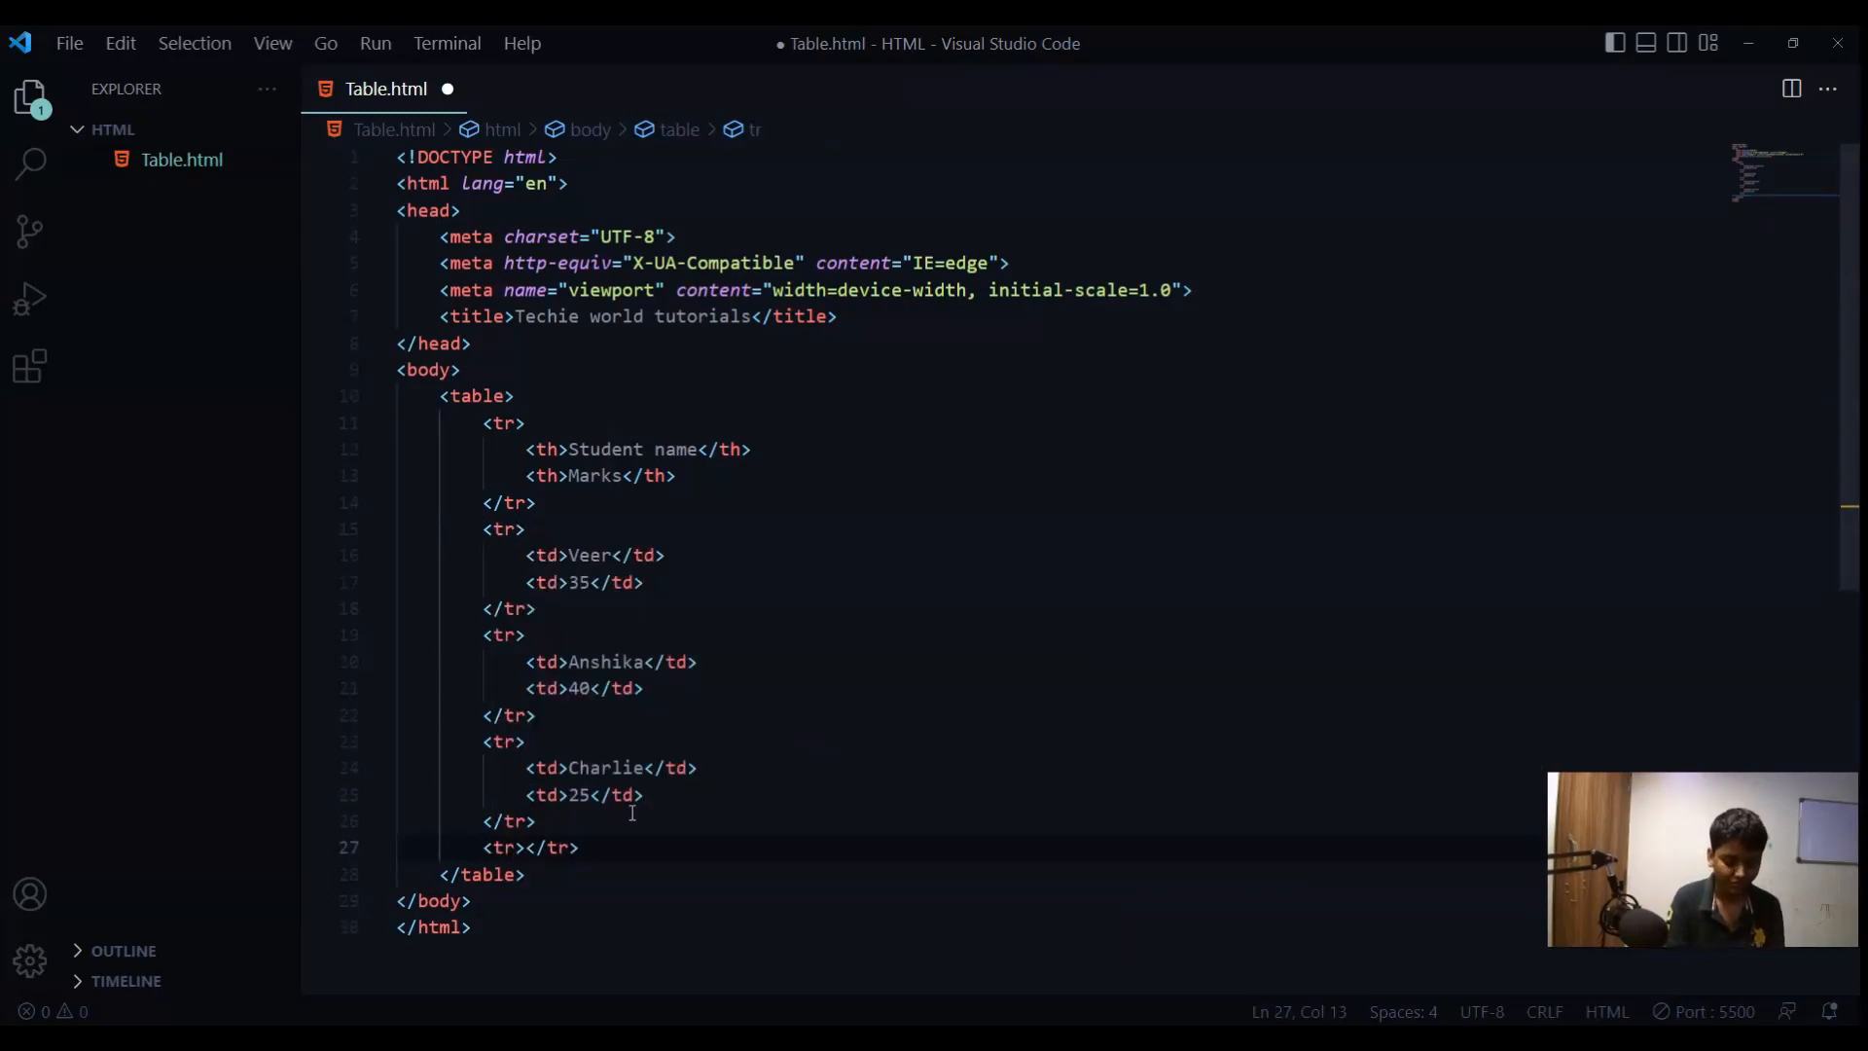
- Add the Viransh row with marks 40
key(Enter)
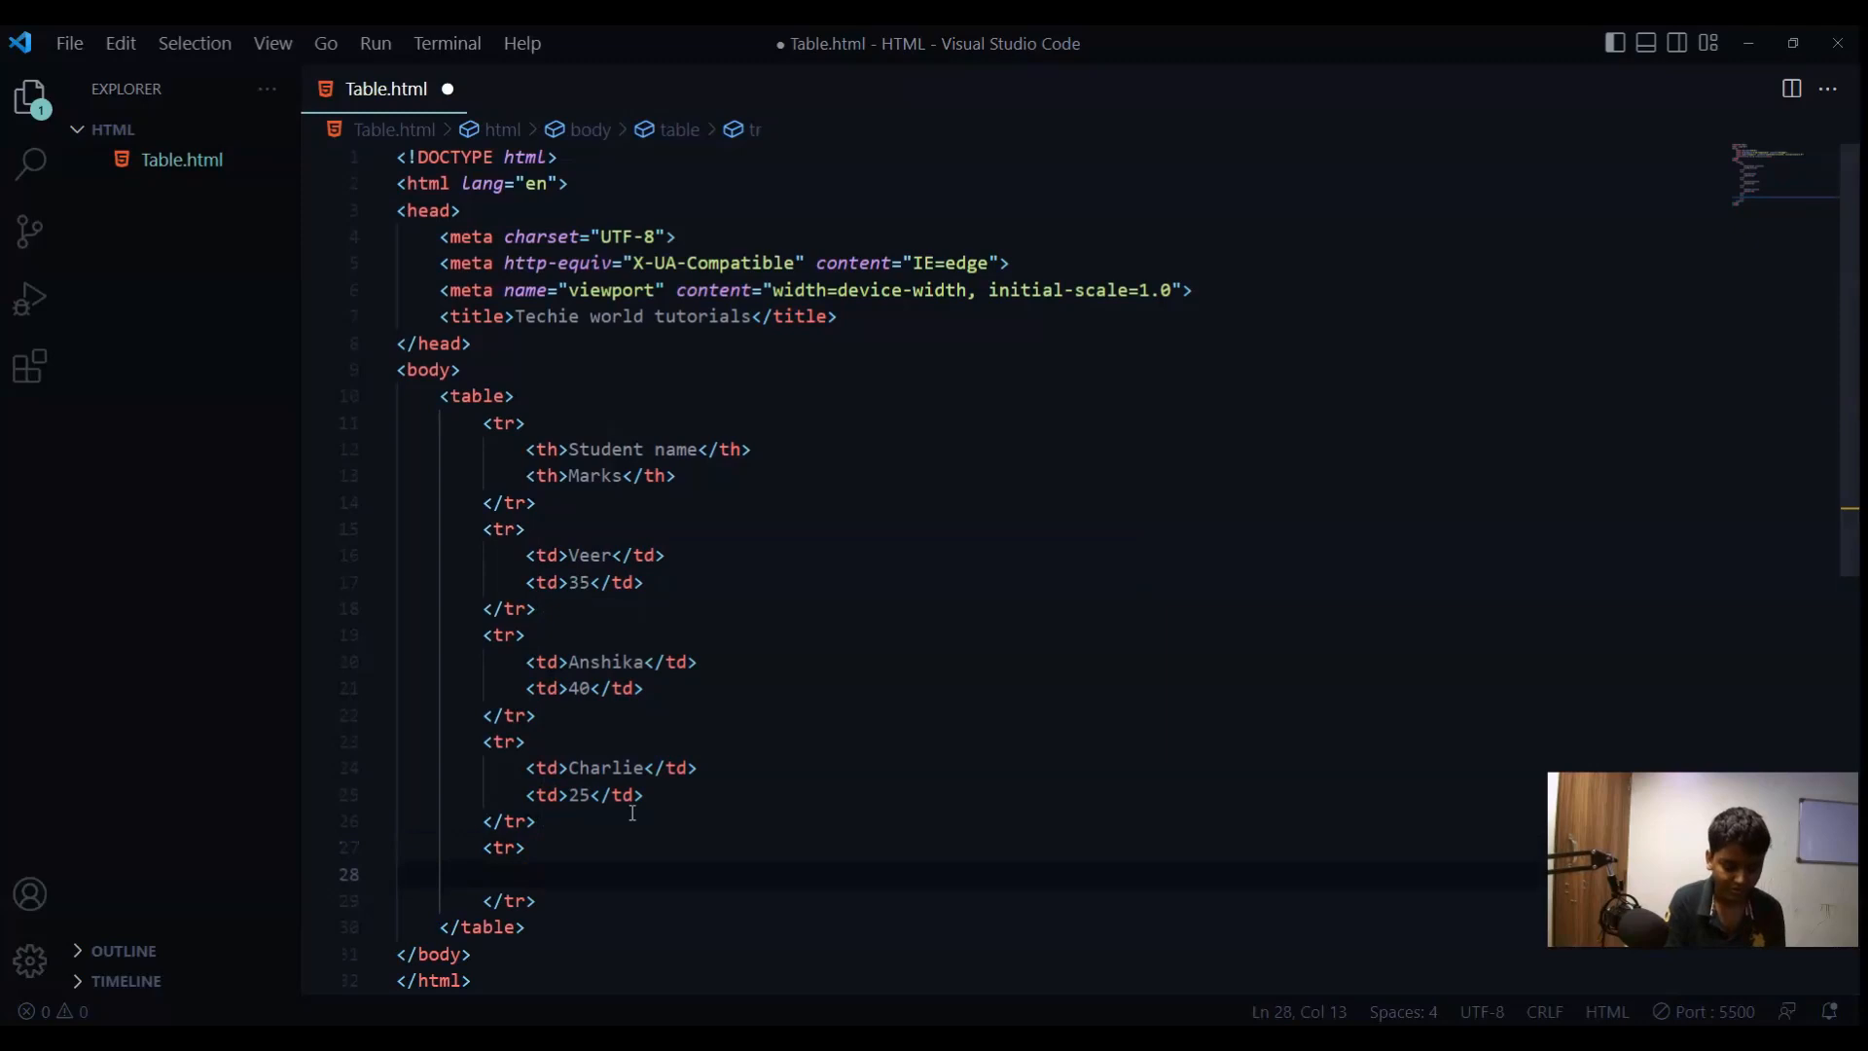
text(td>V</td>)
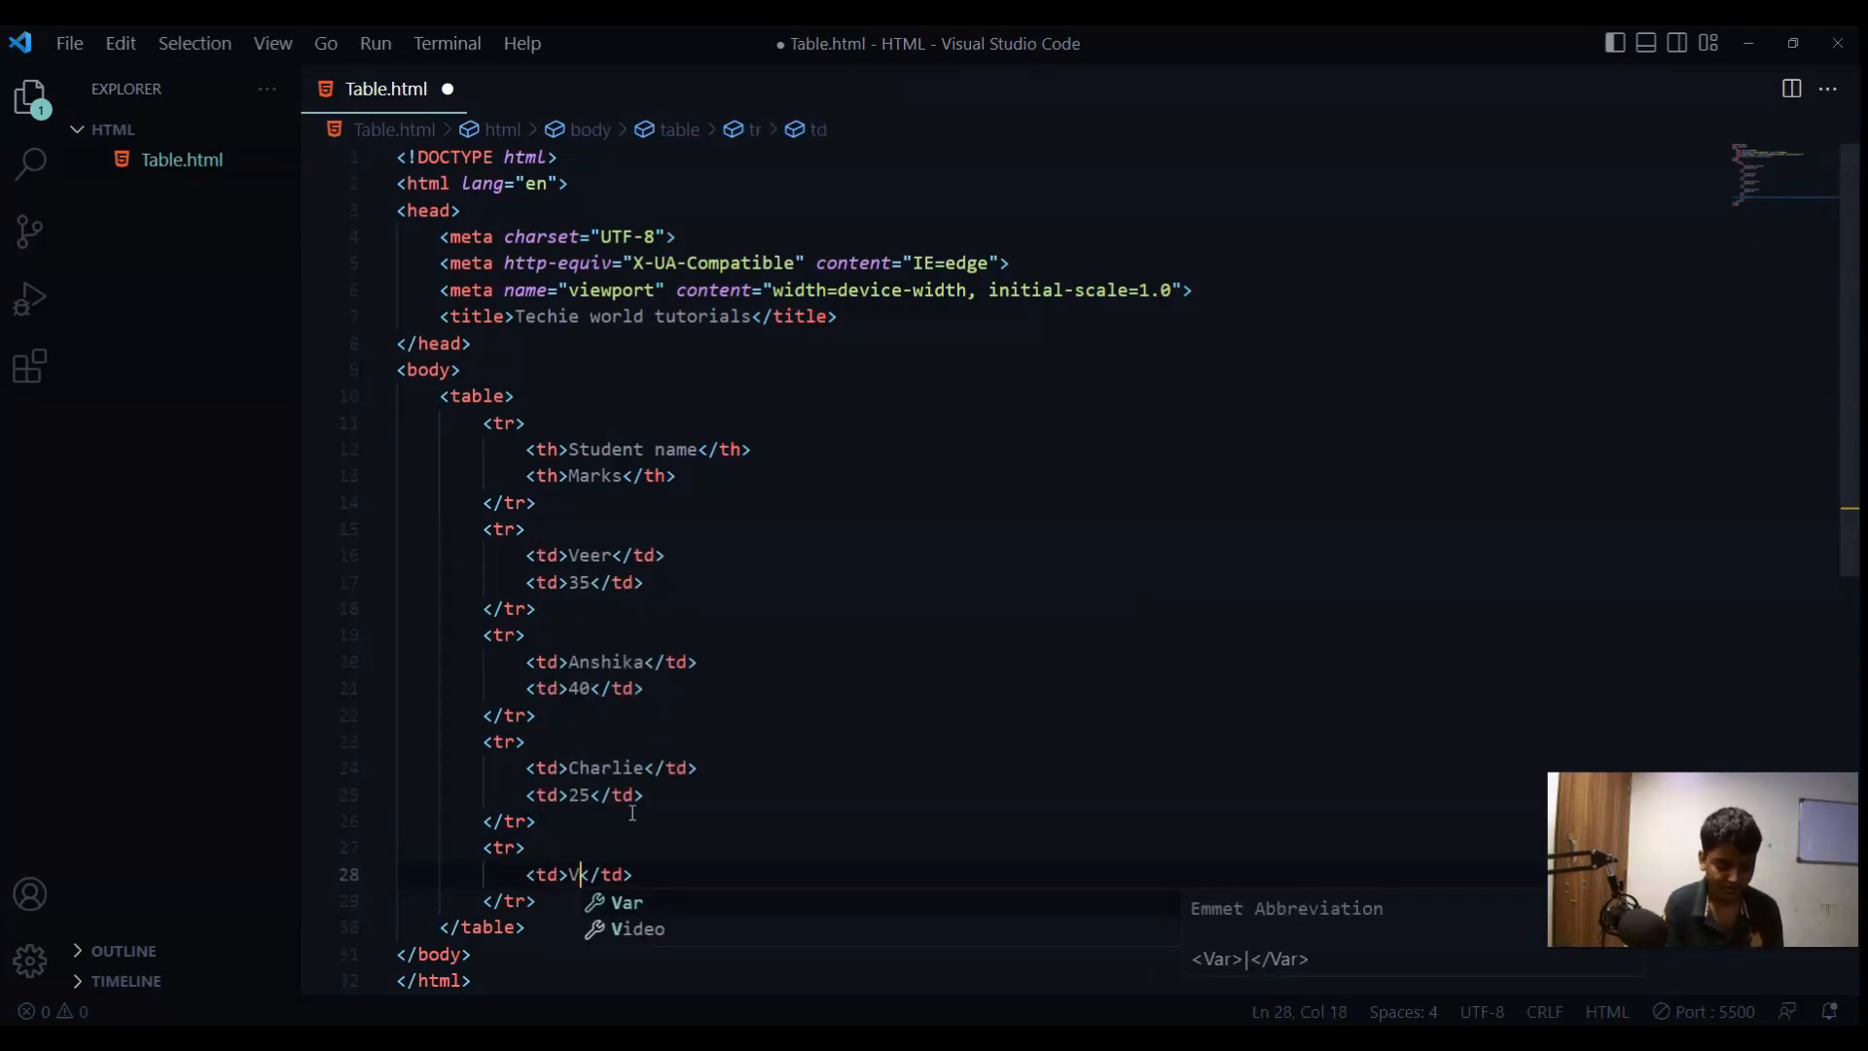
text(irans)
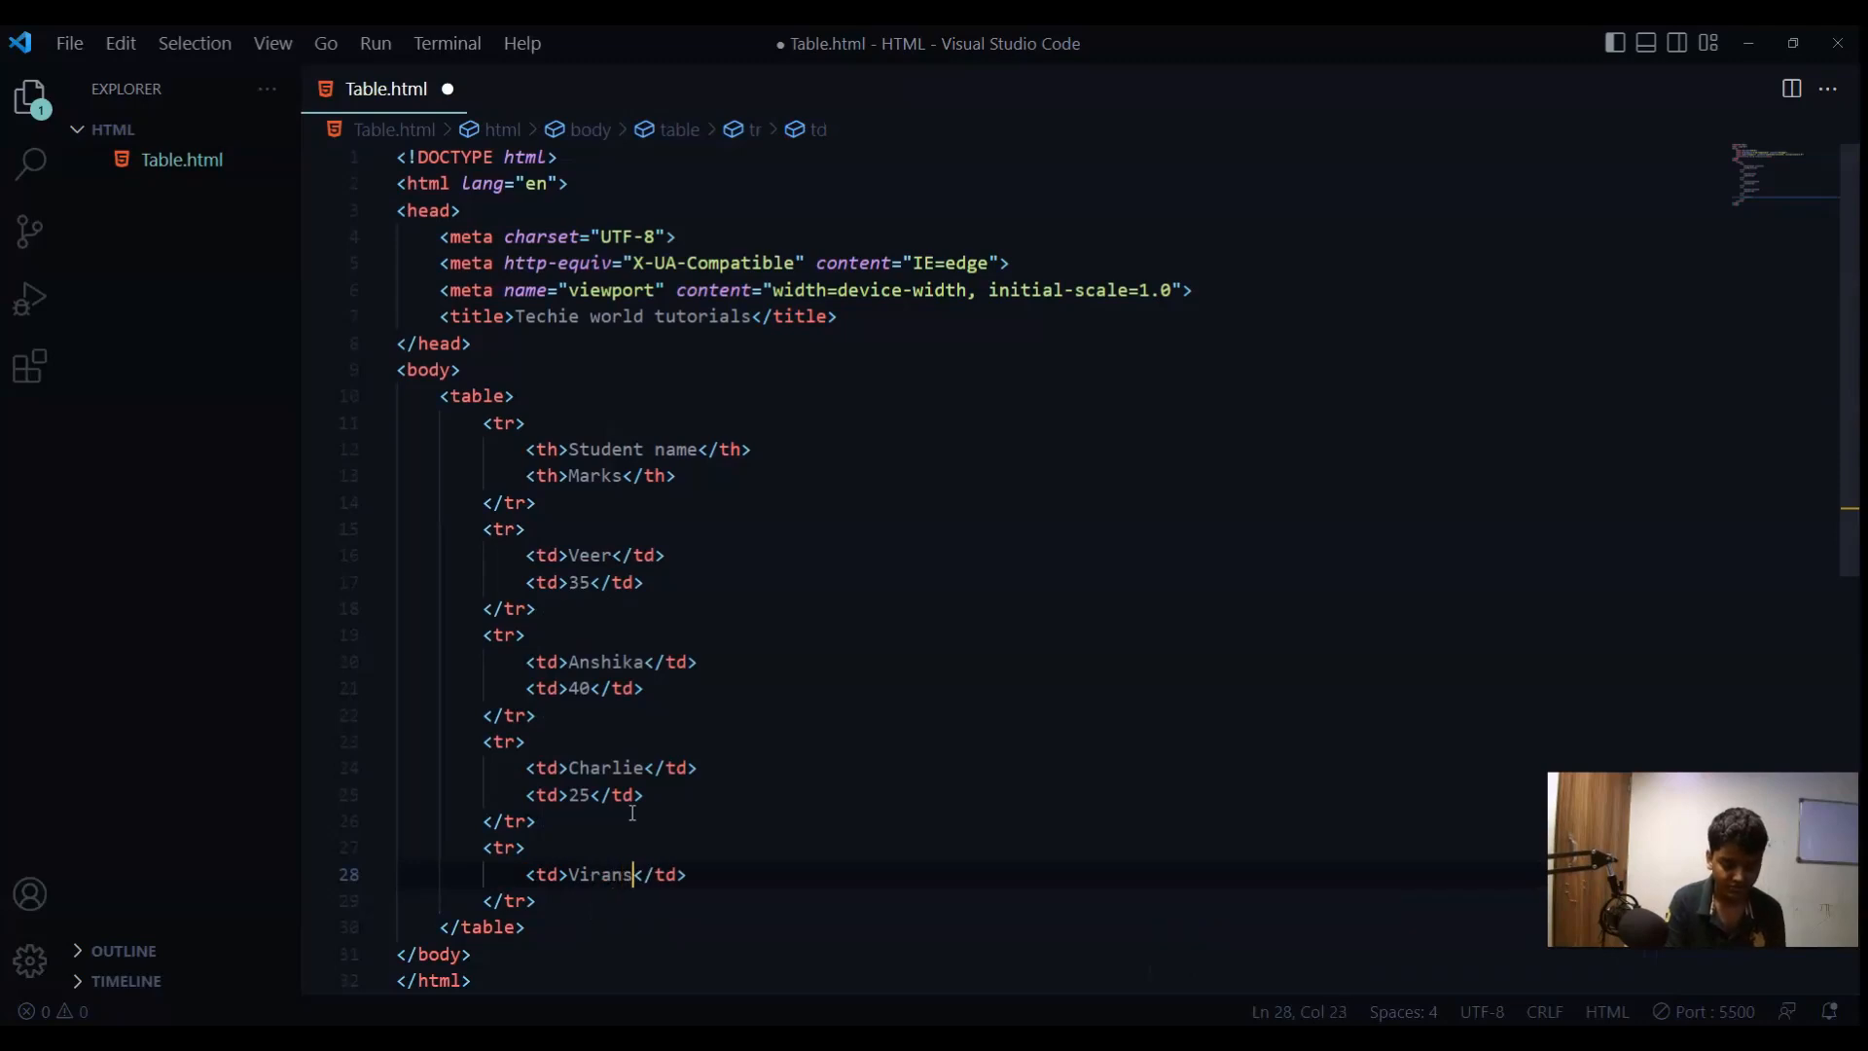
key(Enter)
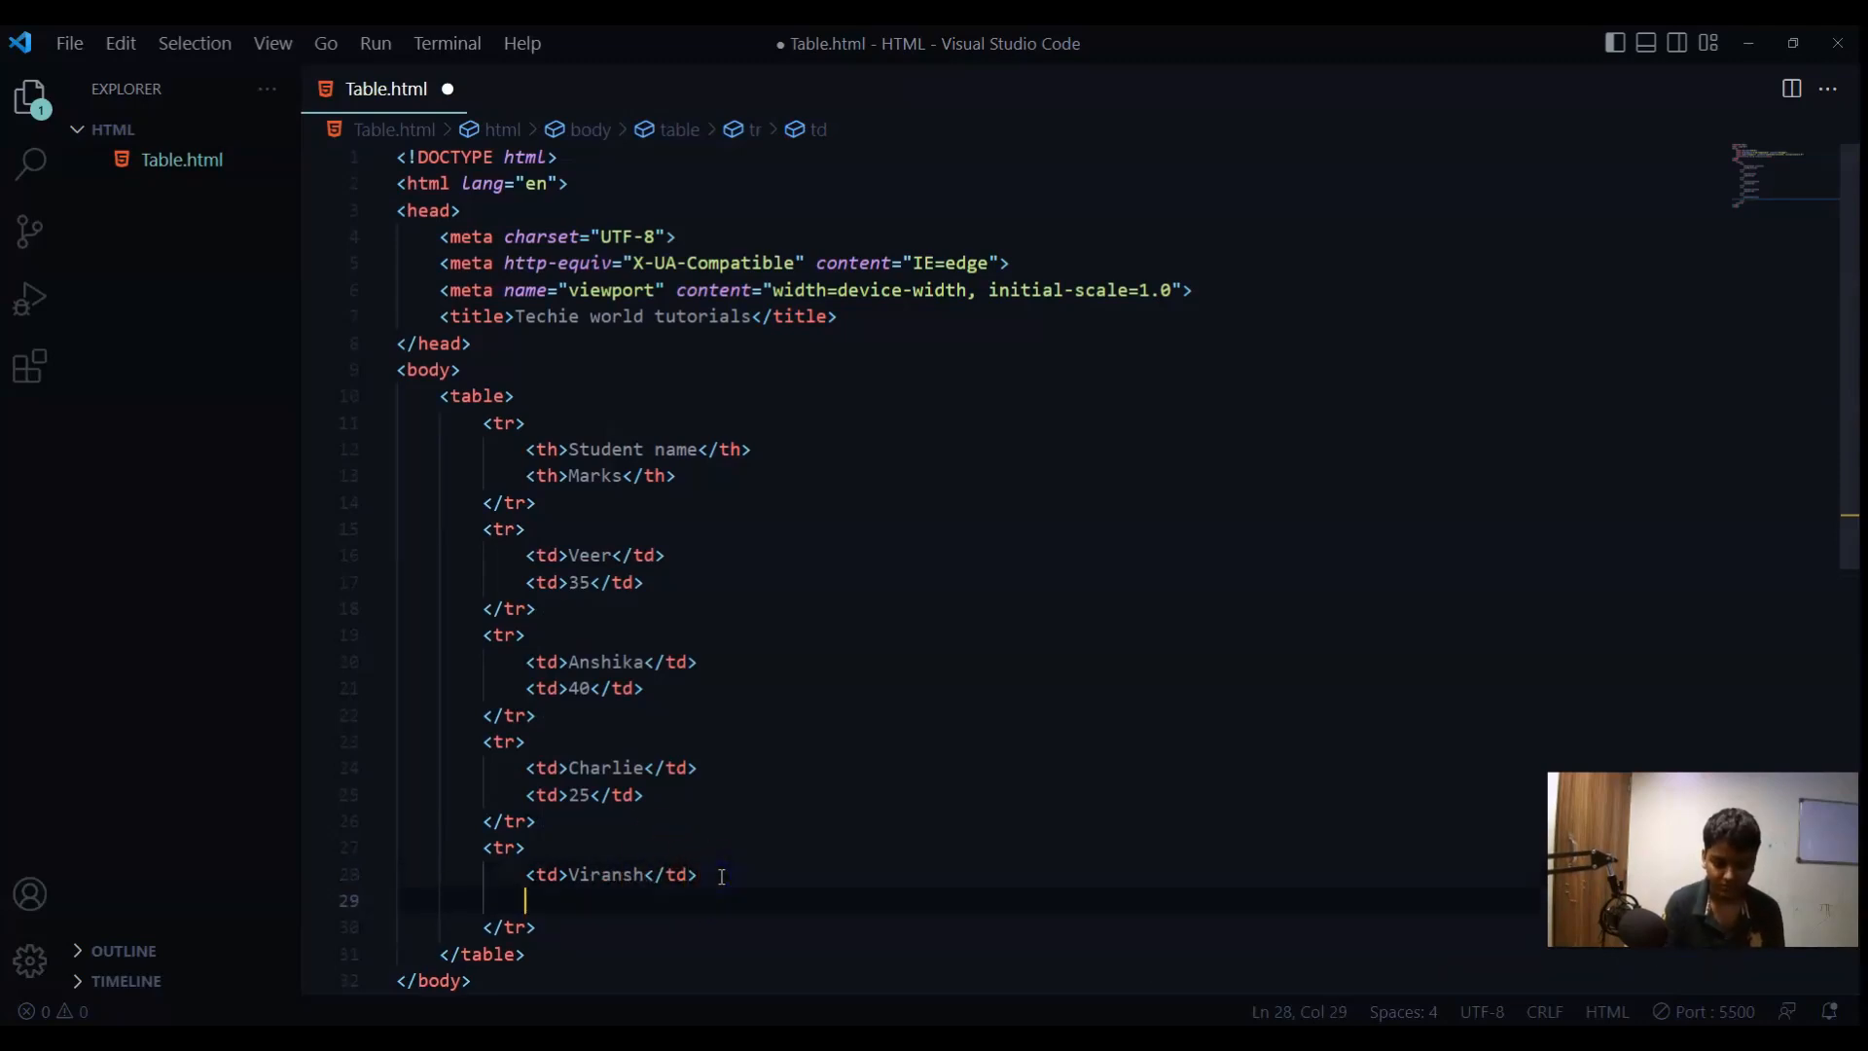
text(<td></td>)
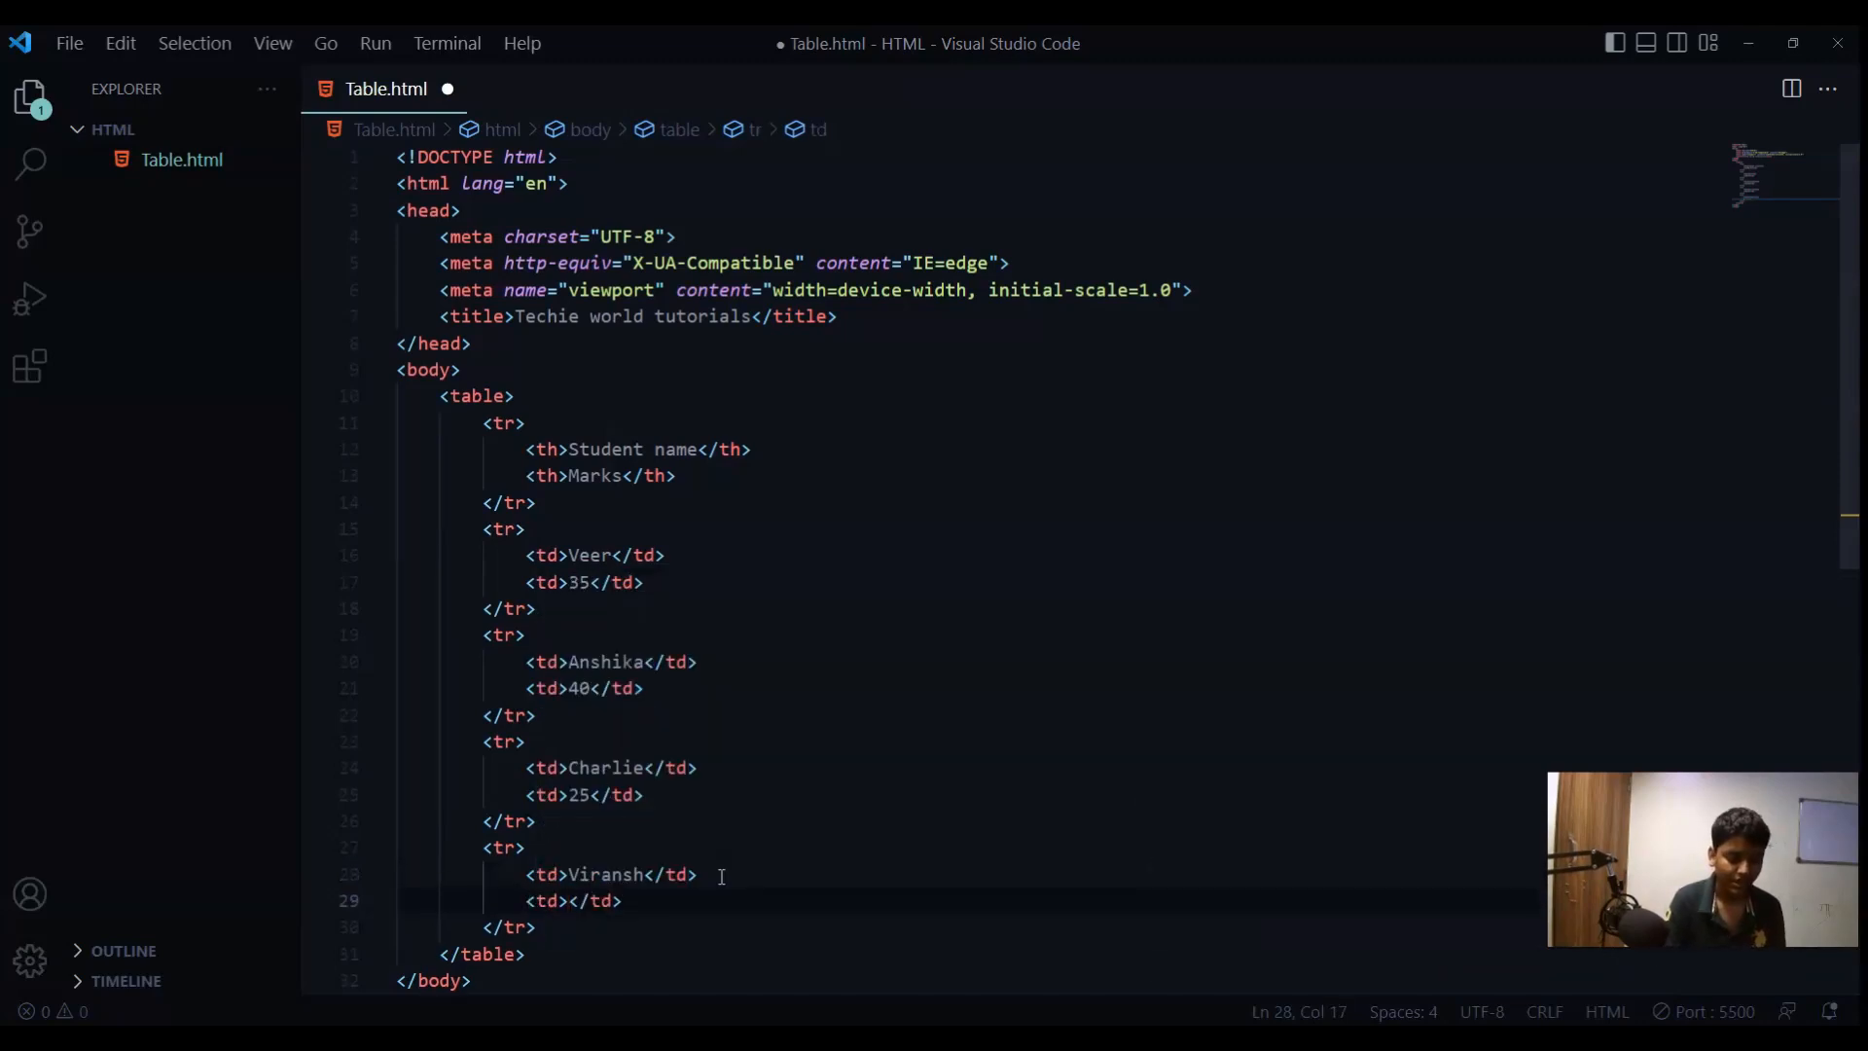
text(40)
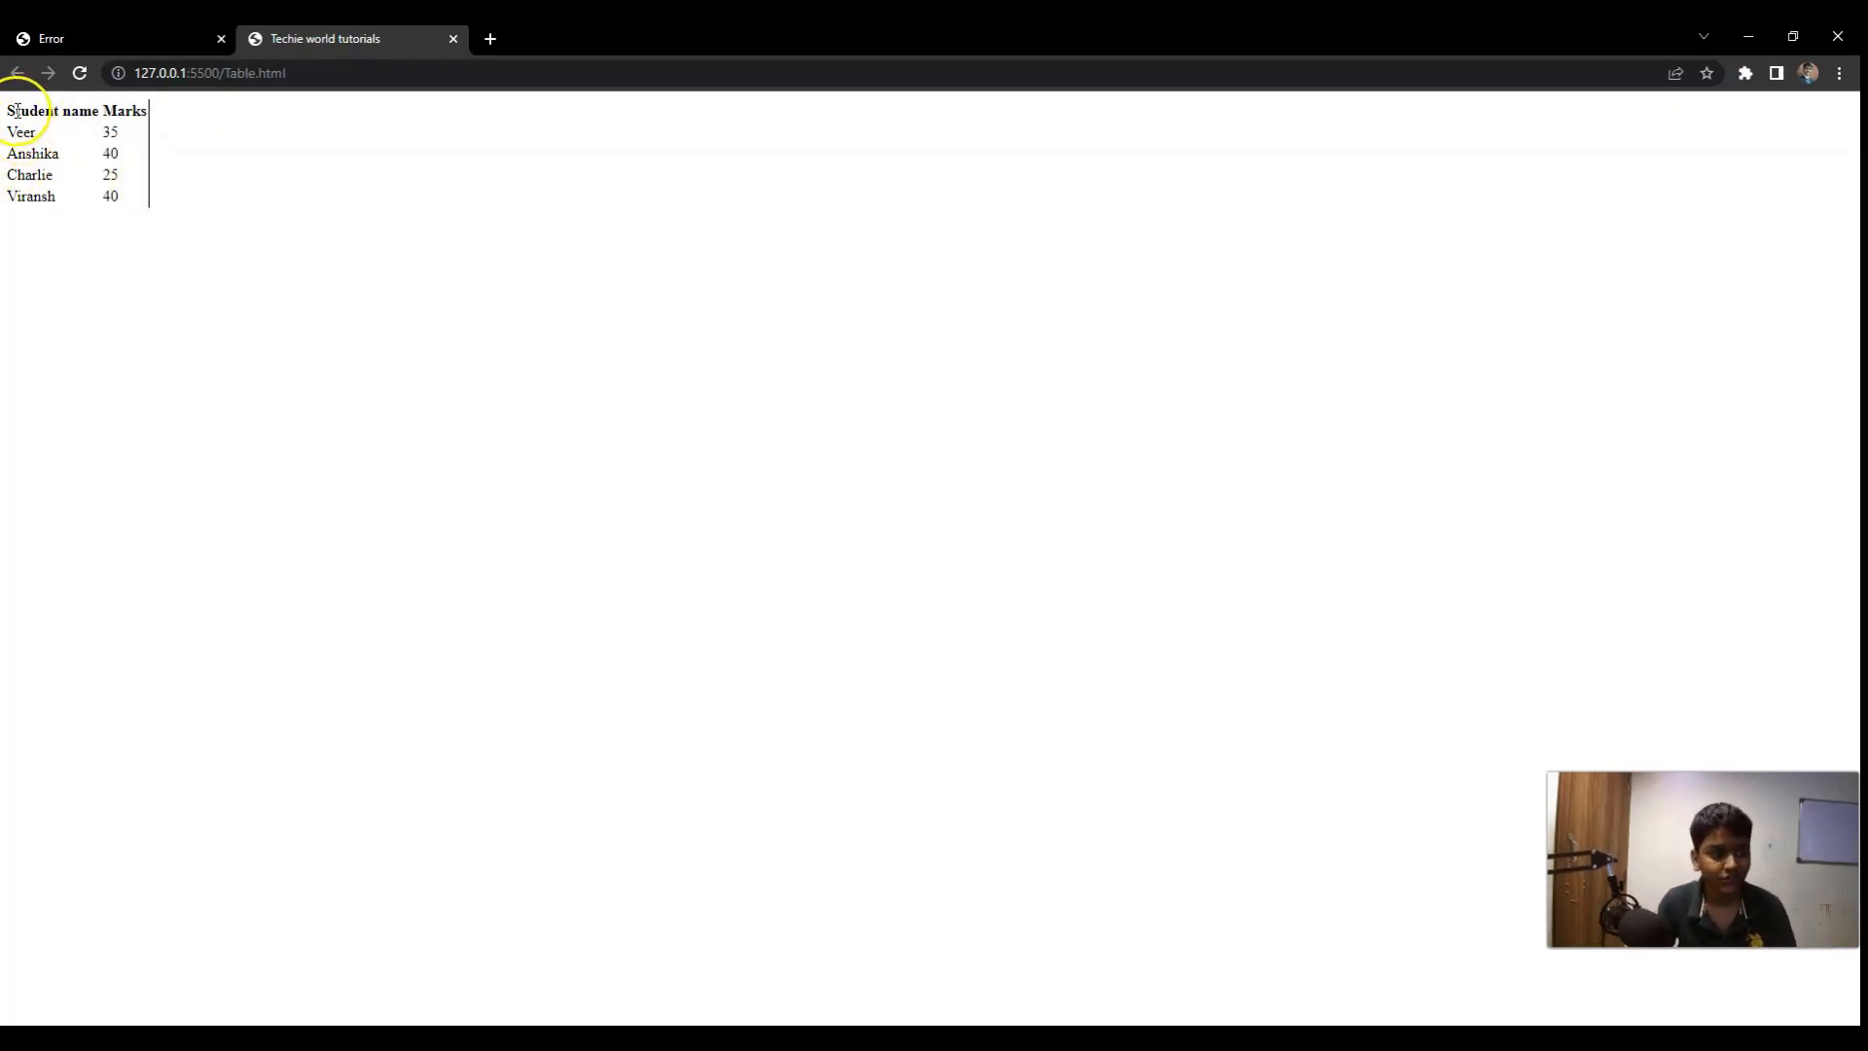
mouse_move(201, 184)
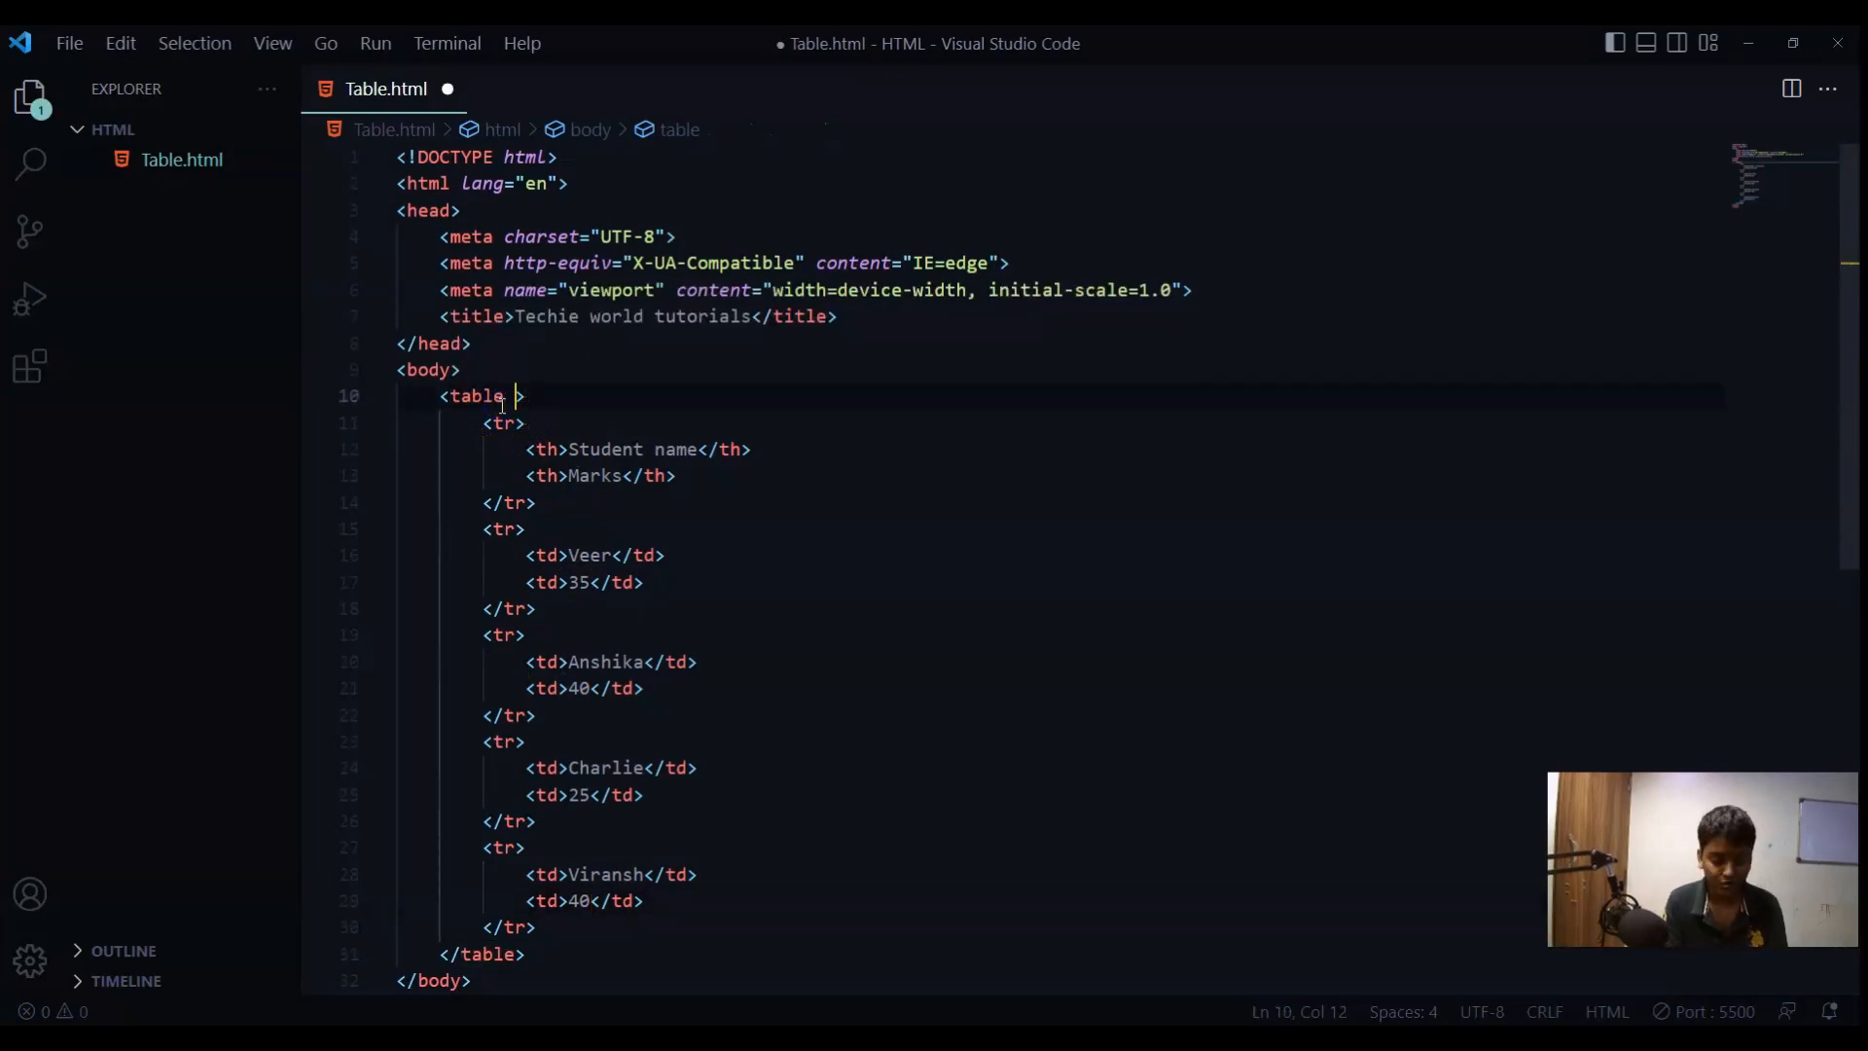
- Add border="1" to the <table> tag, save, and inspect the bordered preview
text(boder)
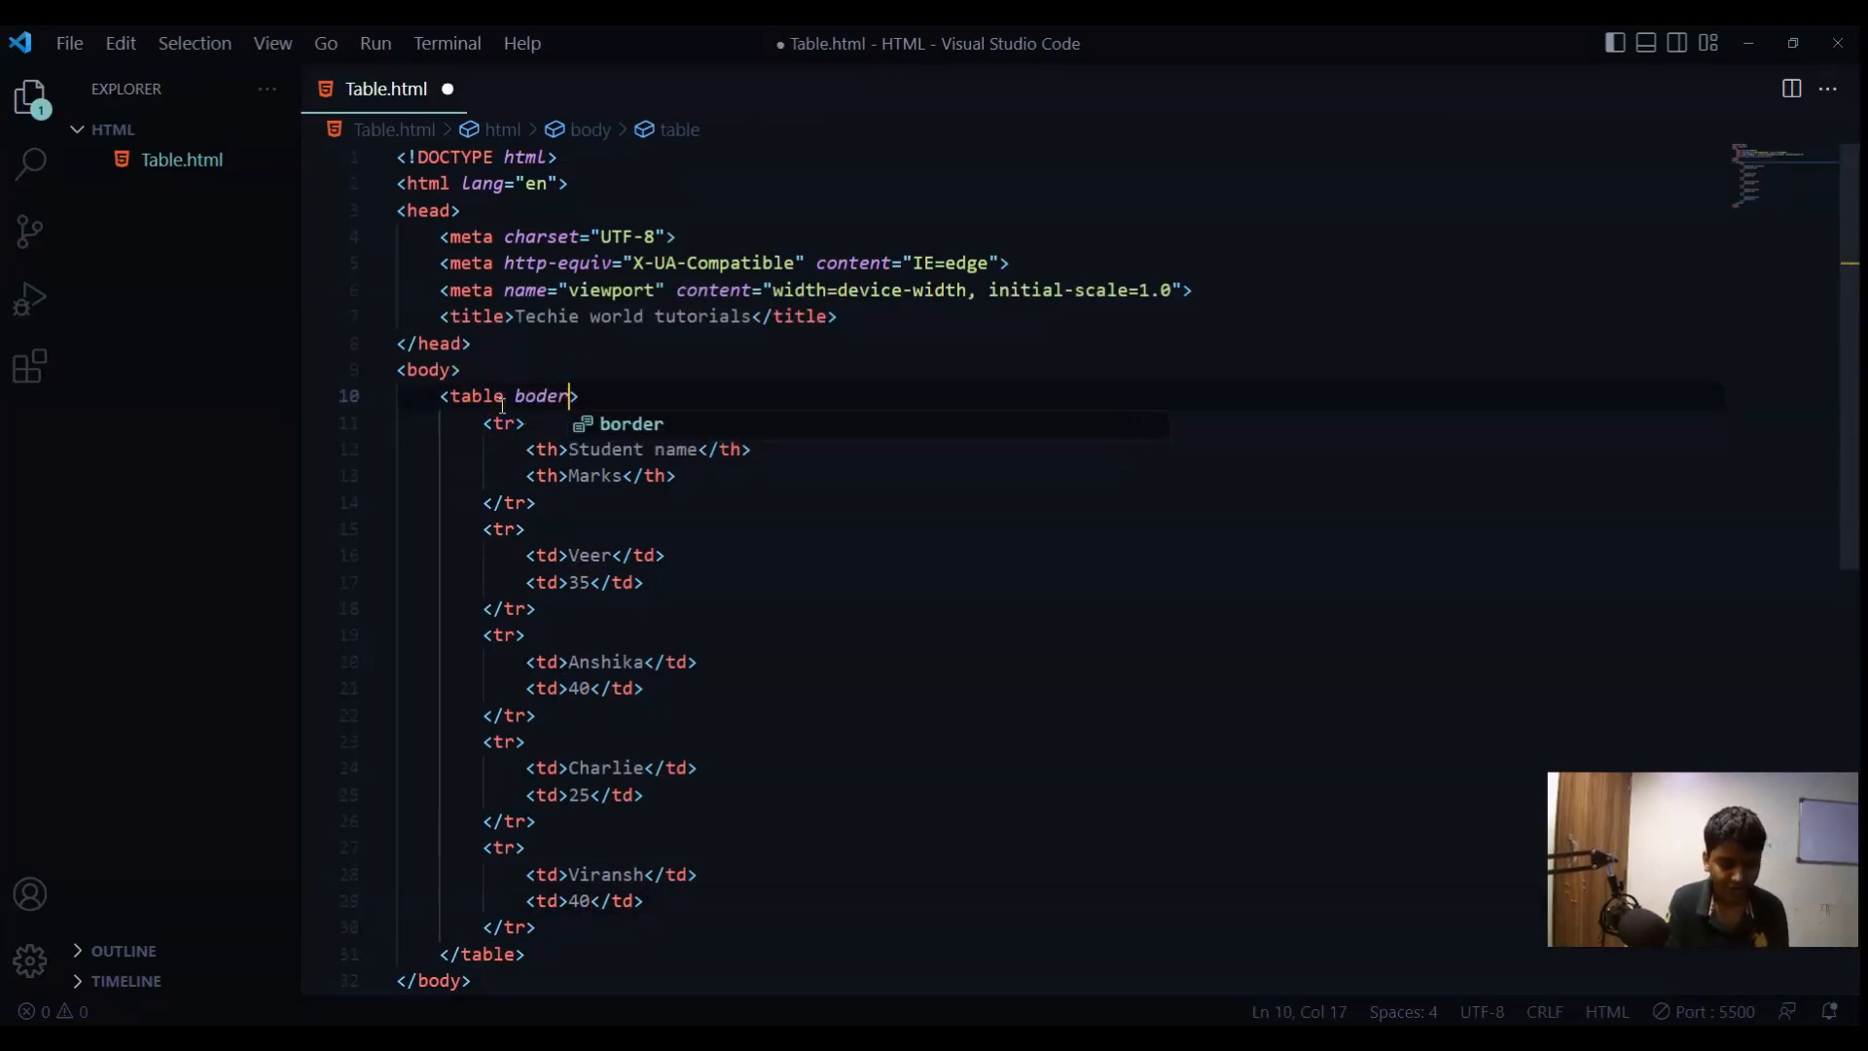
text(="1")
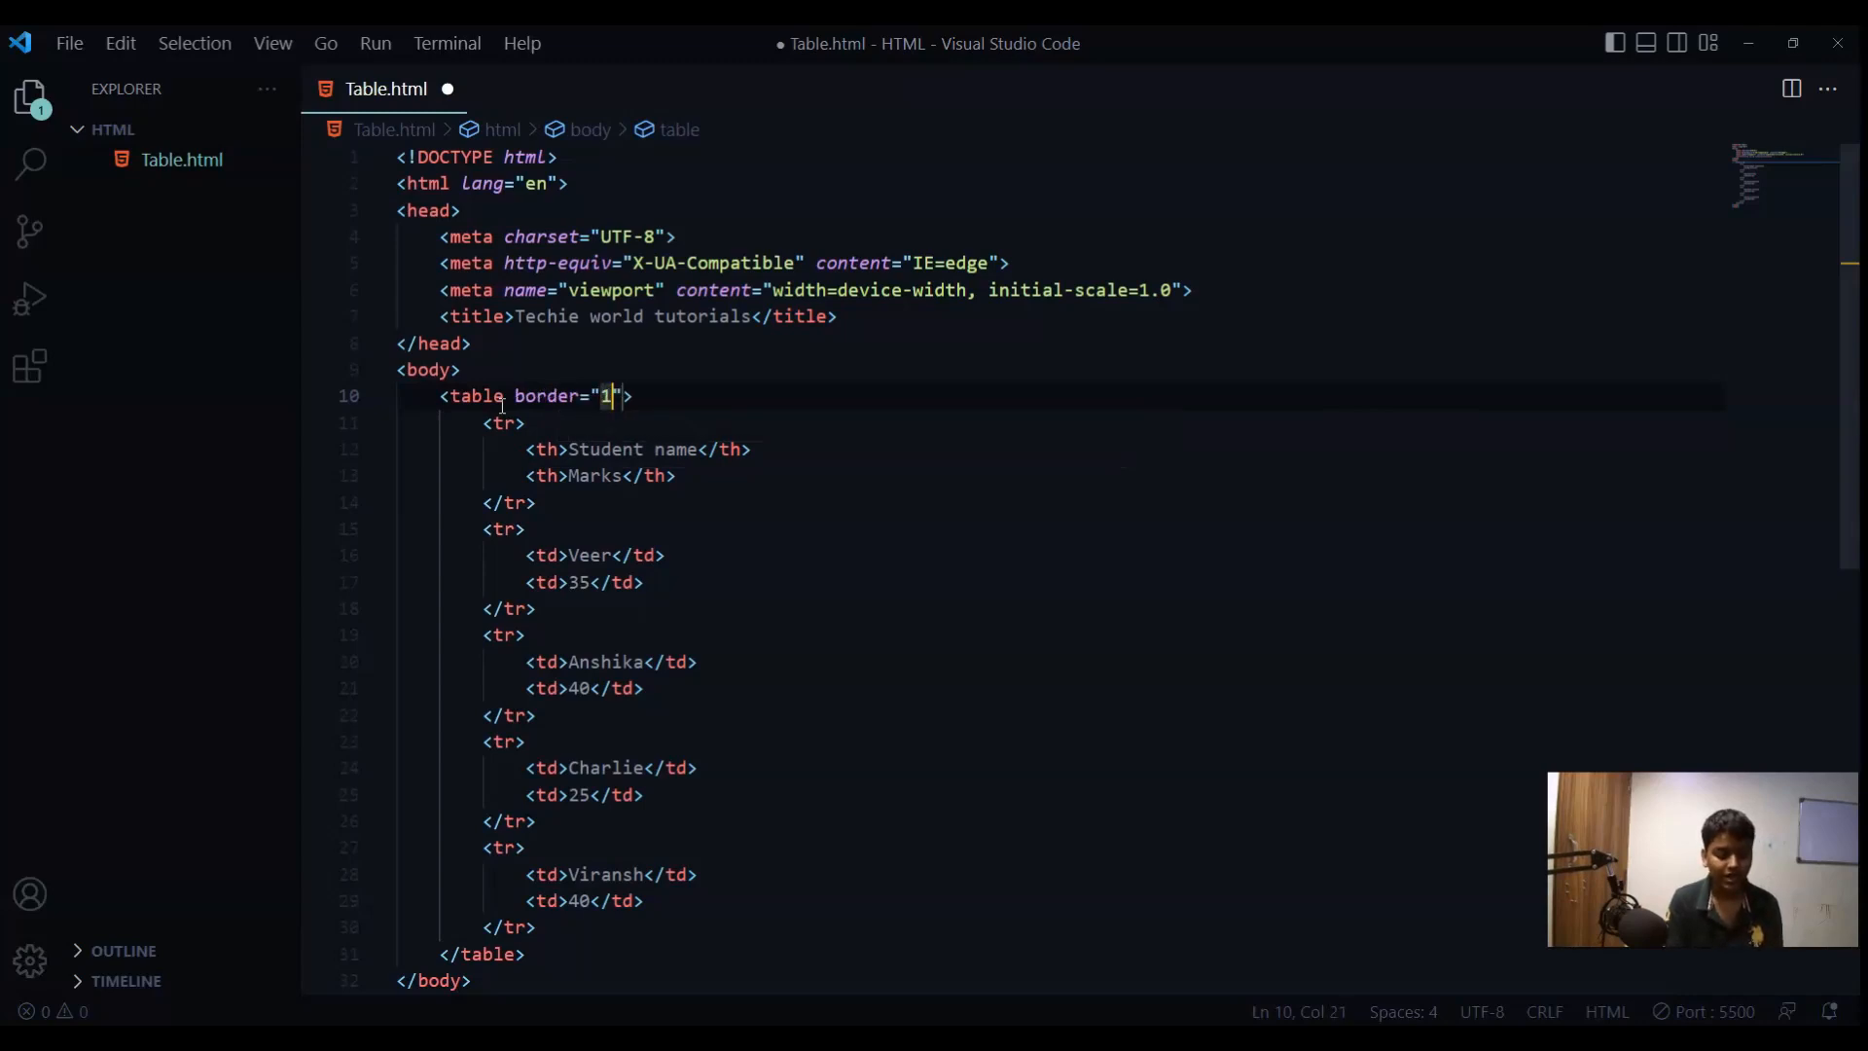
key(ctrl+s)
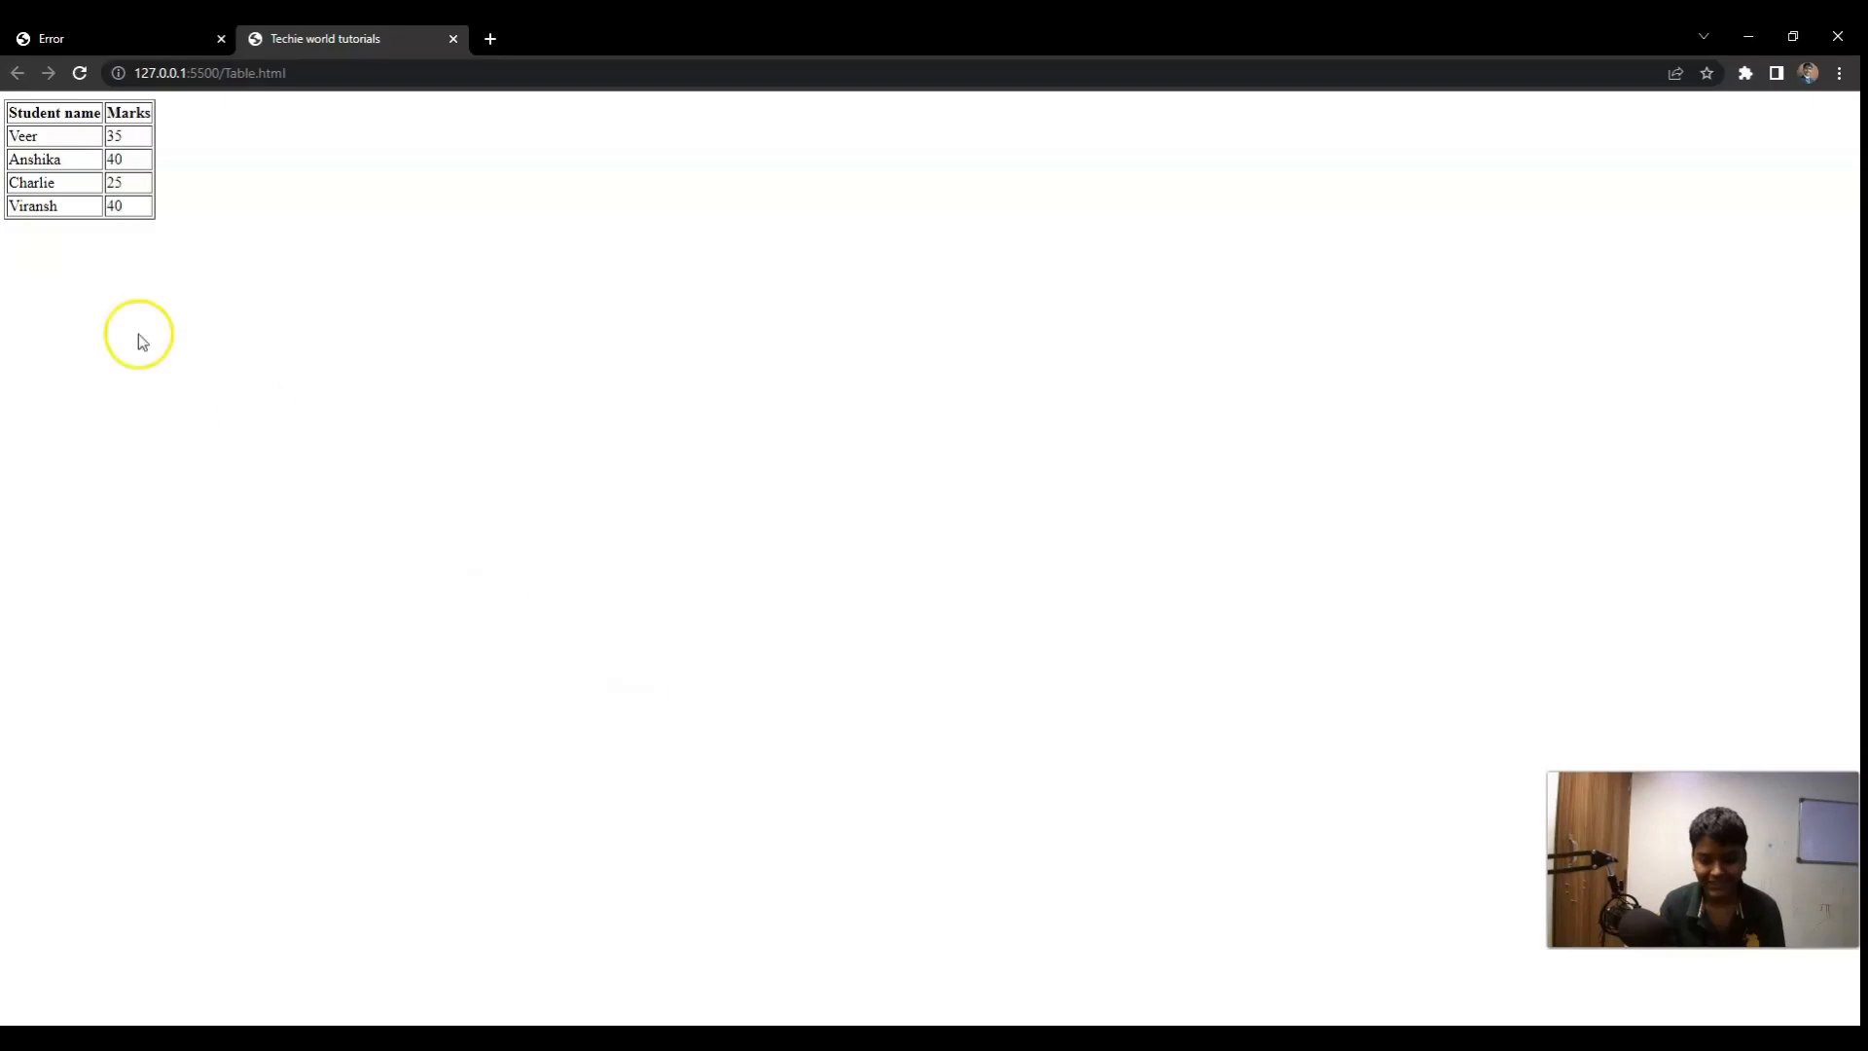
drag(11, 107, 134, 185)
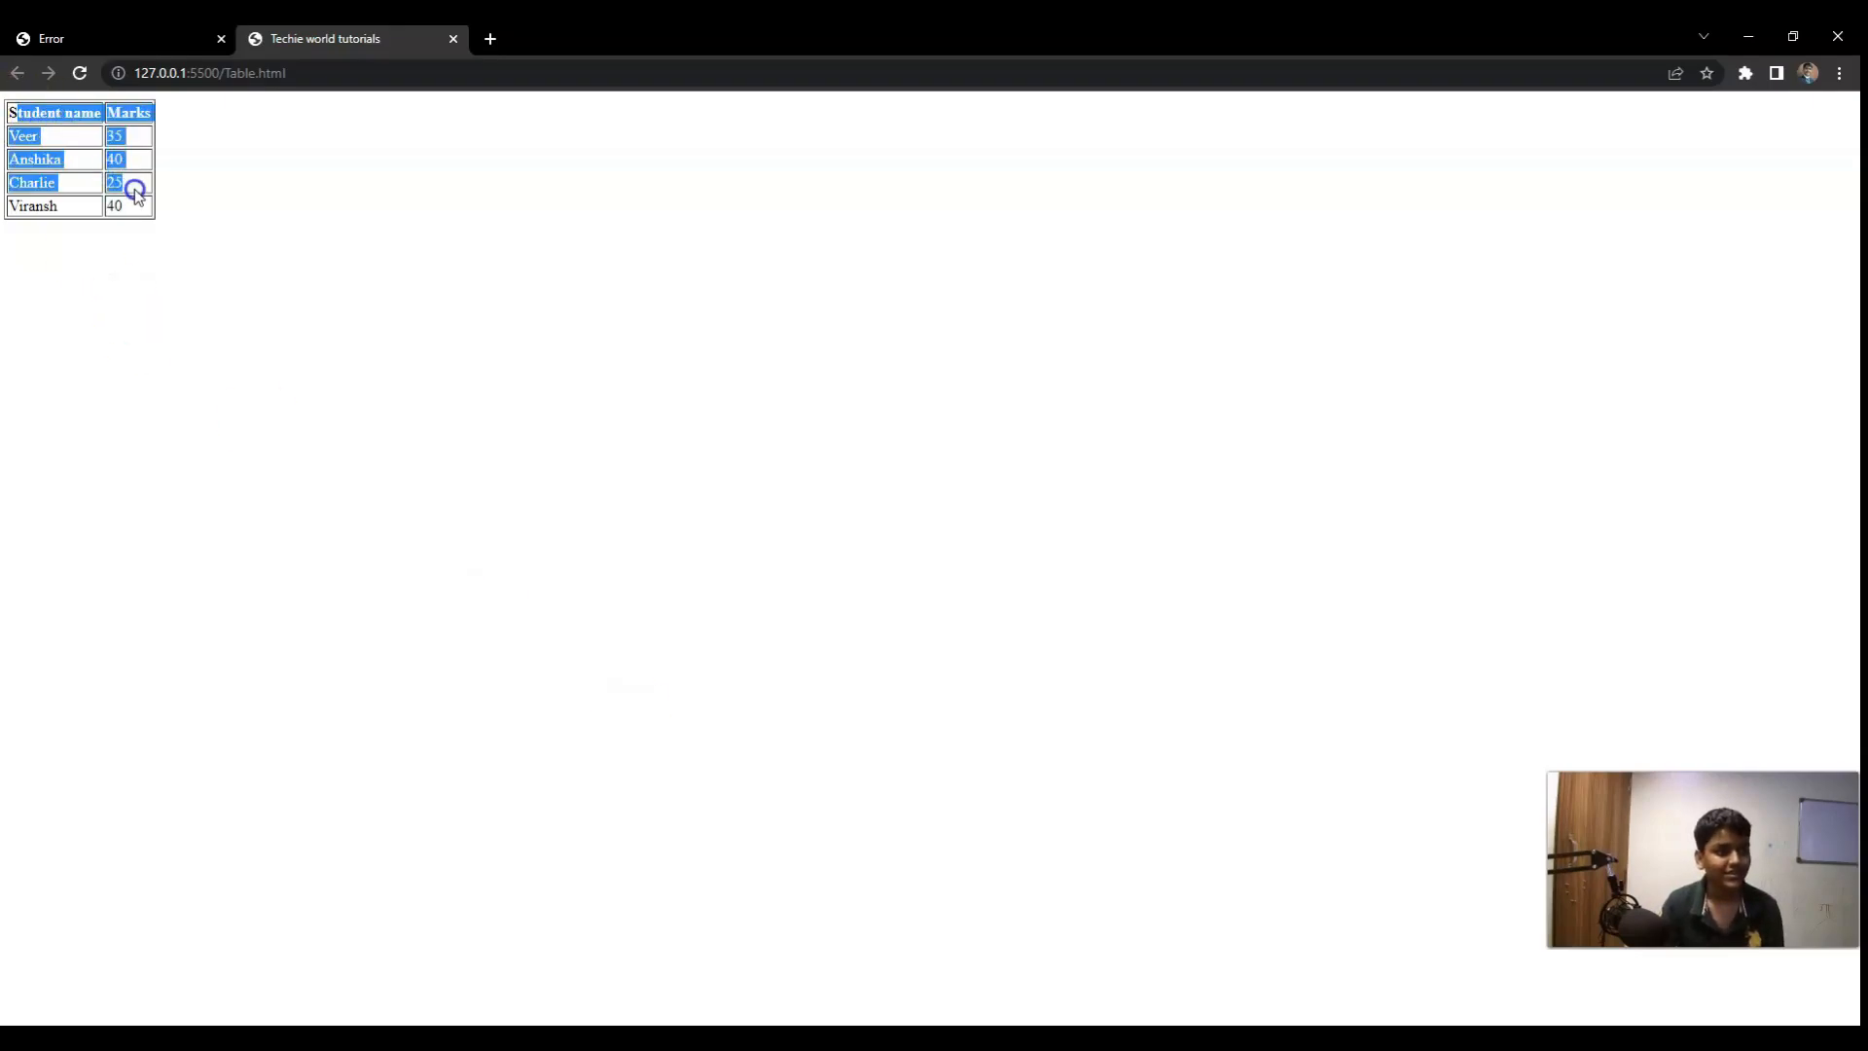